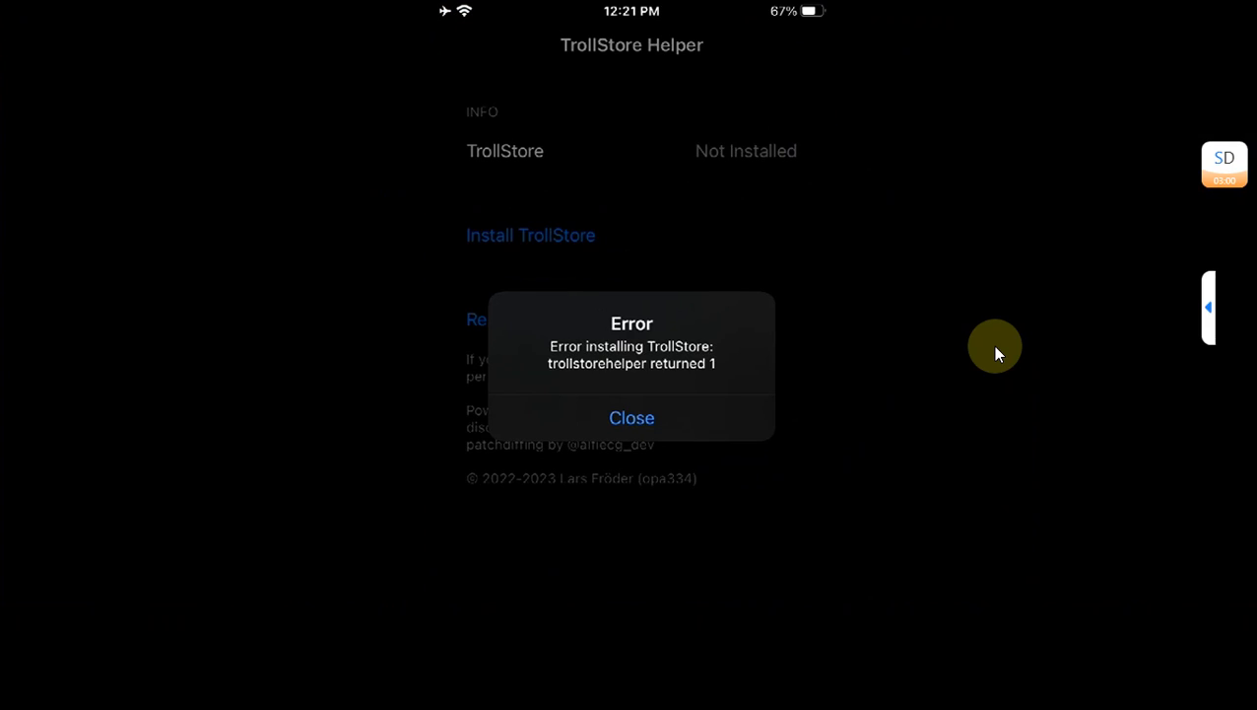
# Step: Close the TrollStore Helper installation error alert
pyautogui.click(631, 417)
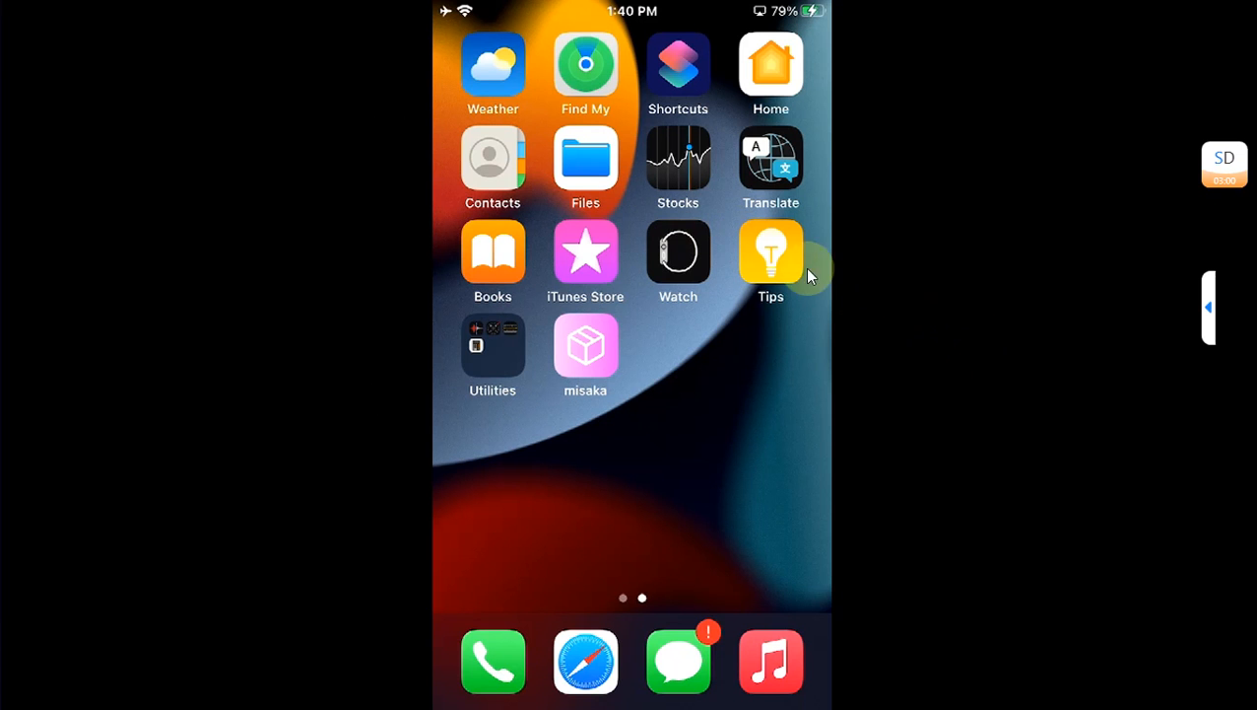
pyautogui.moveTo(933, 346)
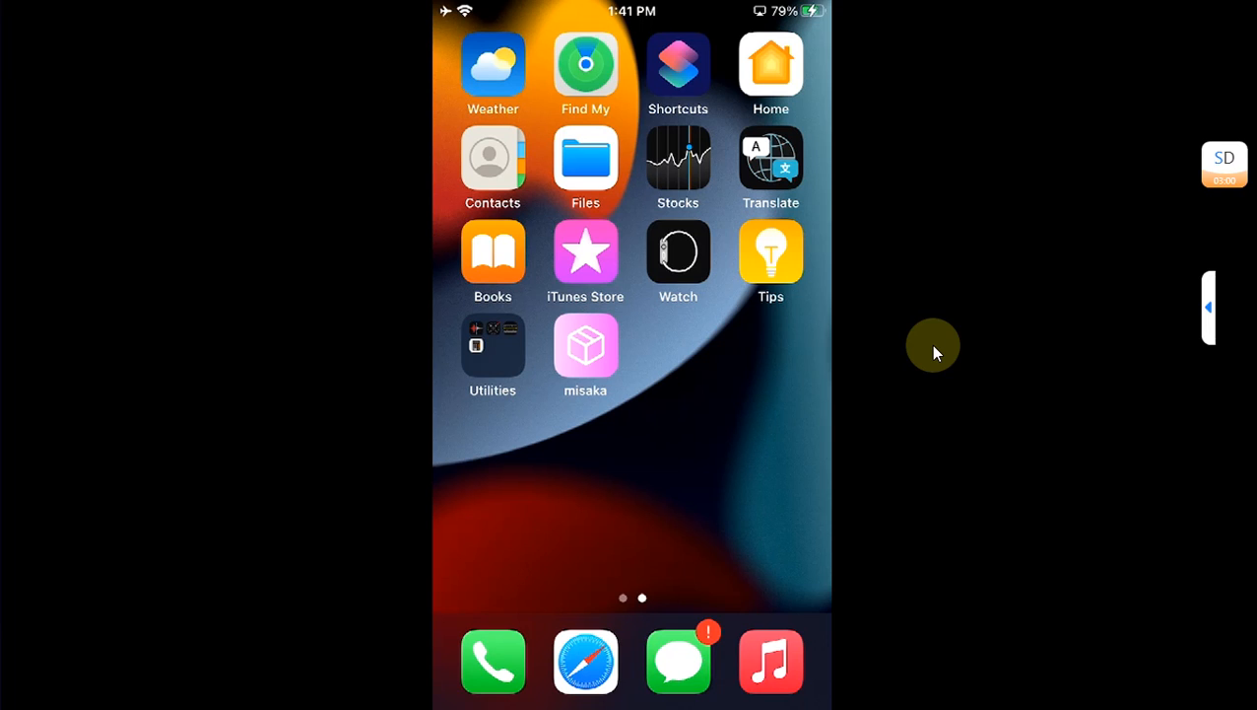
pyautogui.moveTo(893, 286)
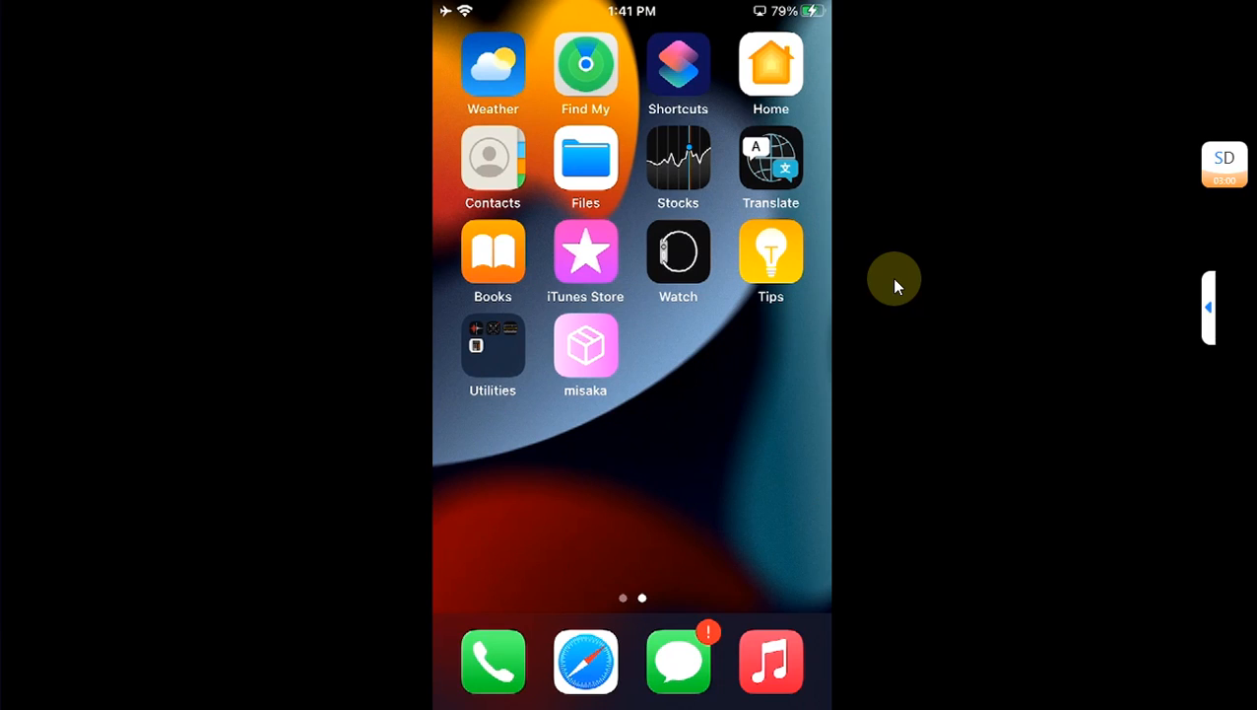
pyautogui.moveTo(926, 269)
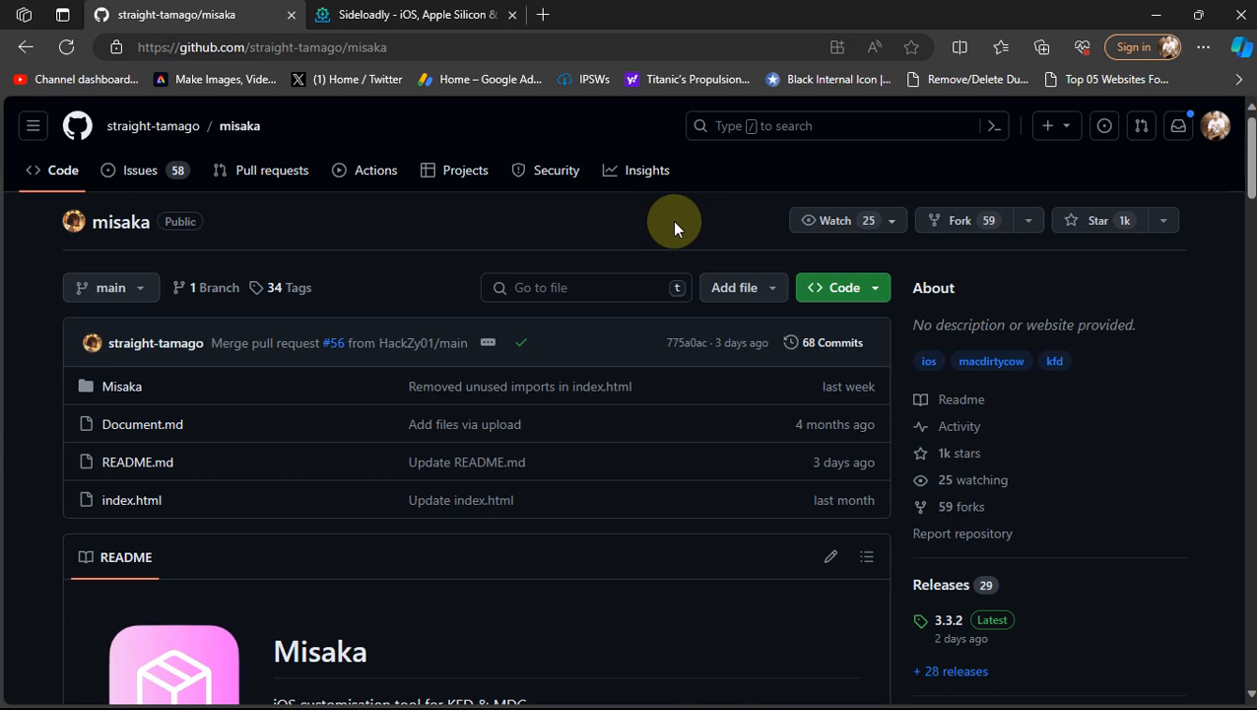
# Step: Open the misaka 3.3.2 release and scroll to its IPA assets list
pyautogui.scroll(-3)
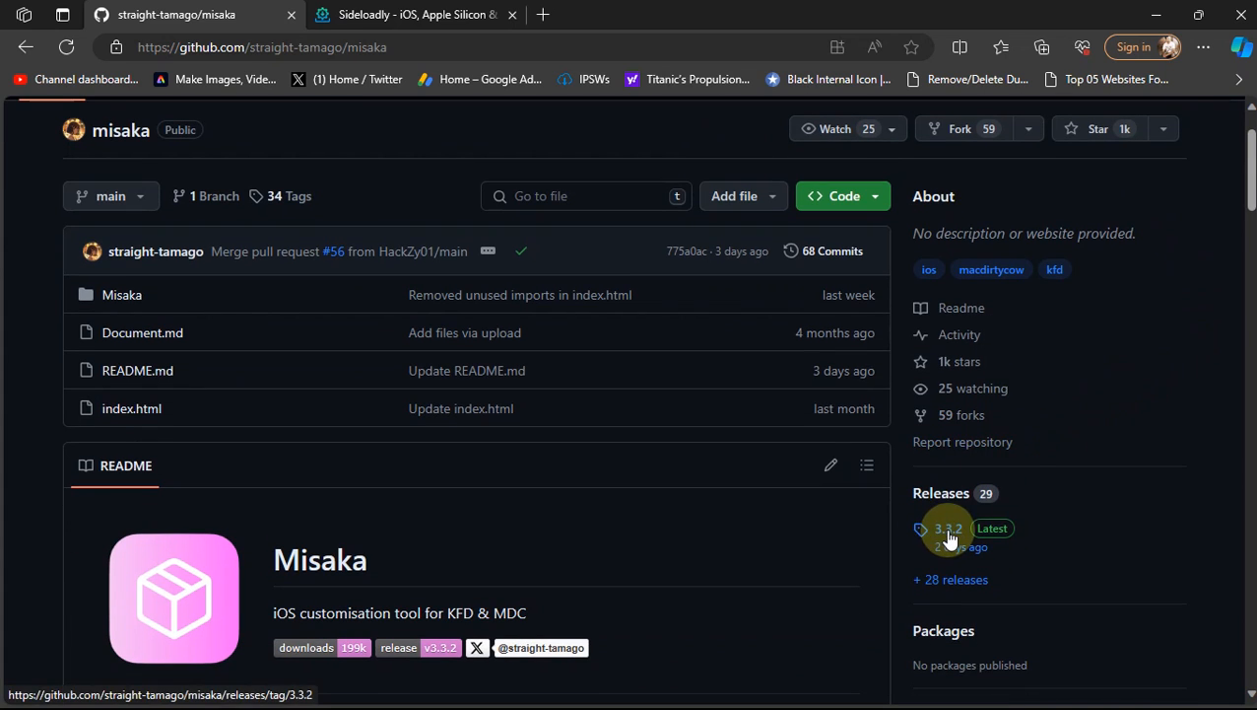
pyautogui.click(947, 528)
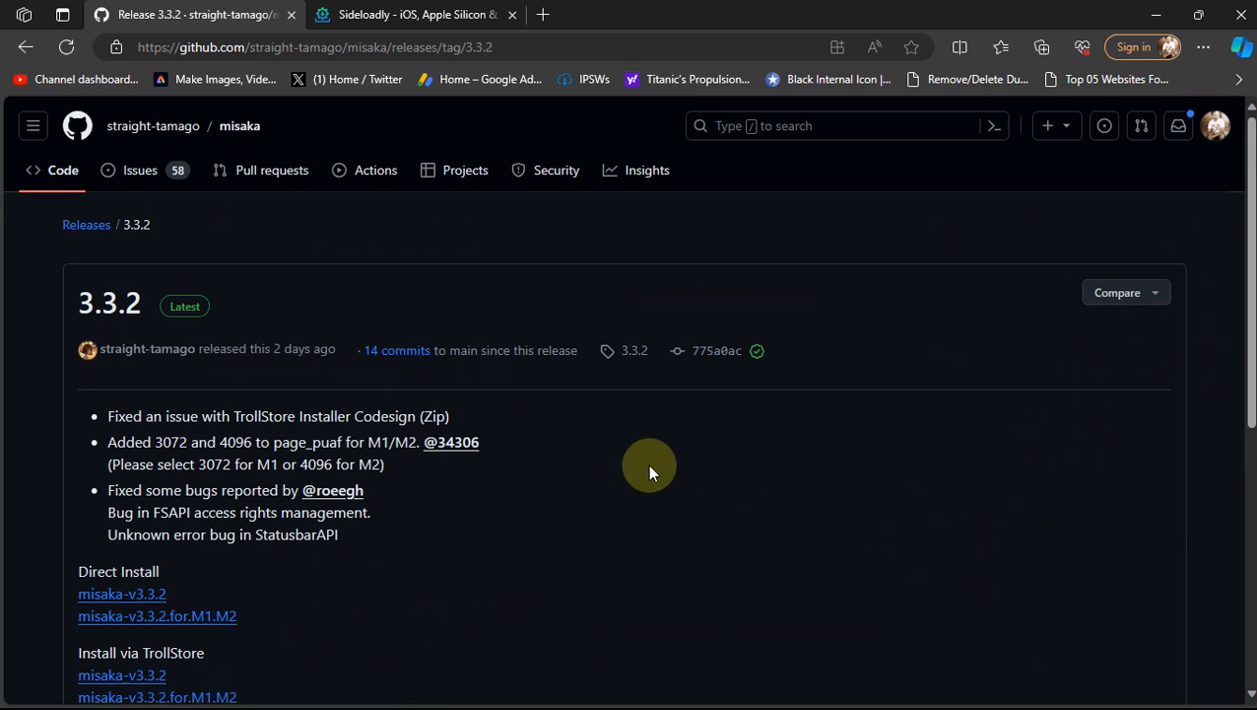
pyautogui.moveTo(623, 444)
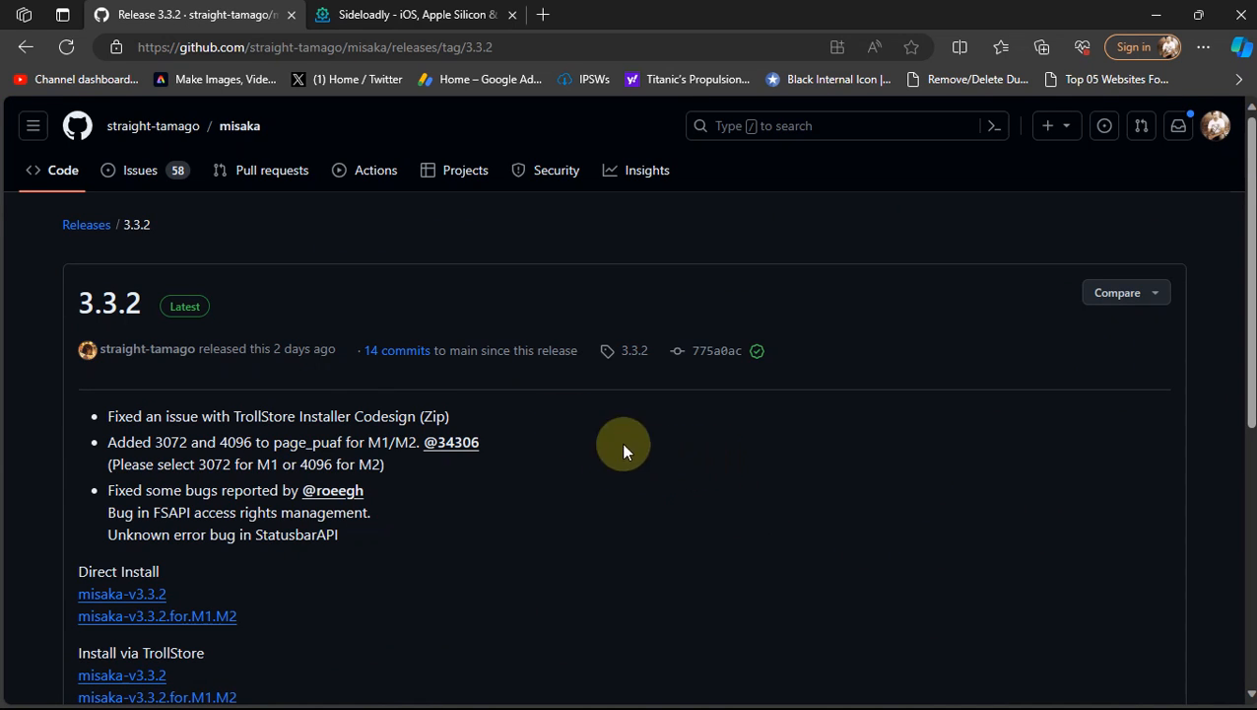
pyautogui.moveTo(69, 315)
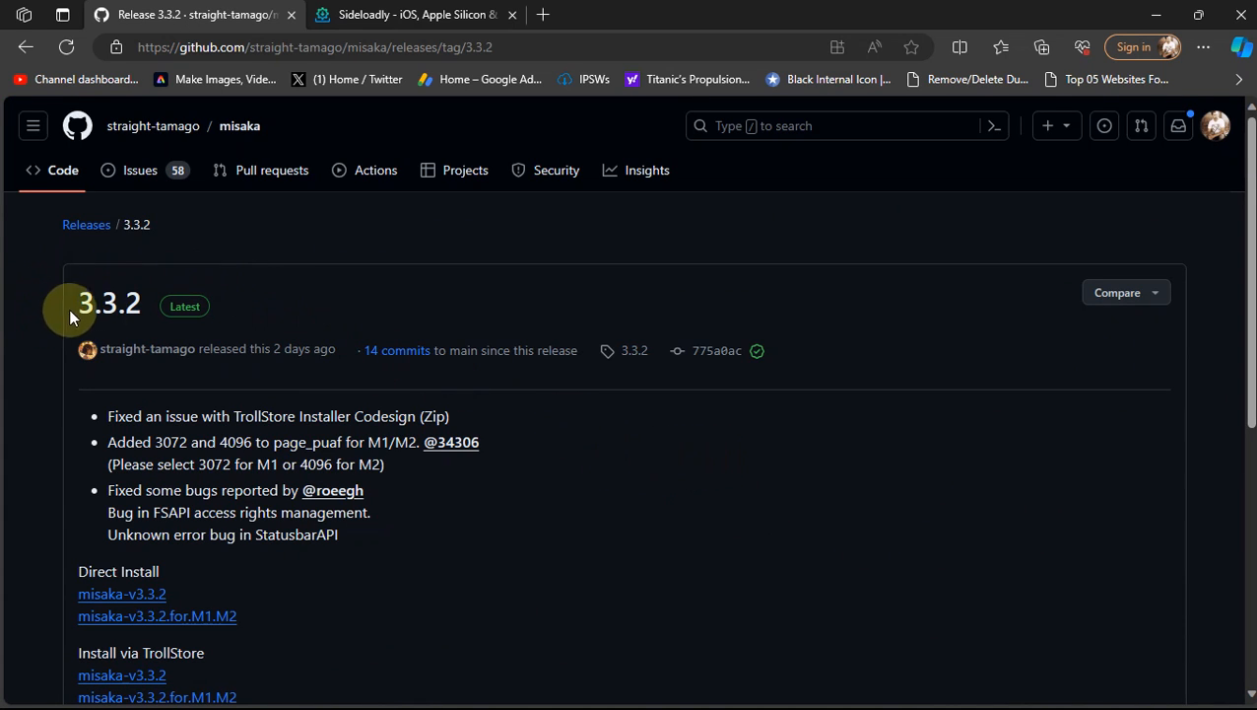
pyautogui.scroll(-3)
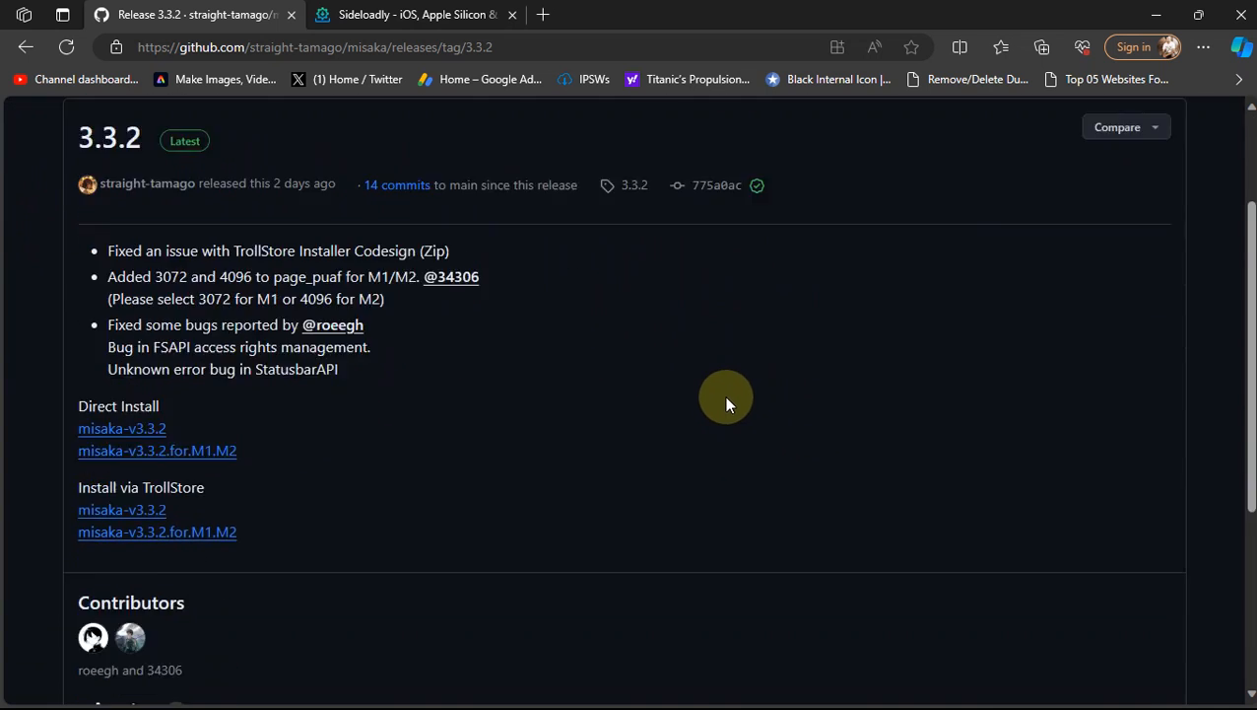
pyautogui.scroll(-3)
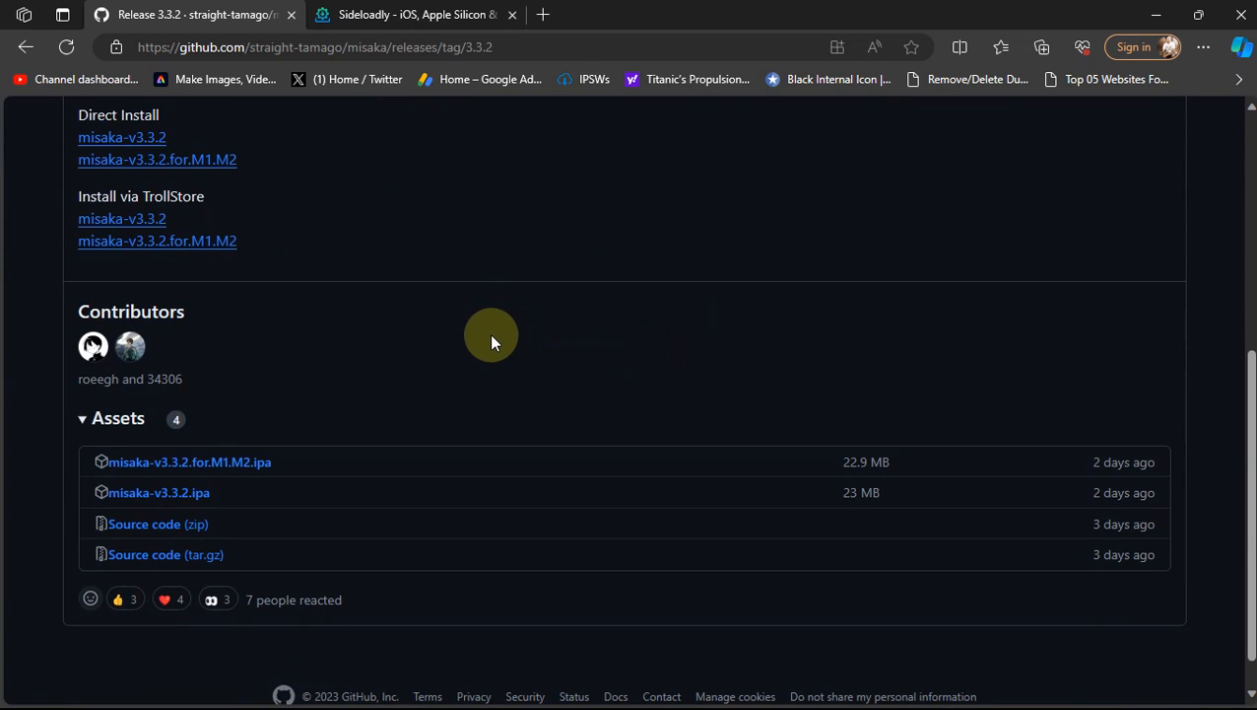
pyautogui.scroll(-3)
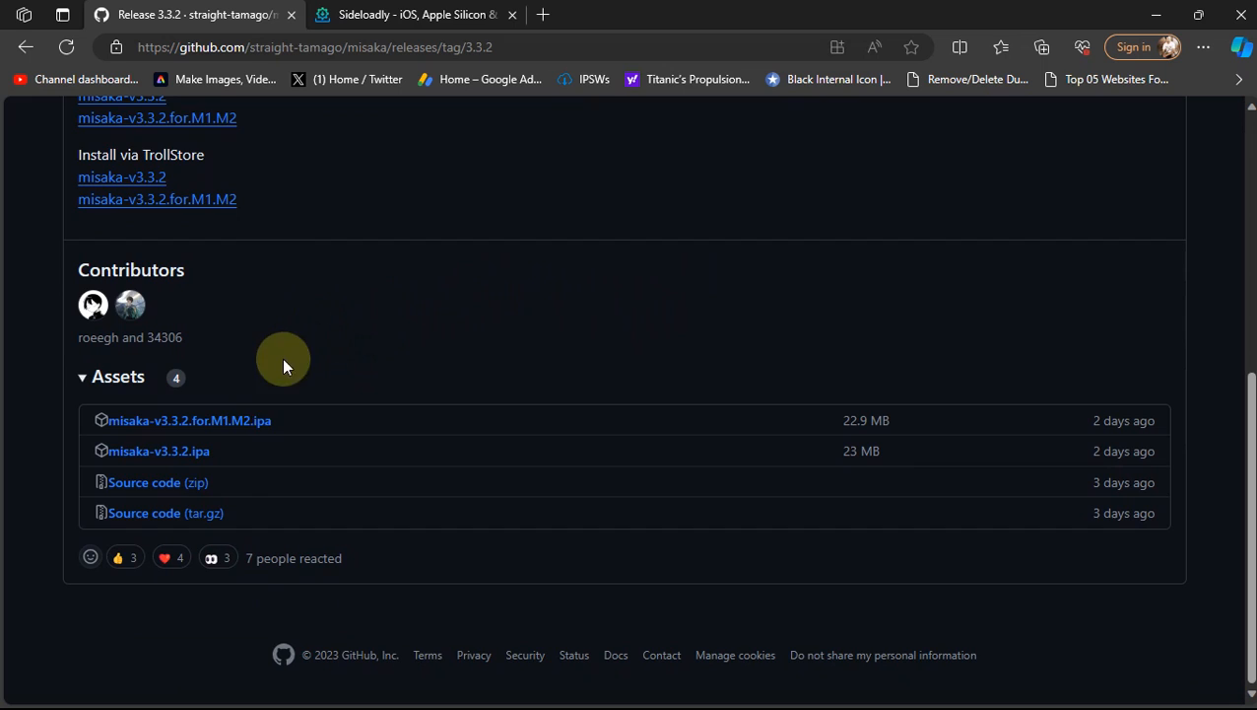
pyautogui.moveTo(190, 420)
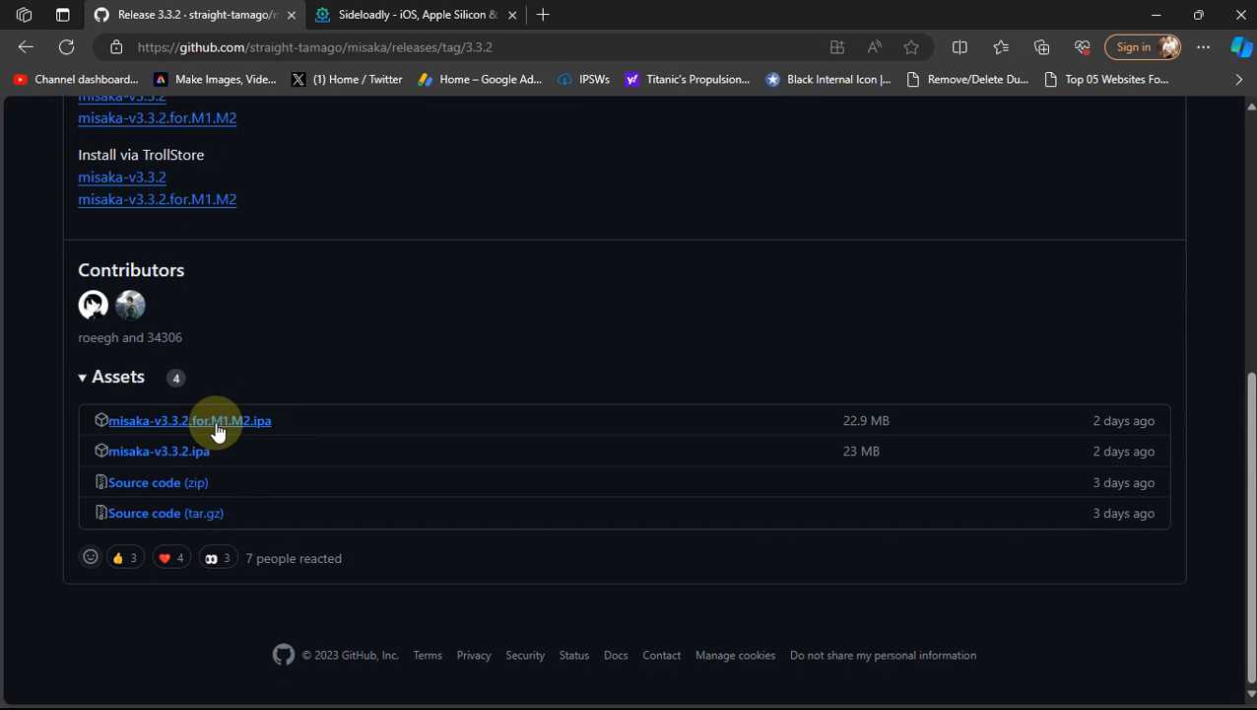
pyautogui.moveTo(237, 423)
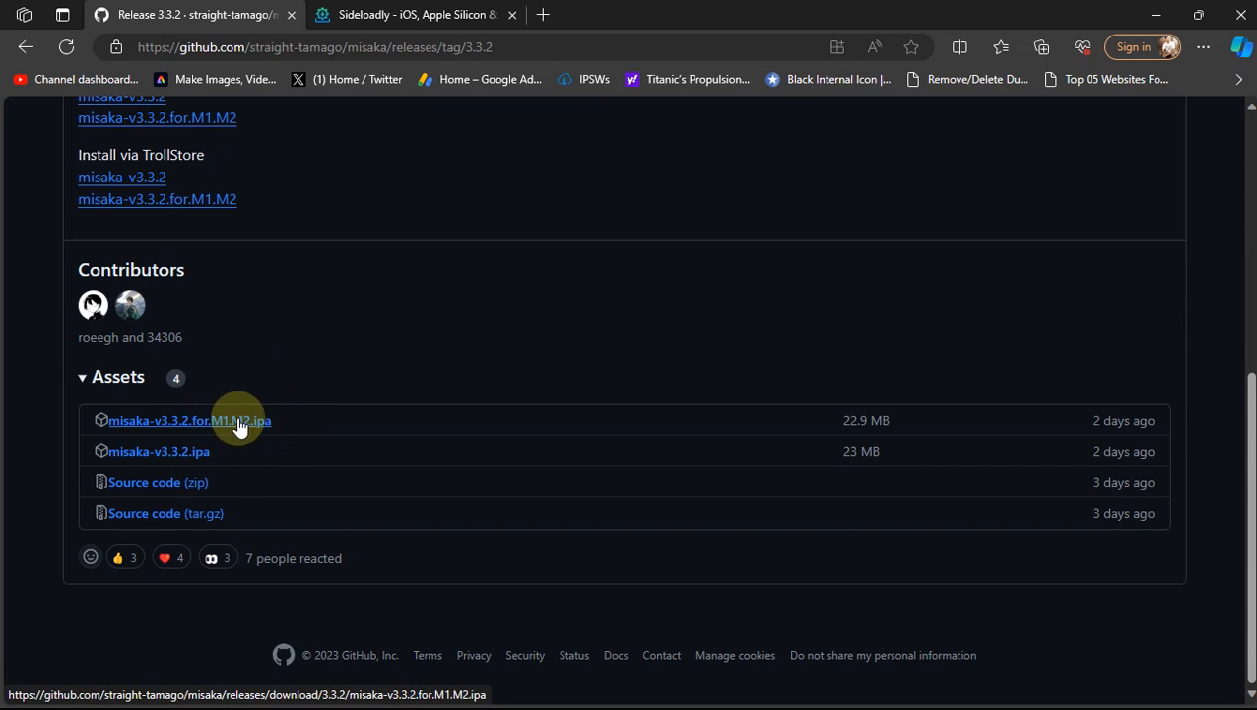
pyautogui.moveTo(363, 377)
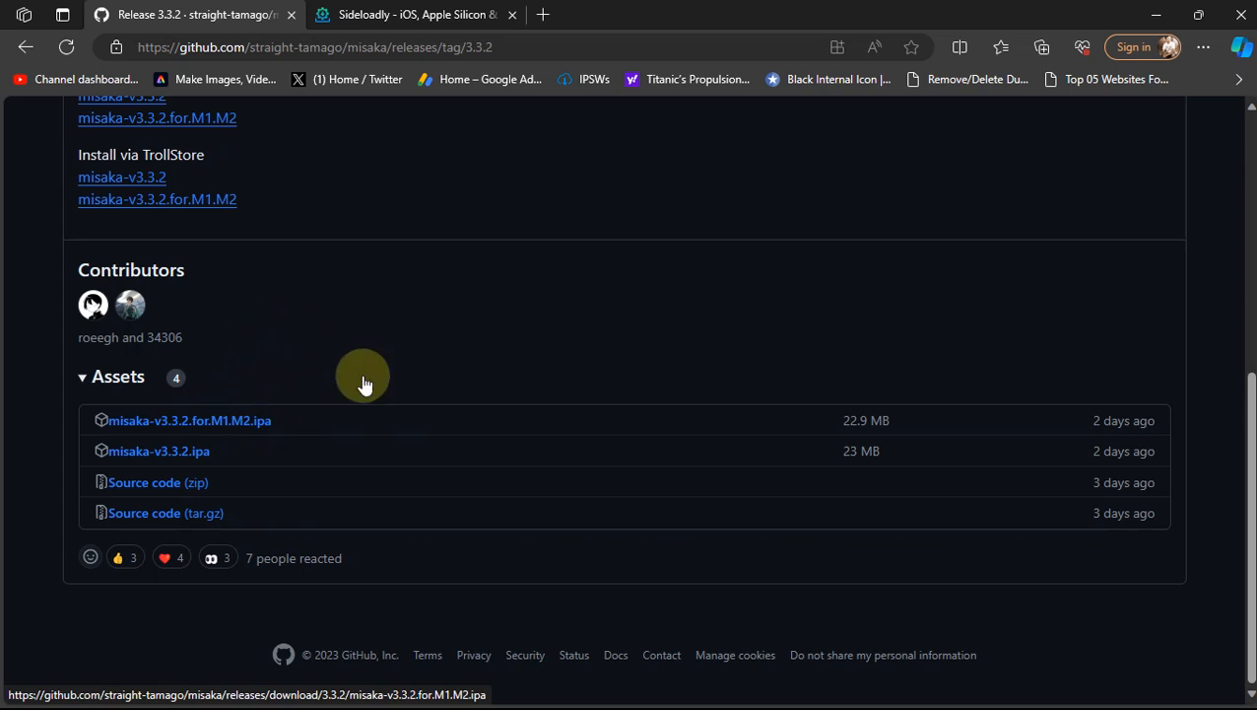
pyautogui.moveTo(234, 464)
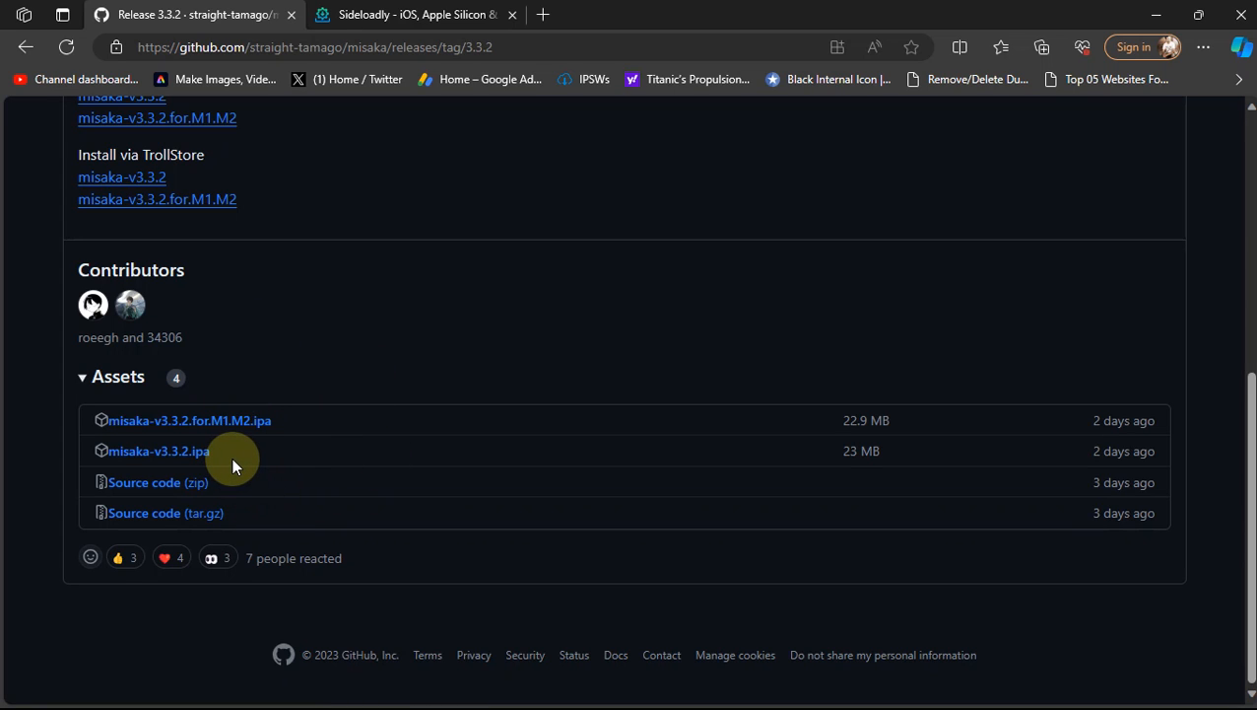
pyautogui.moveTo(158, 451)
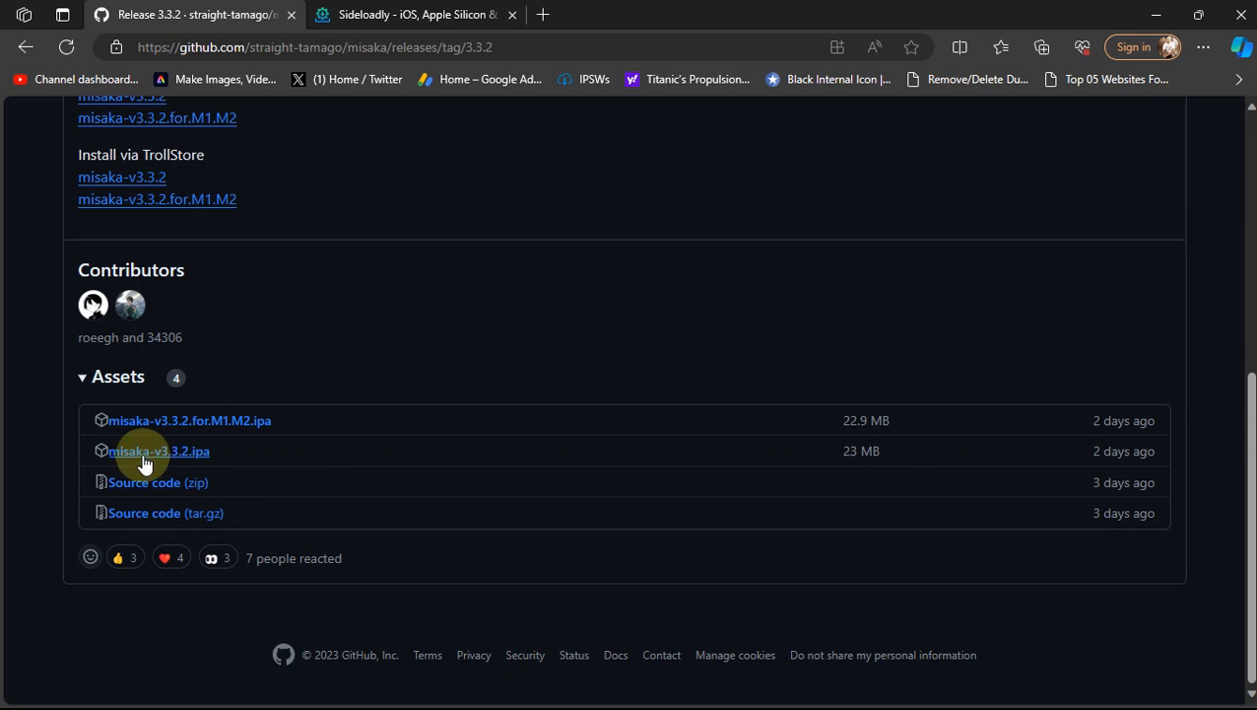
pyautogui.moveTo(188, 456)
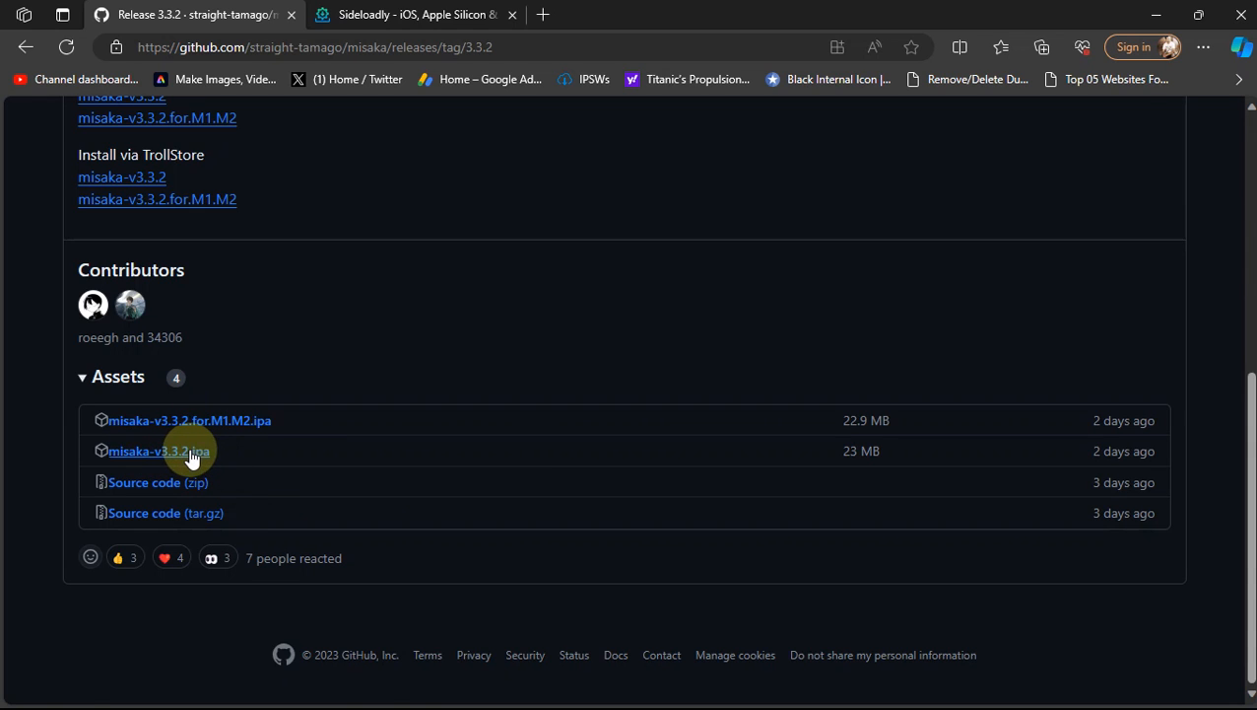
pyautogui.moveTo(279, 432)
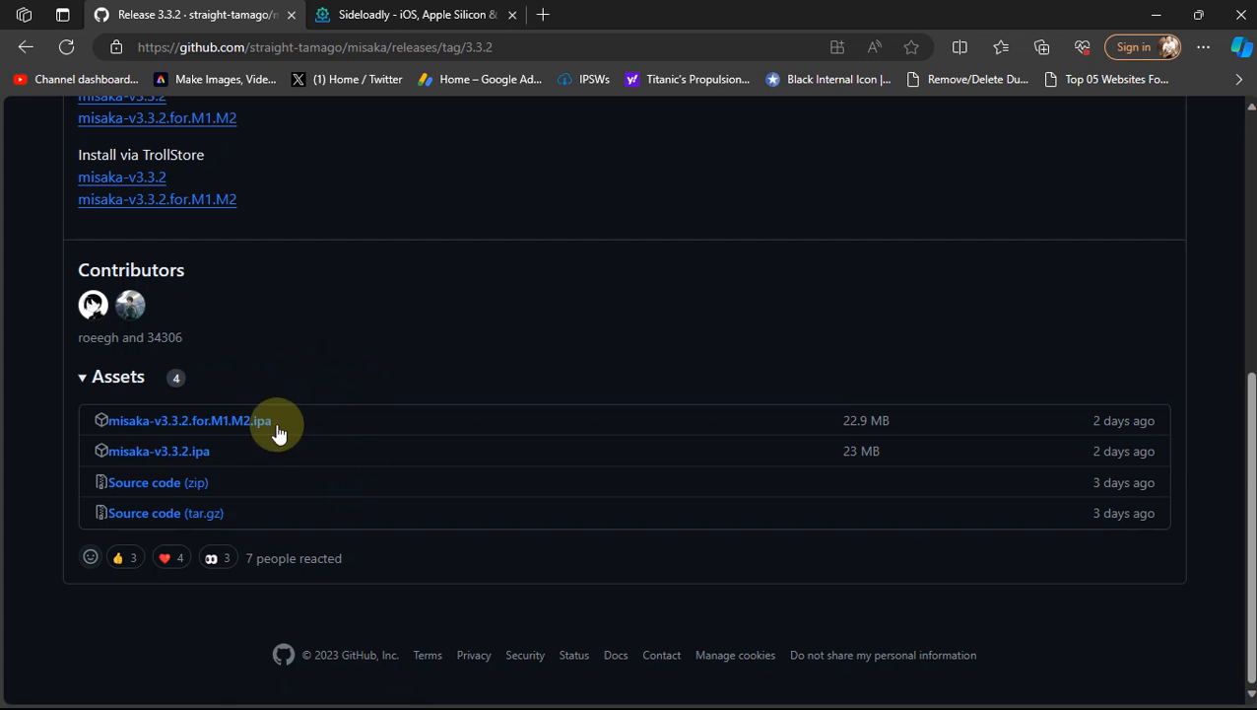
pyautogui.moveTo(250, 435)
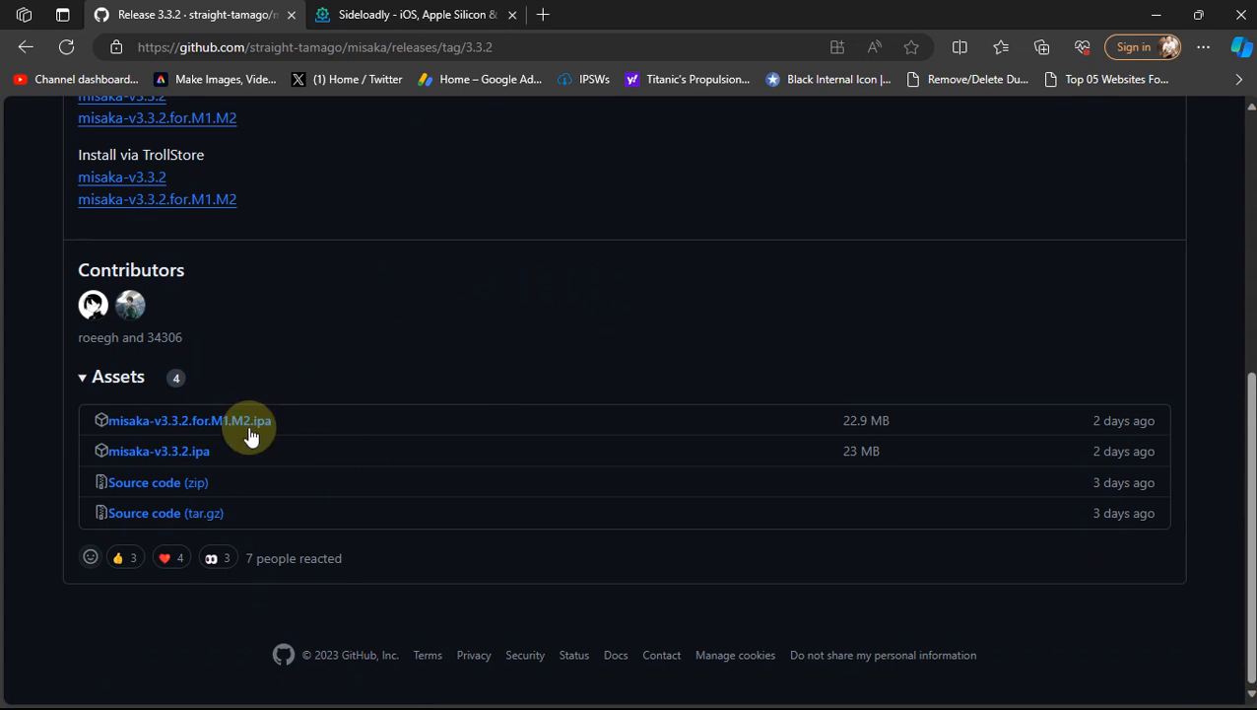
# Step: Switch to sideloadly.io and scroll to the Download Sideloadly buttons and Important notice
pyautogui.click(413, 14)
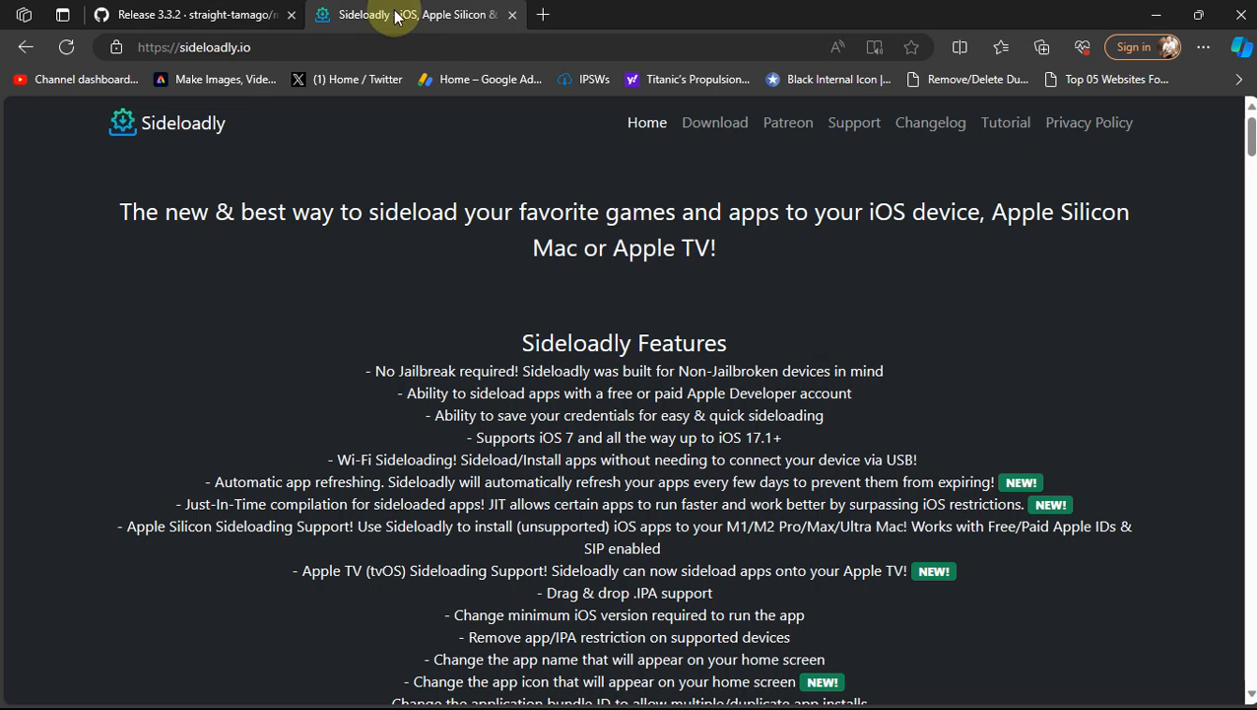
pyautogui.moveTo(897, 313)
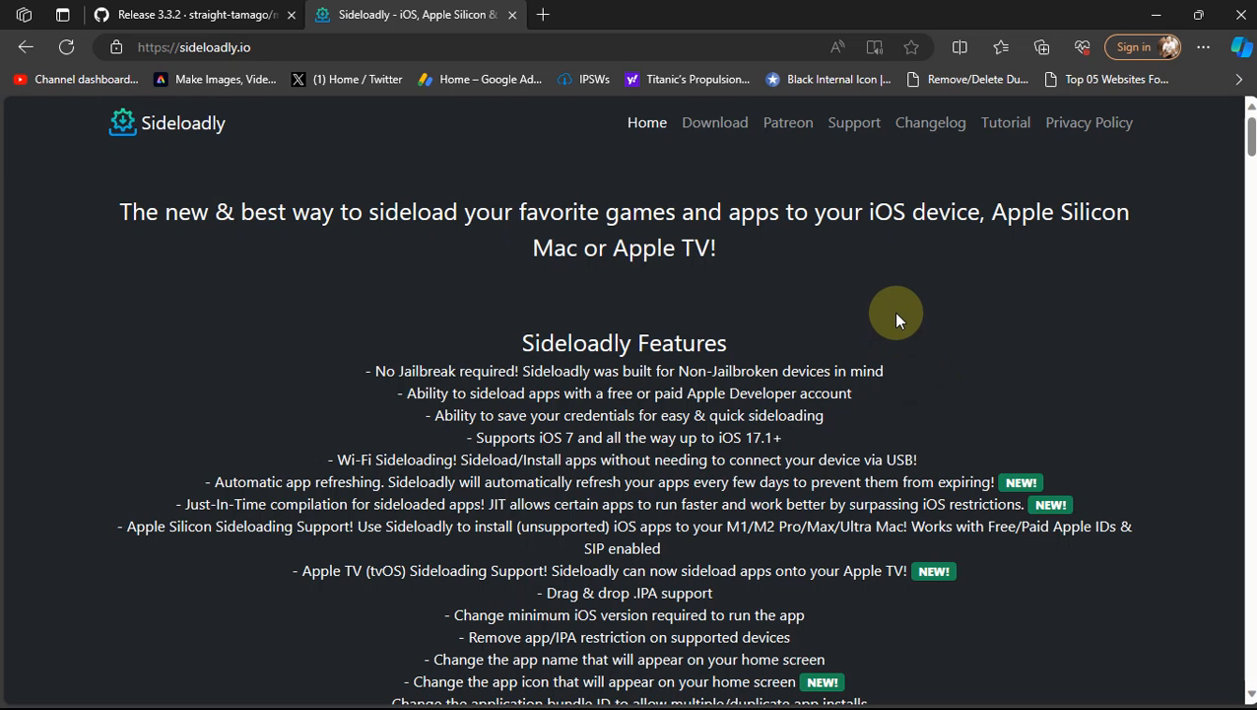
pyautogui.moveTo(320, 67)
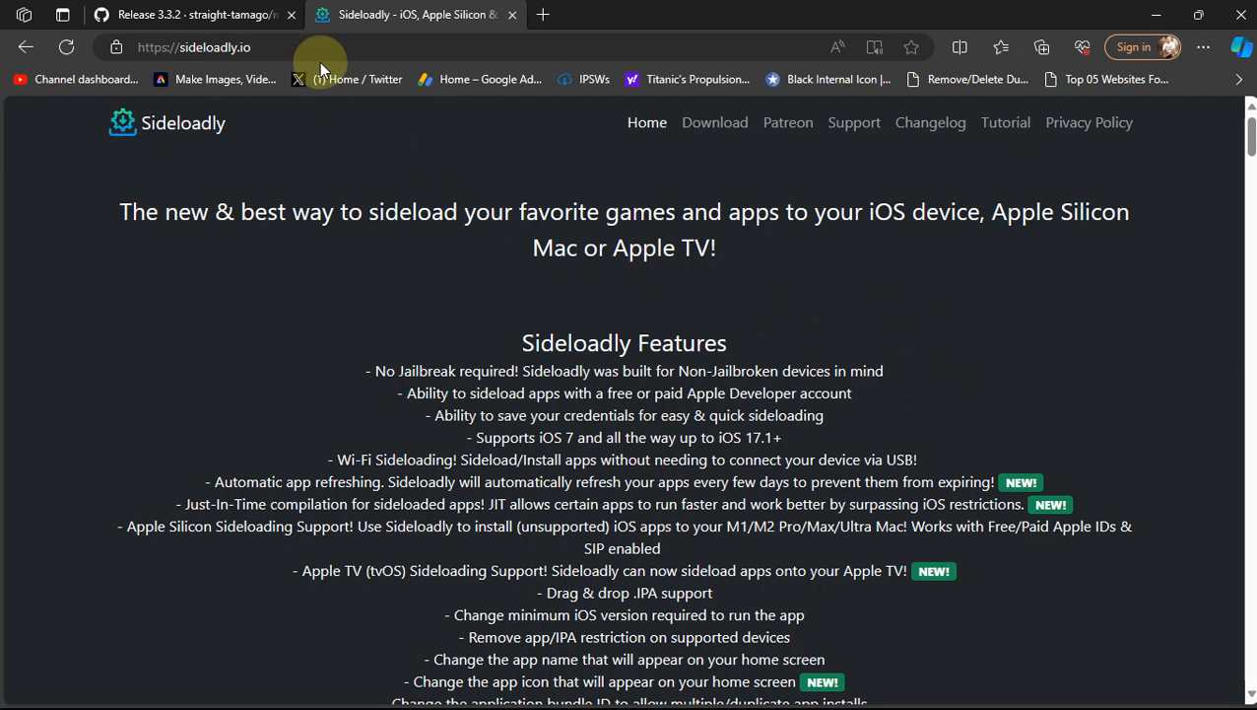
pyautogui.scroll(-3)
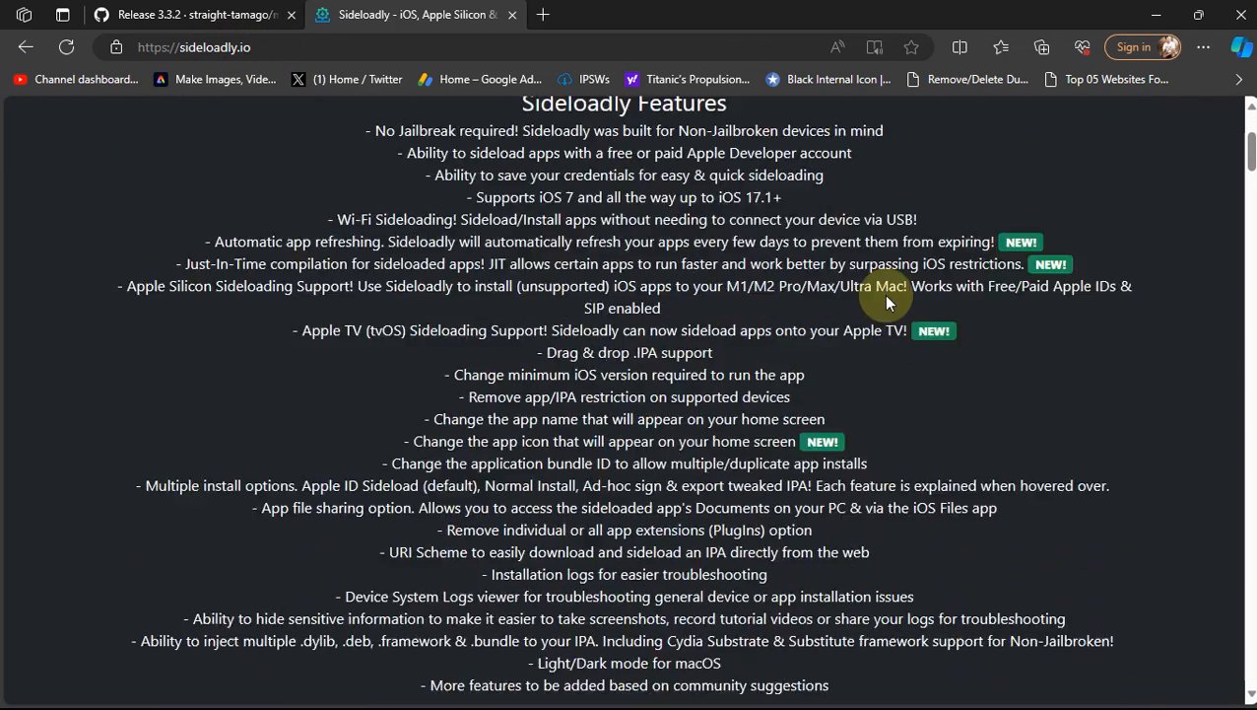
pyautogui.scroll(-3)
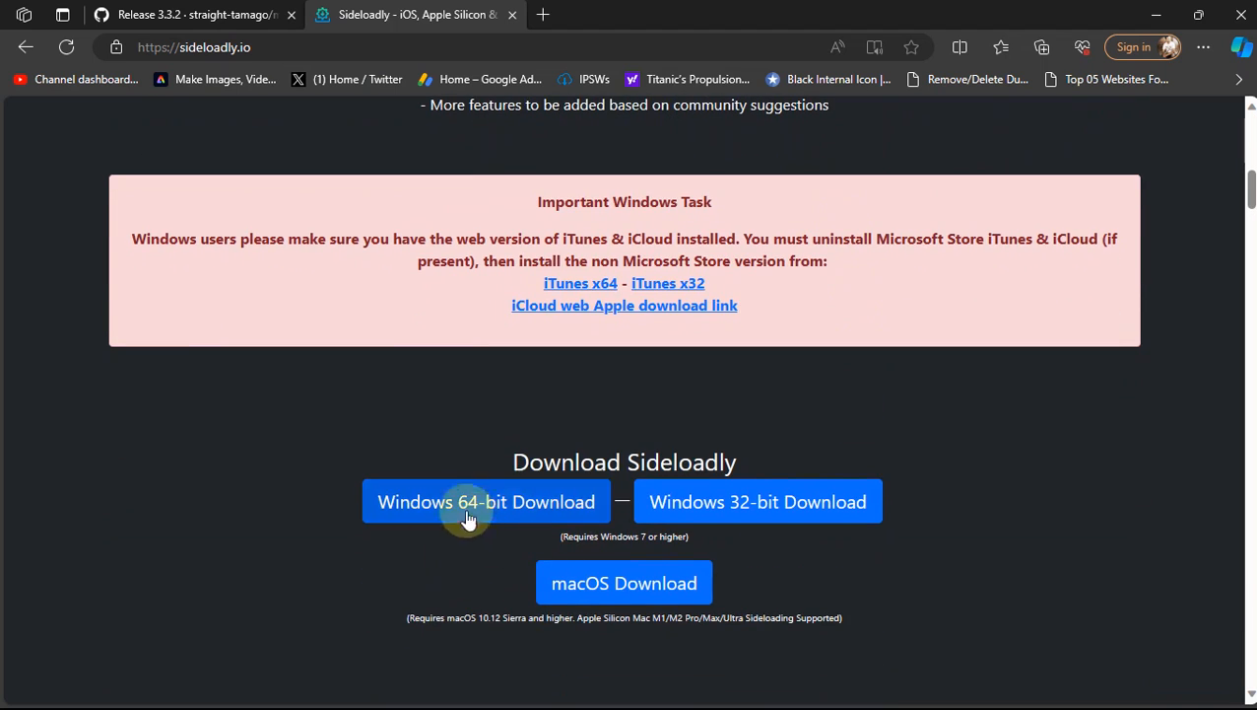
pyautogui.moveTo(559, 202)
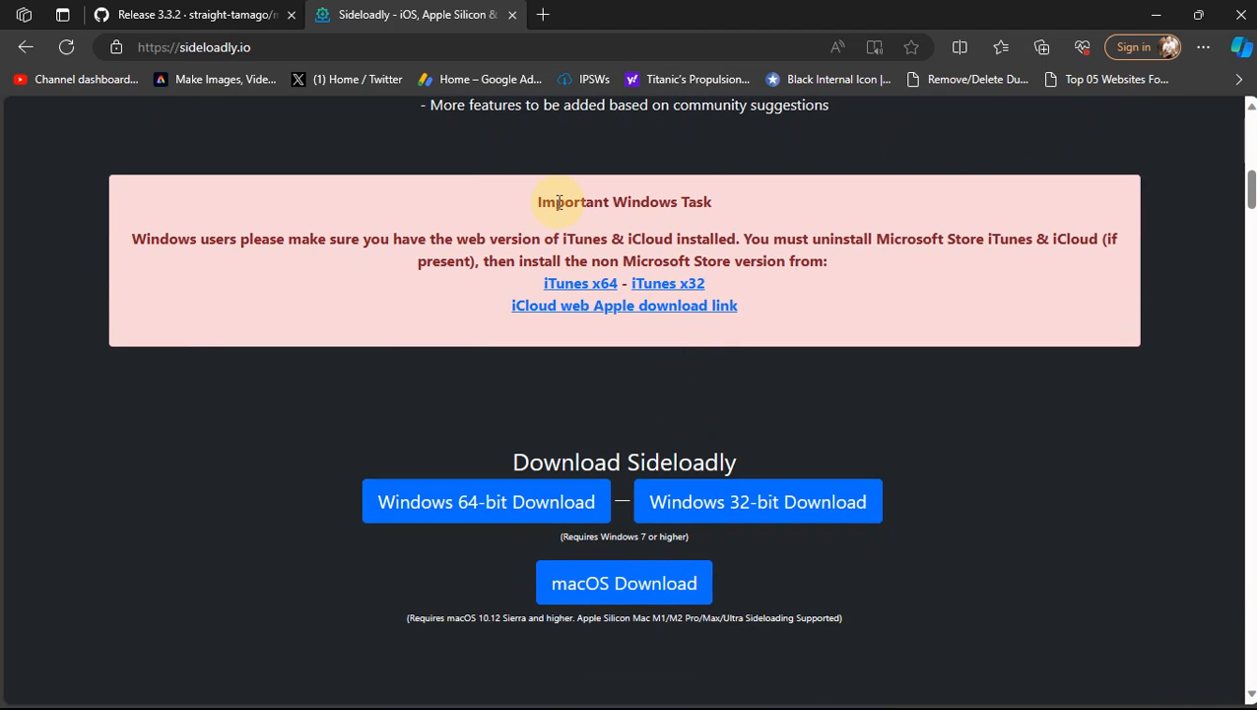
pyautogui.moveTo(581, 283)
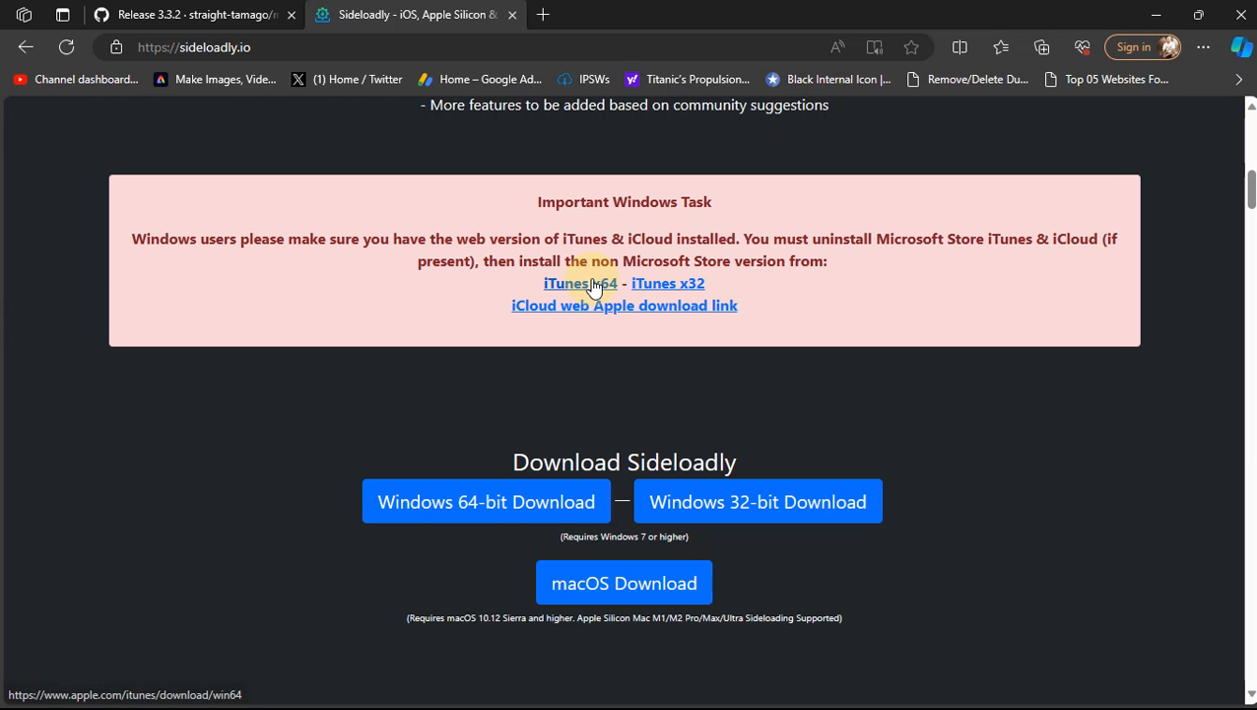
pyautogui.moveTo(594, 304)
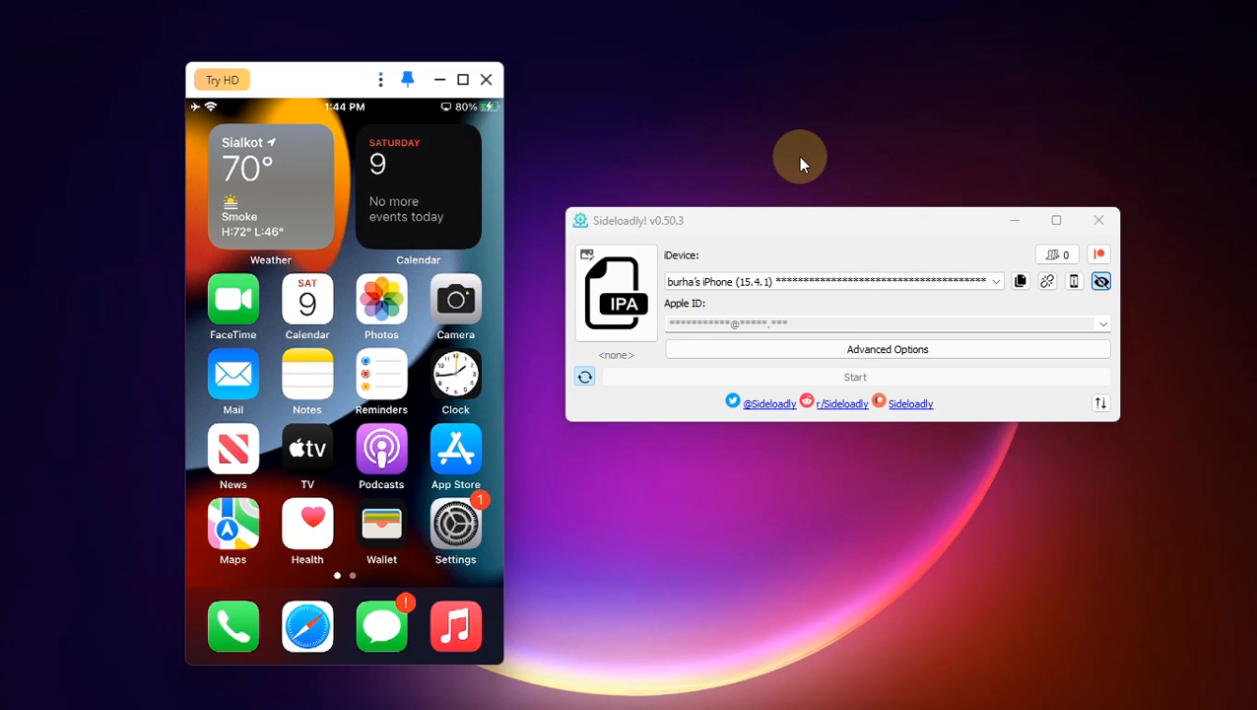
pyautogui.moveTo(836, 159)
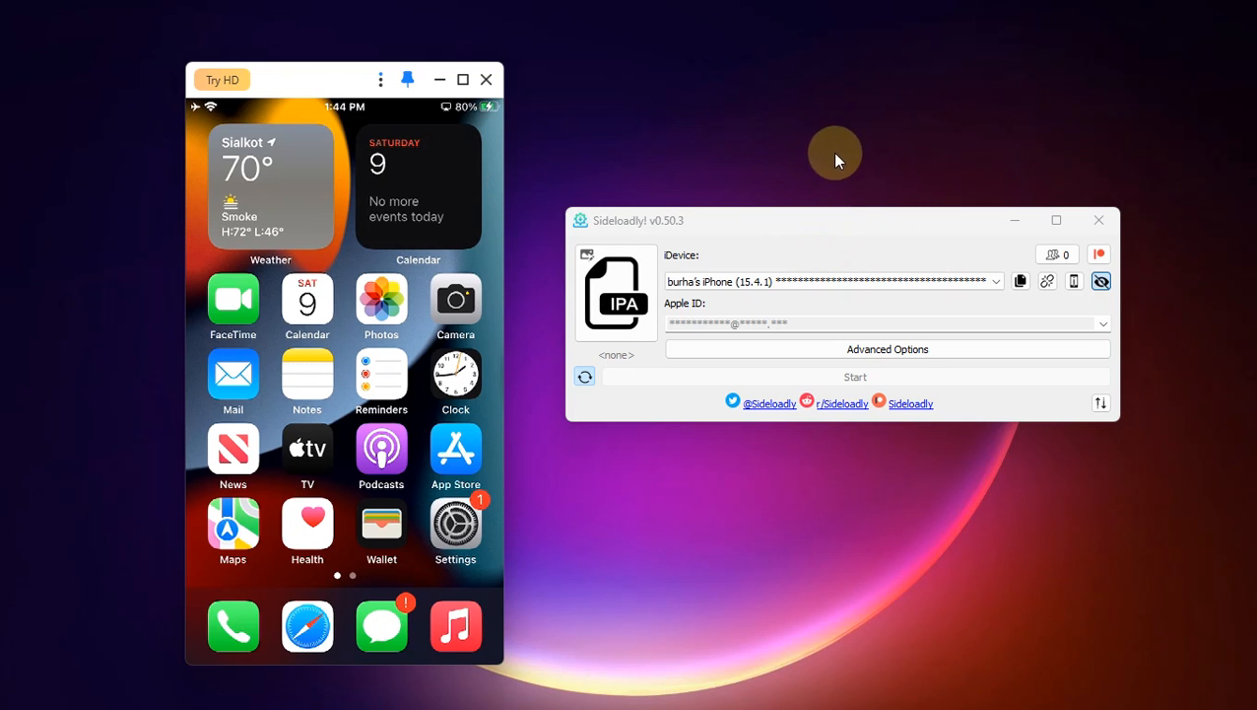
pyautogui.moveTo(448, 176)
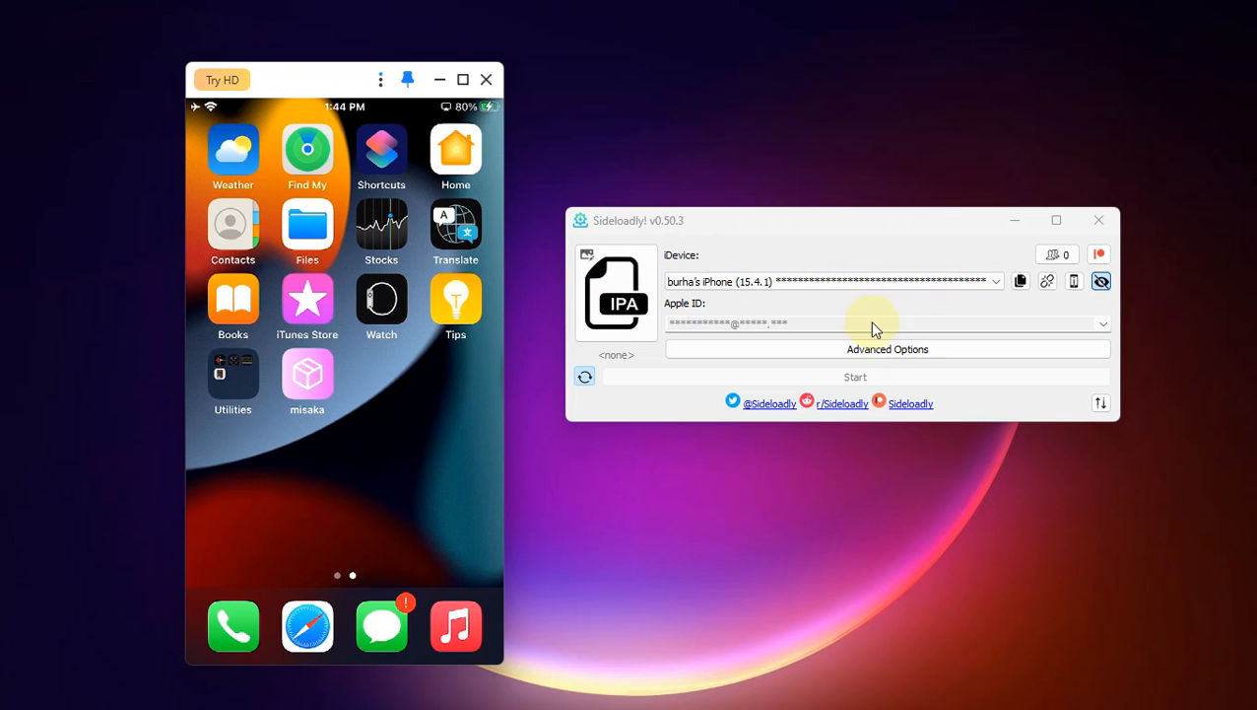
pyautogui.moveTo(651, 251)
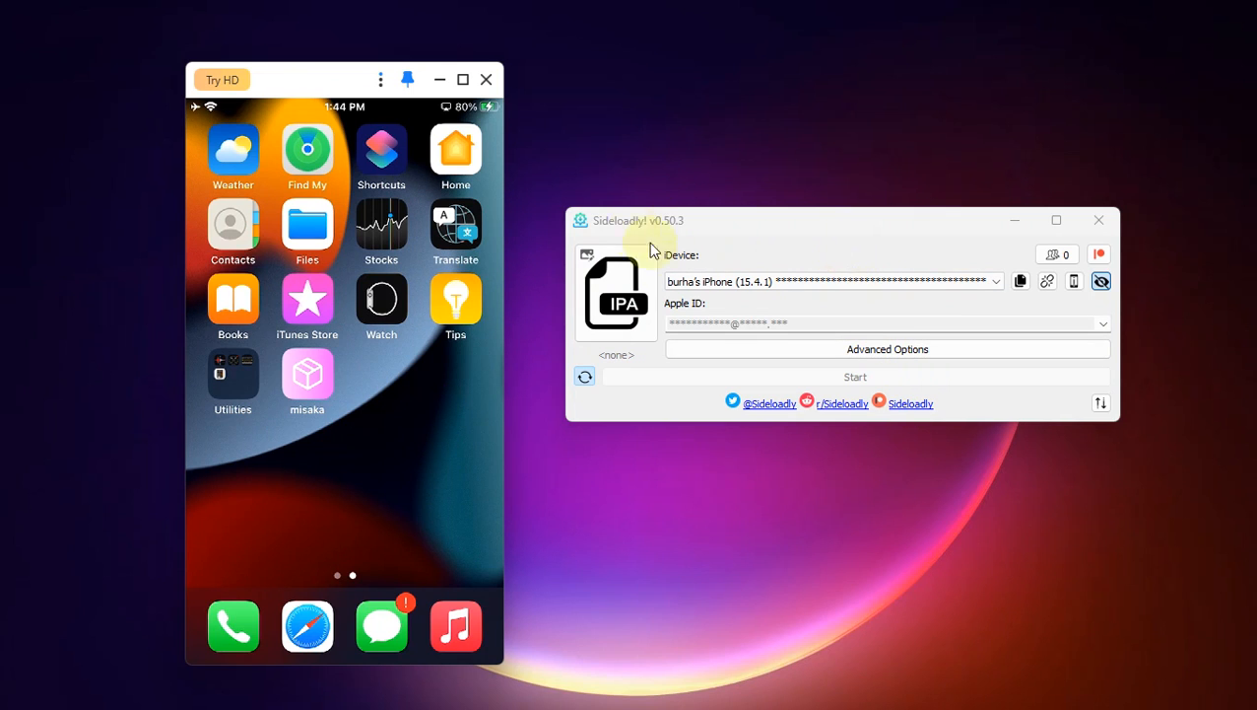
pyautogui.moveTo(307, 394)
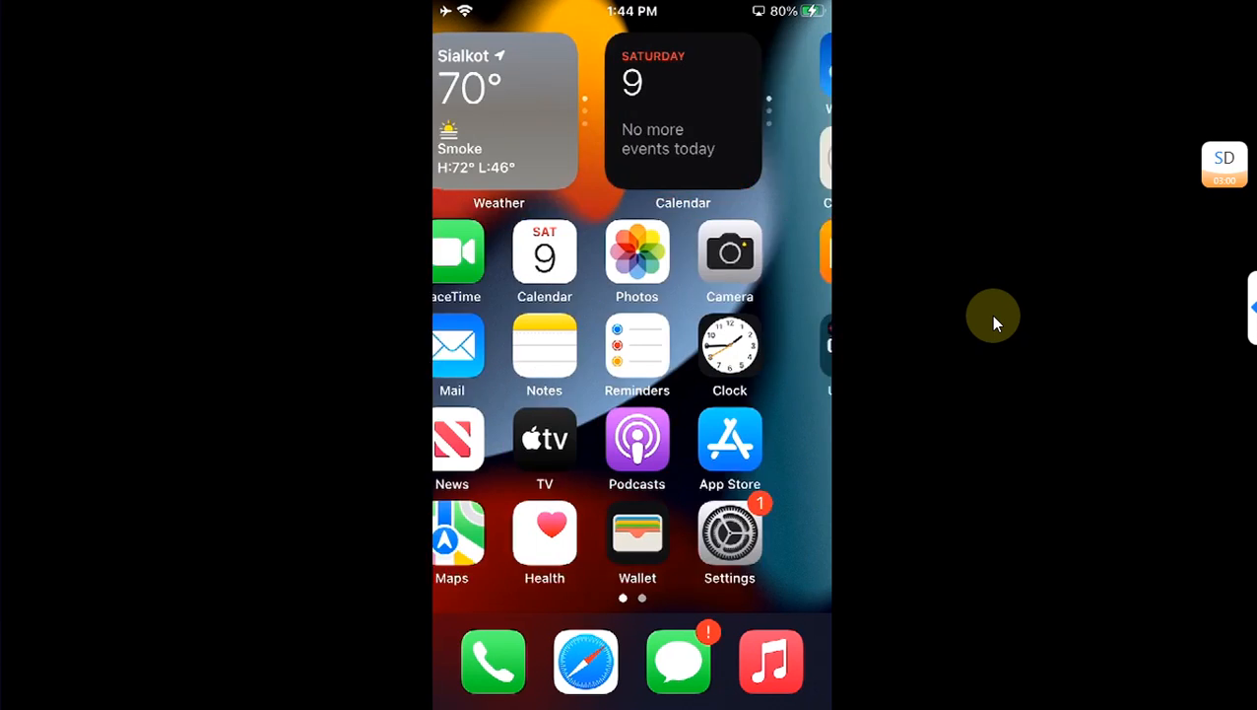
# Step: Return from General to the main Settings list and browse the Privacy page
pyautogui.click(730, 532)
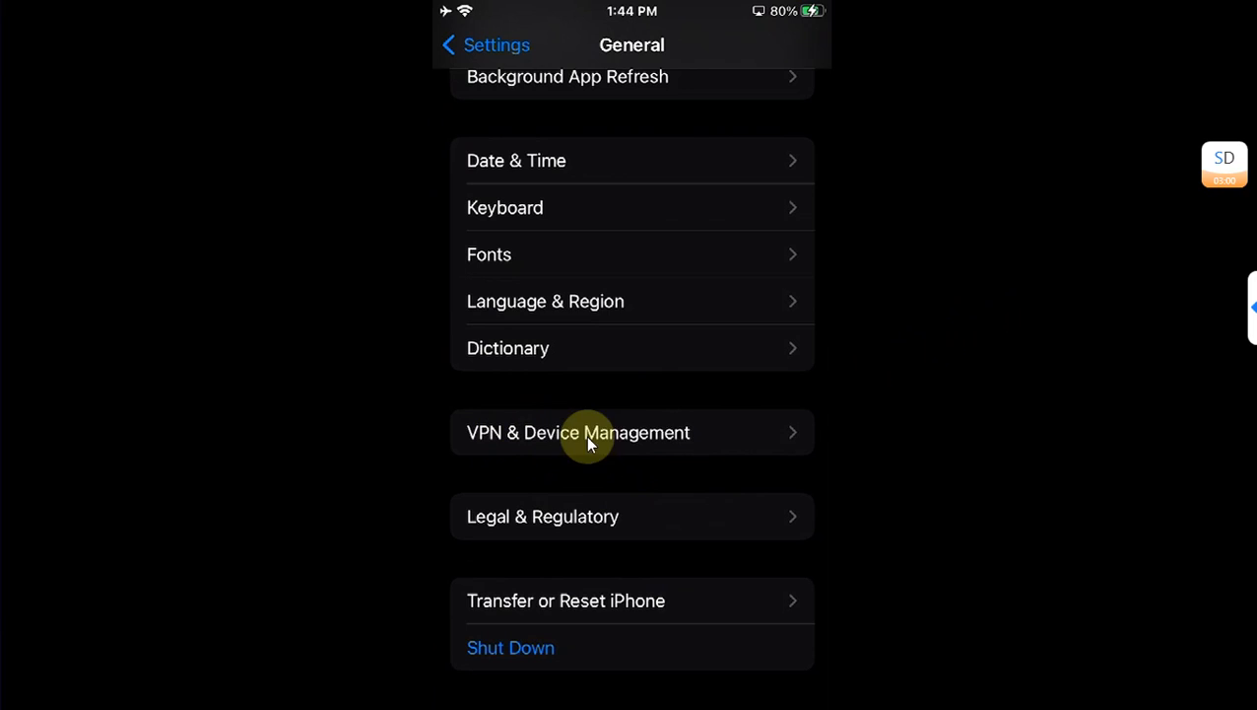
pyautogui.moveTo(868, 339)
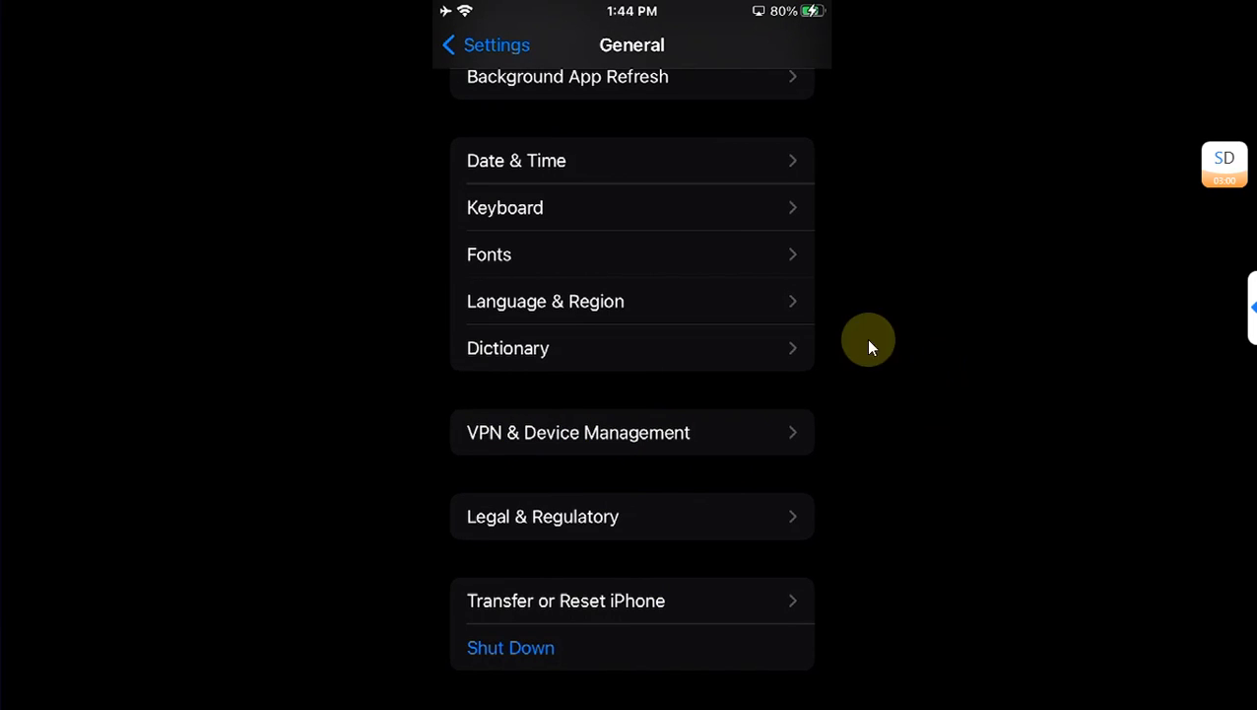
pyautogui.moveTo(786, 258)
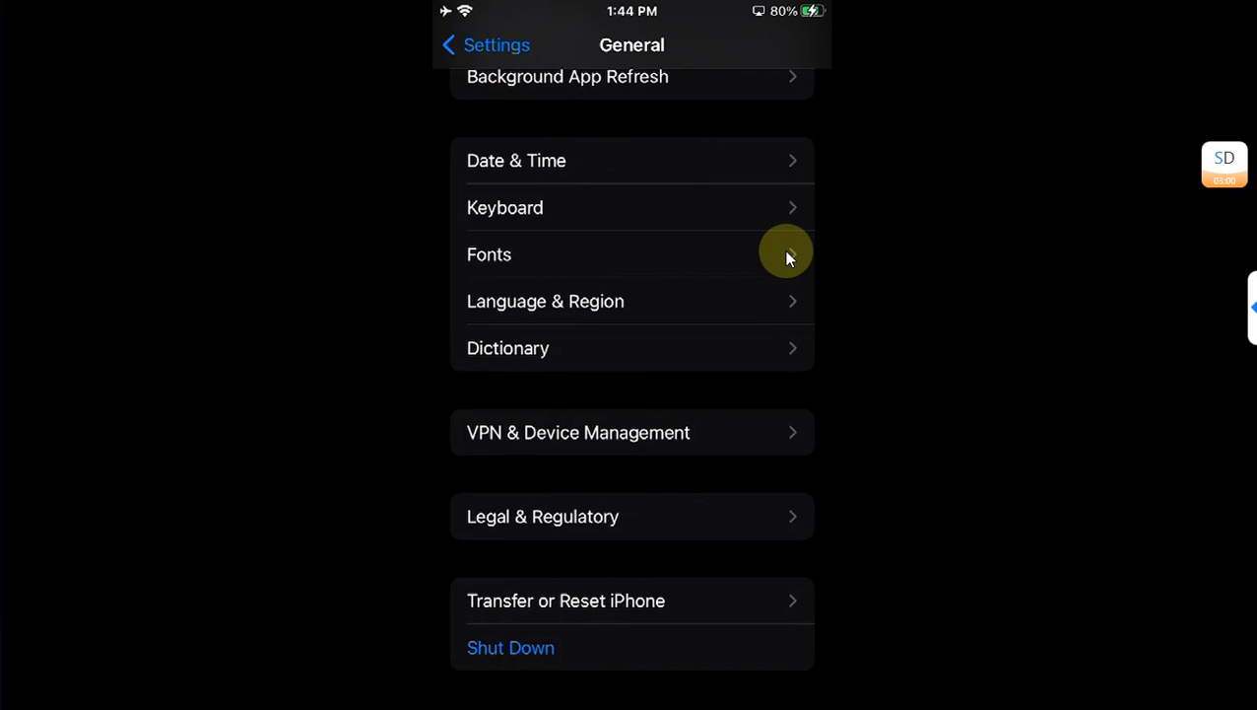
pyautogui.click(484, 44)
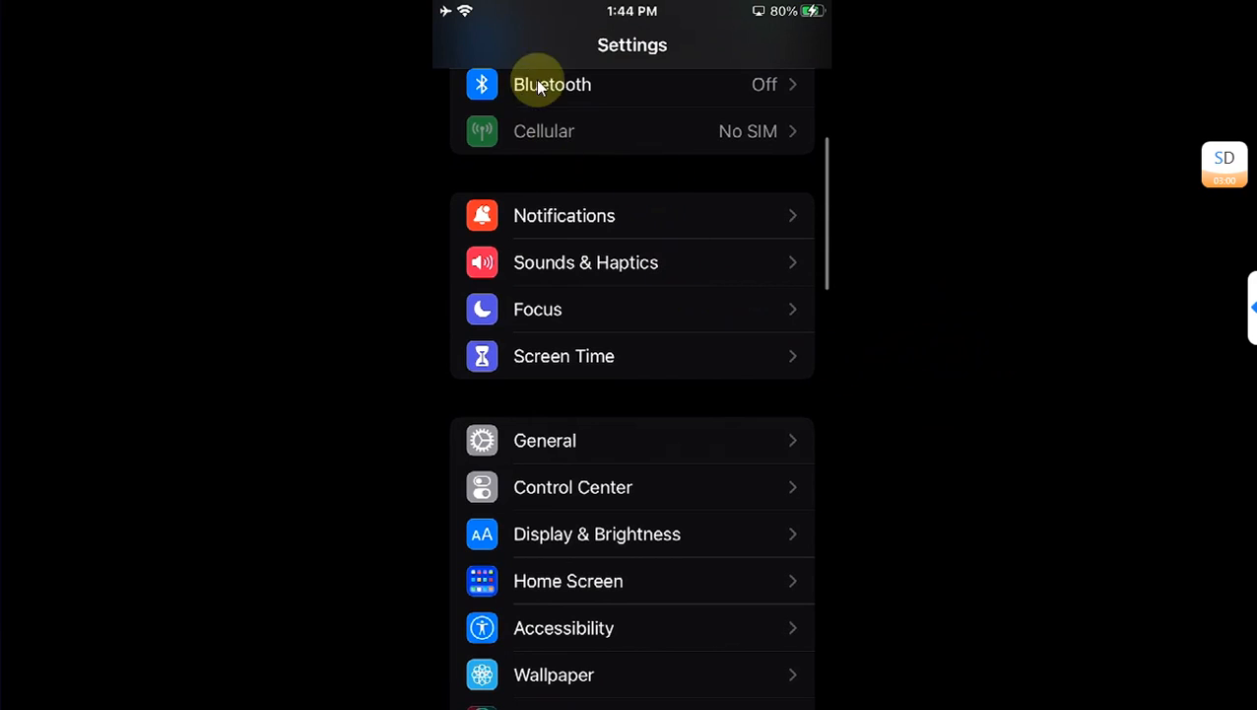
pyautogui.scroll(-3)
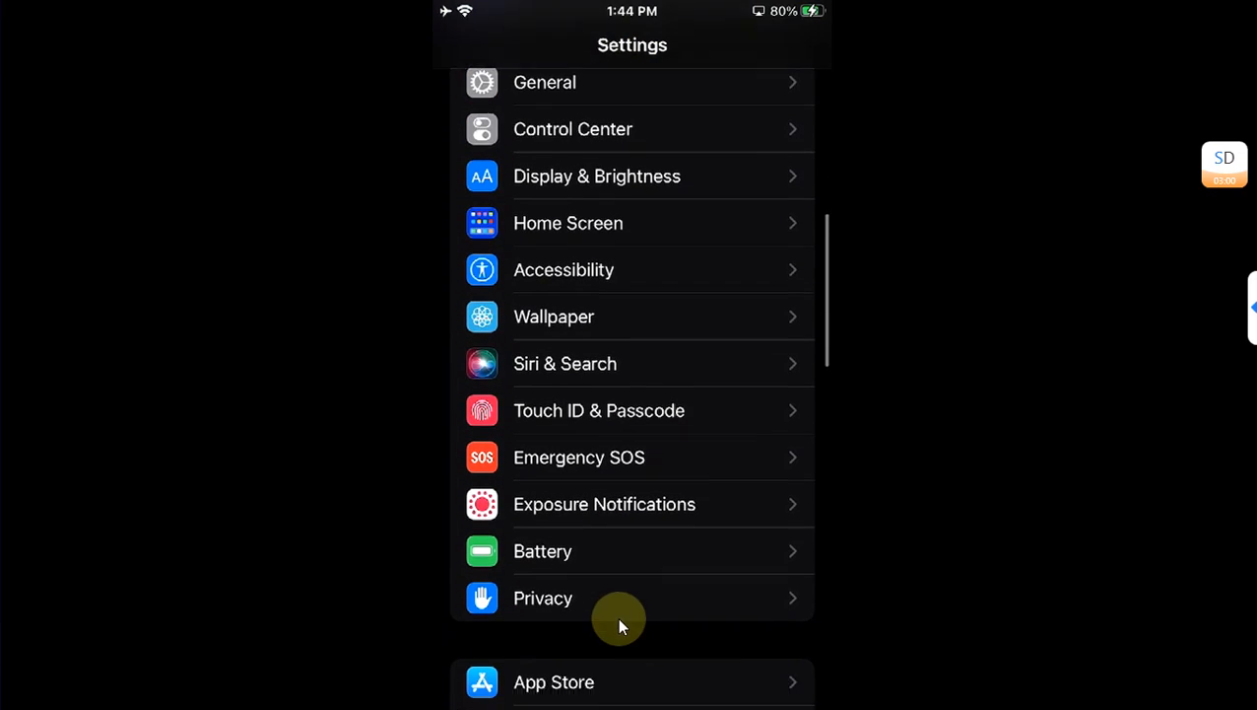
pyautogui.click(543, 597)
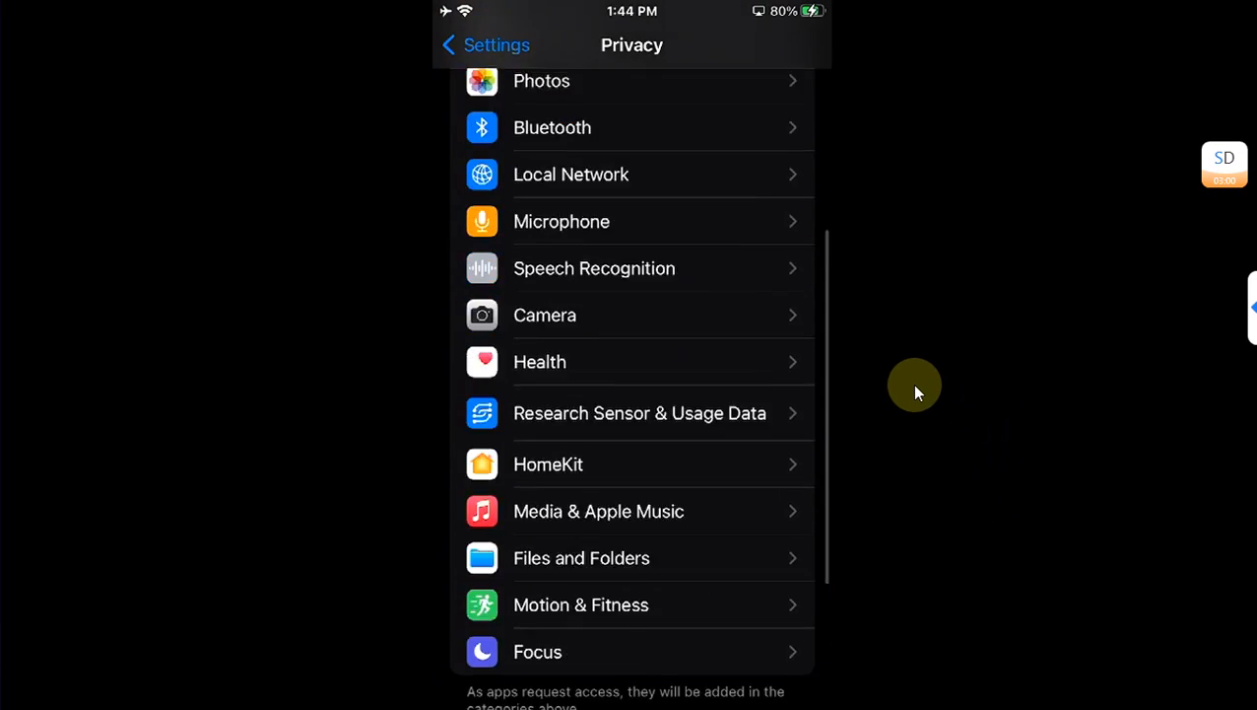
pyautogui.scroll(-3)
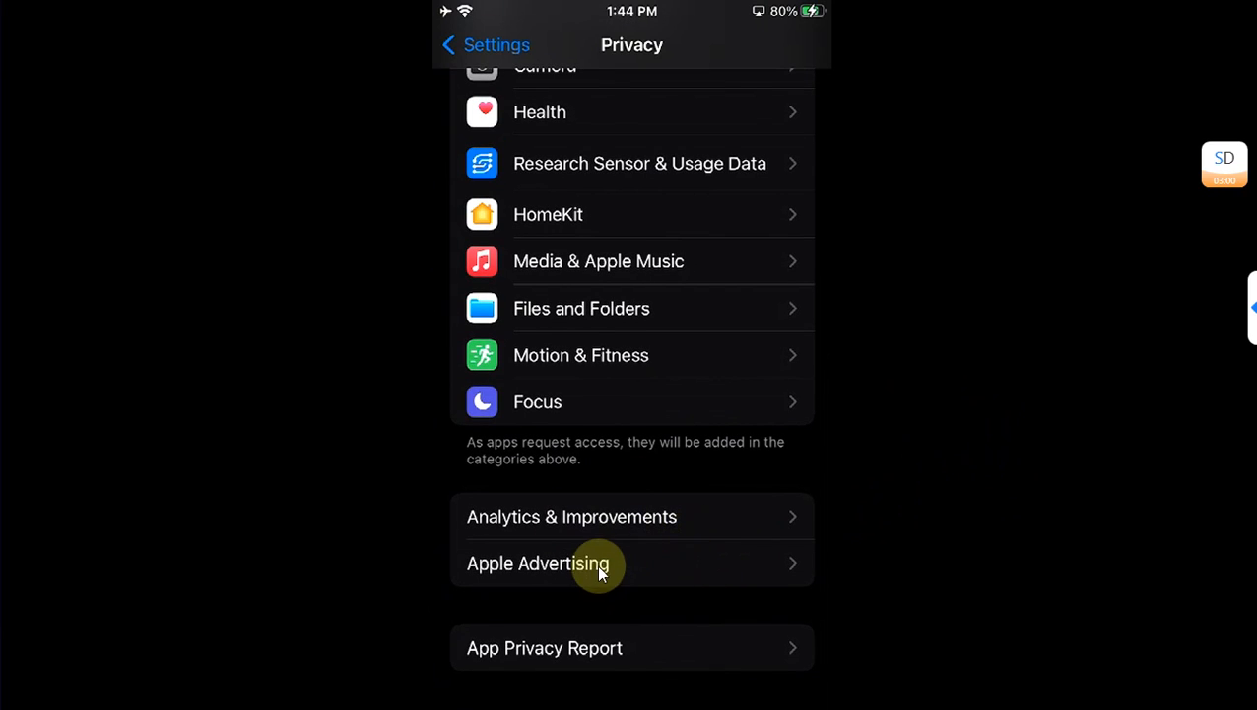
pyautogui.moveTo(998, 449)
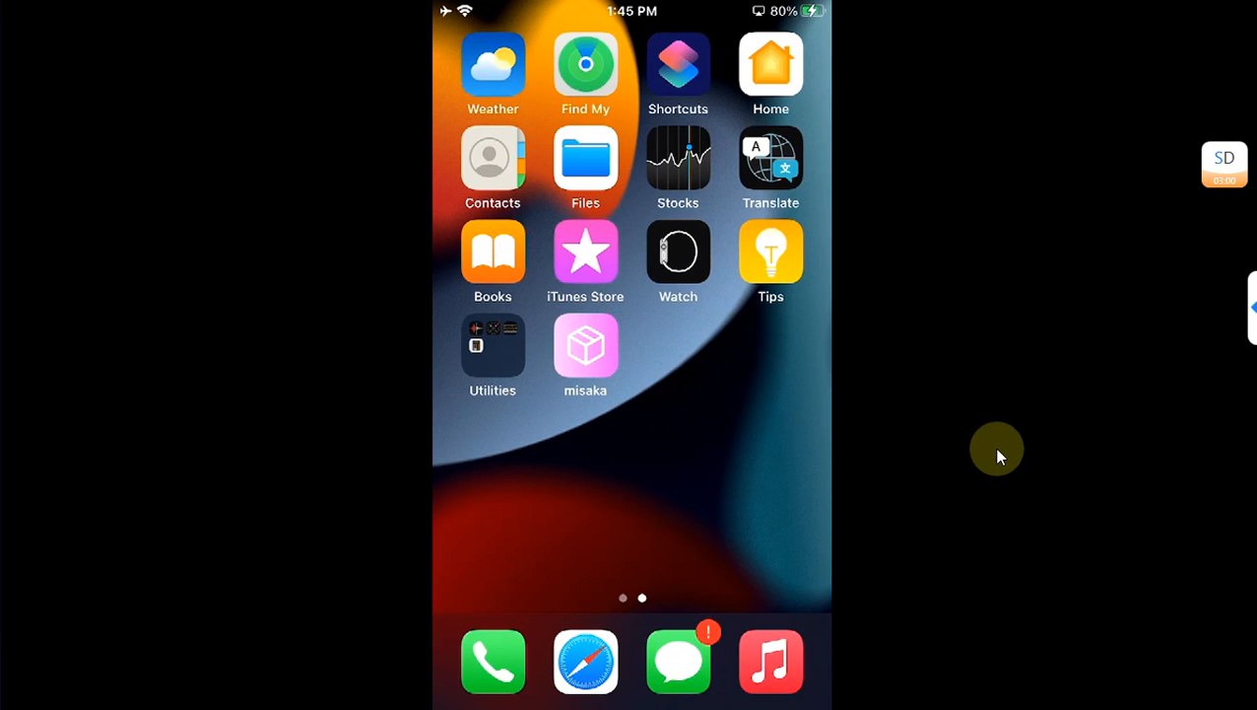
pyautogui.moveTo(983, 330)
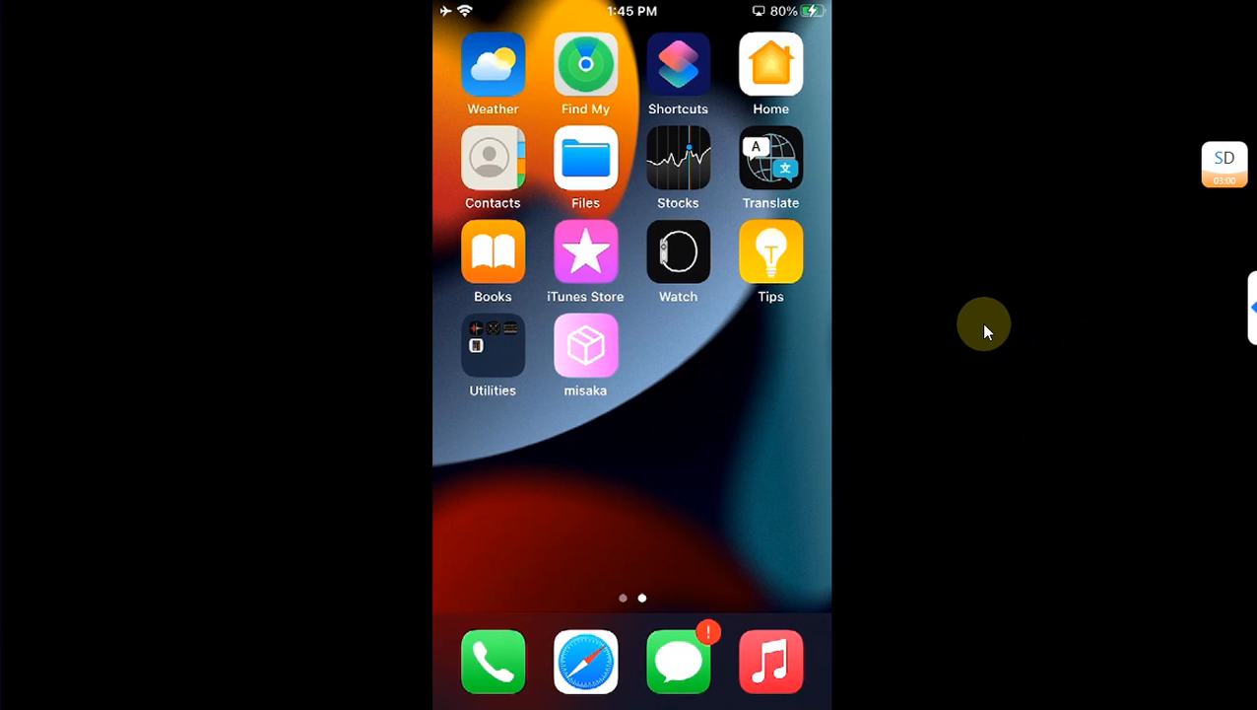
pyautogui.moveTo(786, 249)
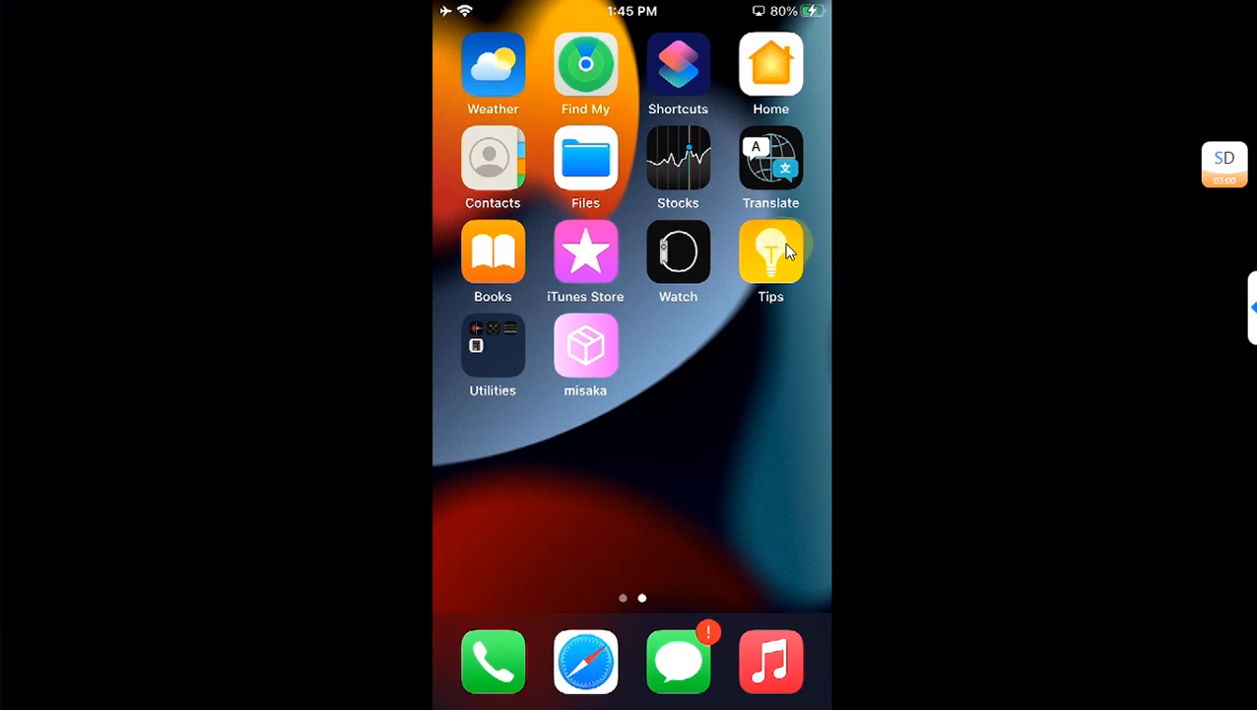
pyautogui.moveTo(915, 293)
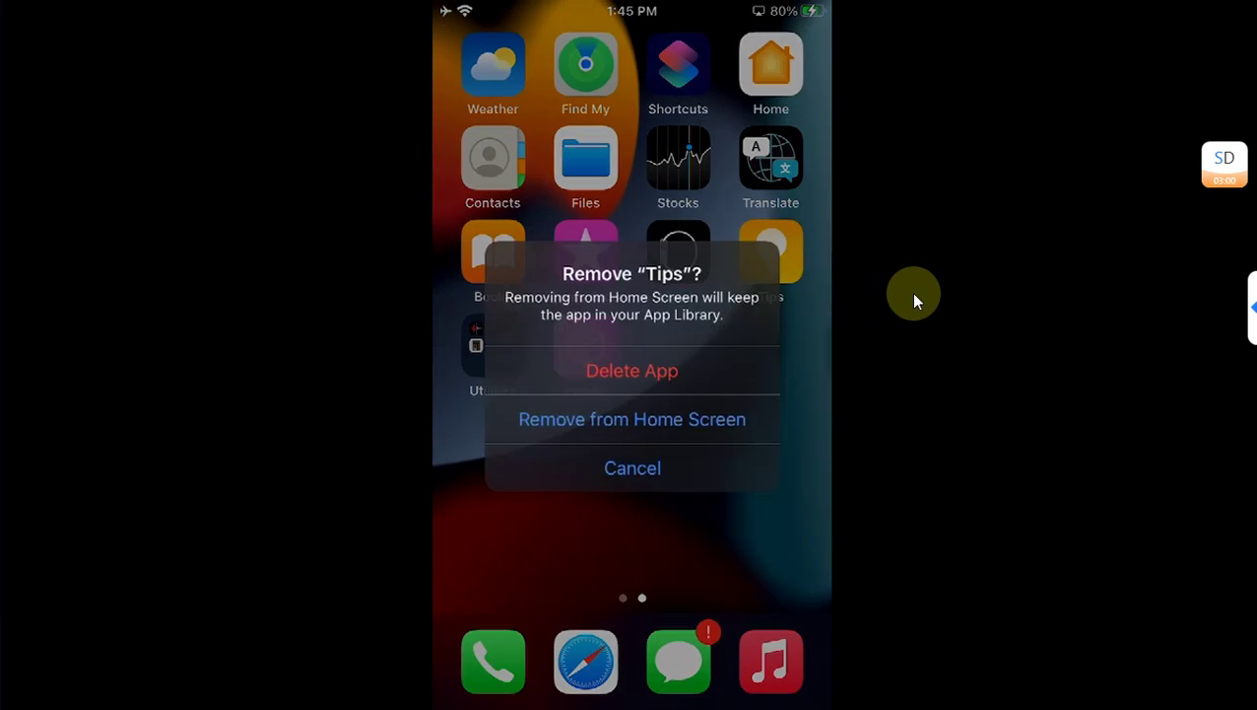
# Step: Delete the Tips app from the device
pyautogui.click(632, 467)
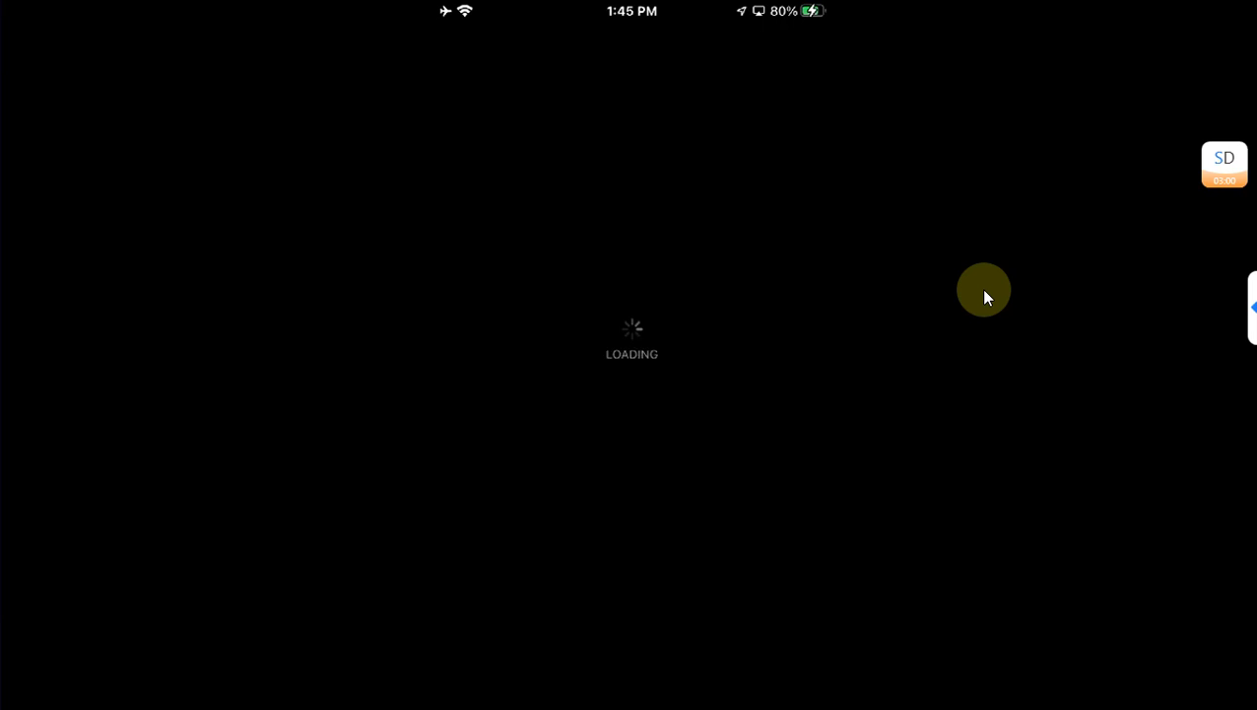
# Step: Search the App Store for 'tips' and re-download the Tips app
pyautogui.write('tips')
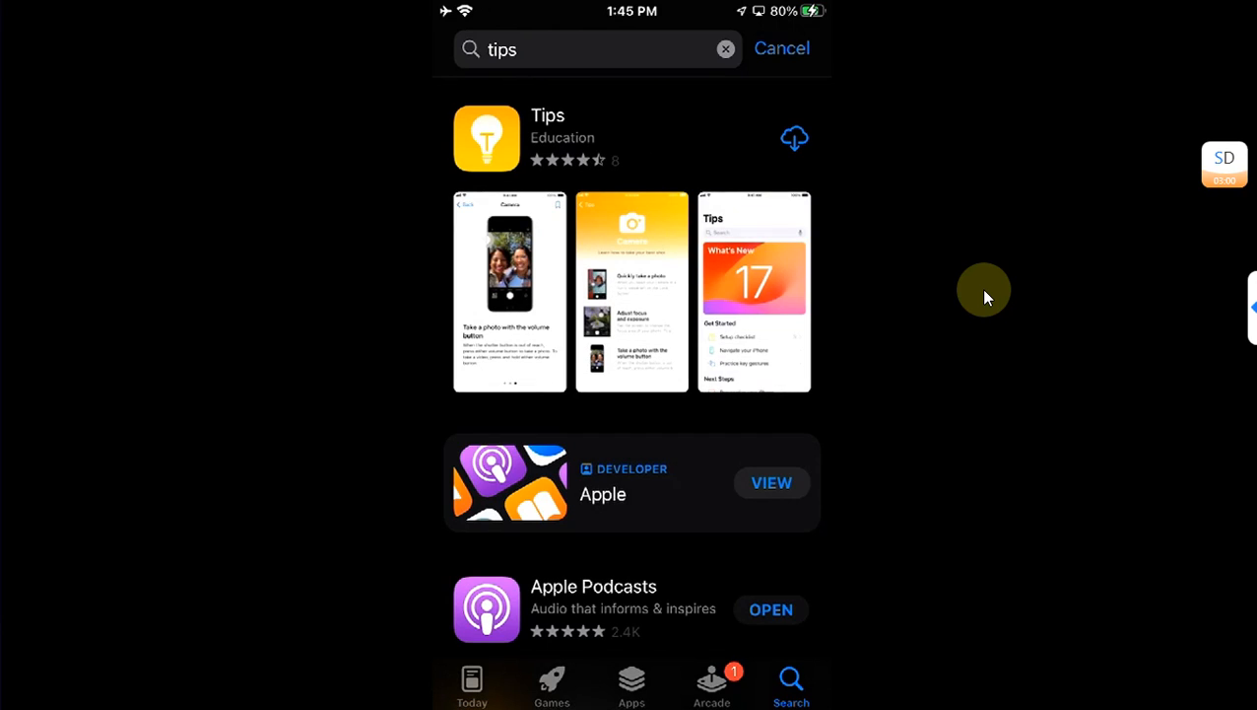
pyautogui.click(794, 137)
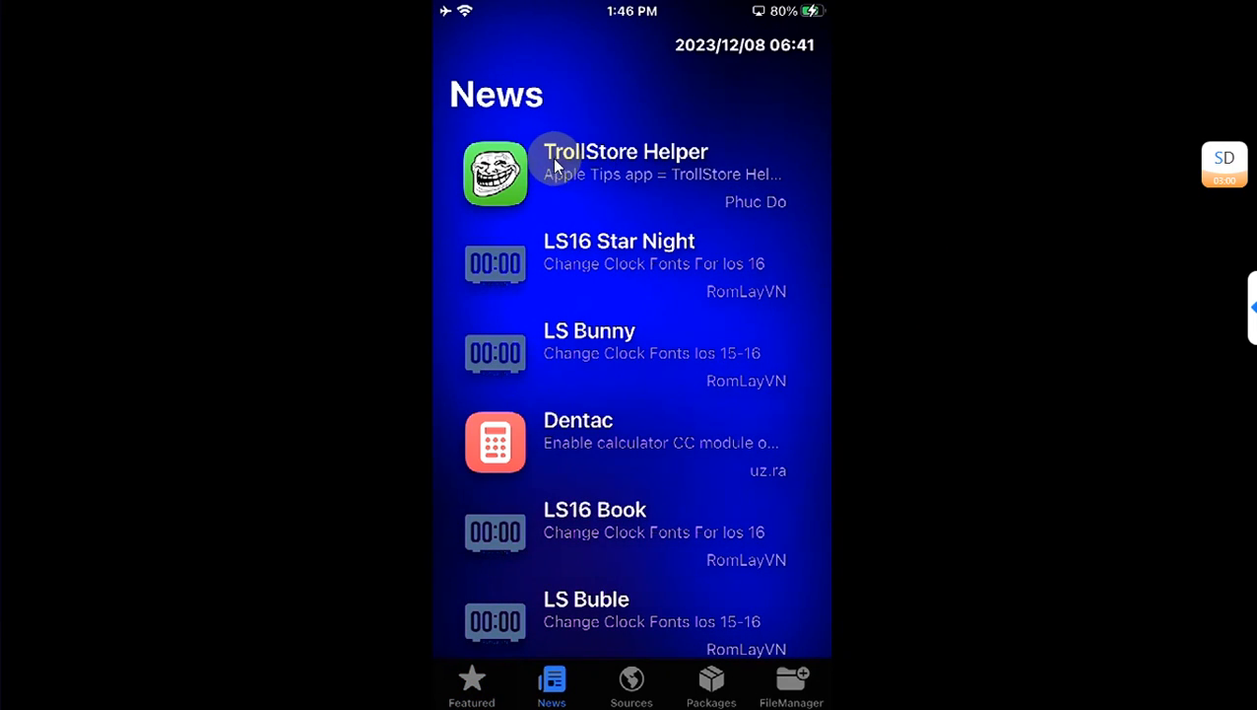
pyautogui.moveTo(575, 189)
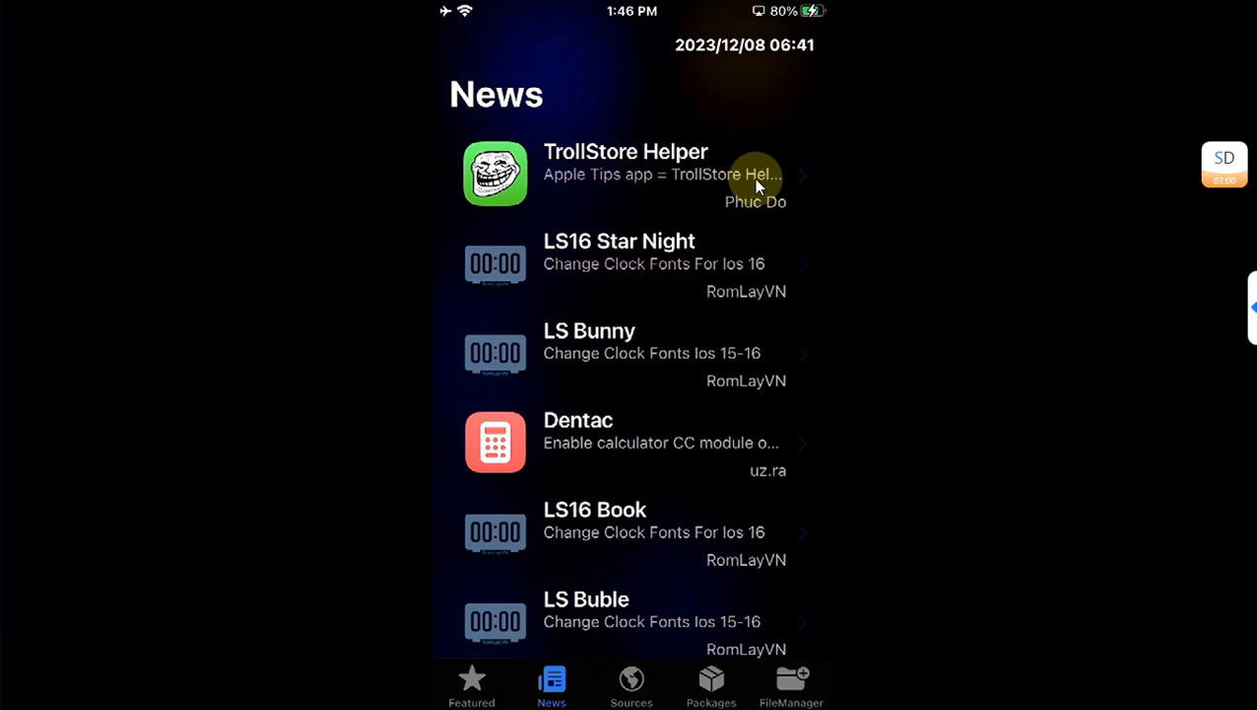
pyautogui.moveTo(894, 266)
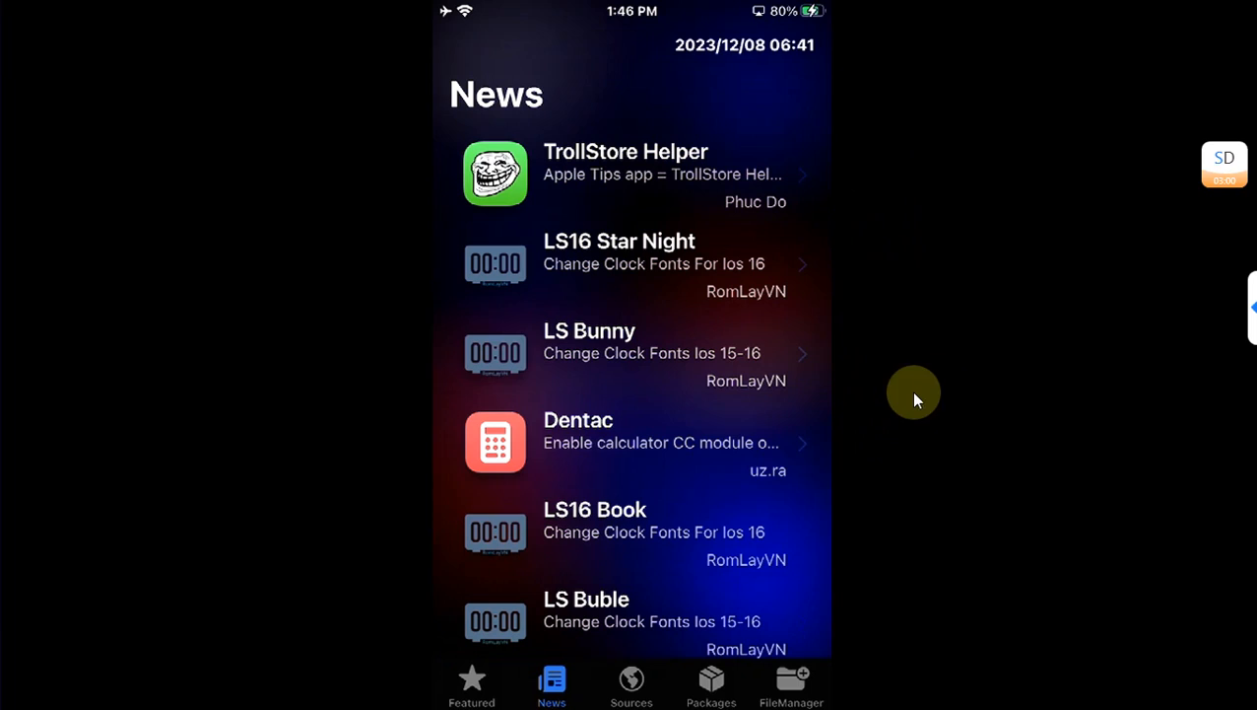
# Step: Show Misaka's Sources tab listing the package repositories
pyautogui.click(631, 685)
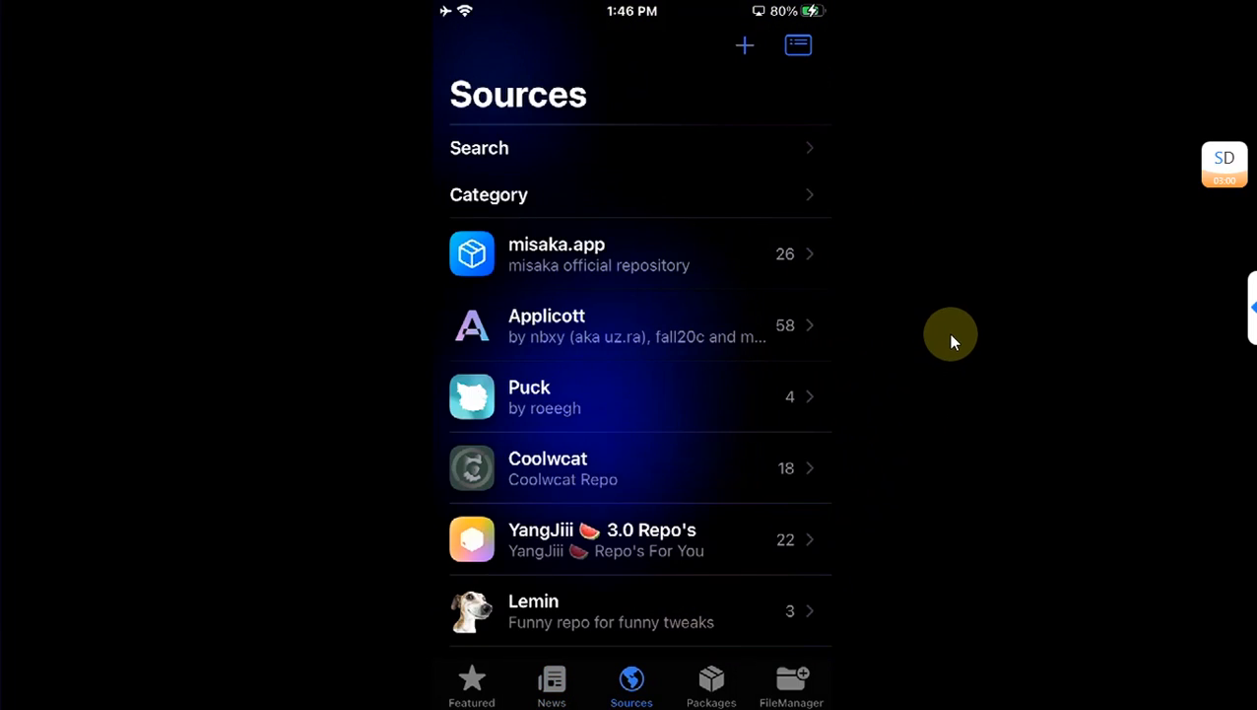
# Step: Queue TrollStore Helper 2.0.8 from the PhucDo 3.0 source for installation
pyautogui.scroll(-3)
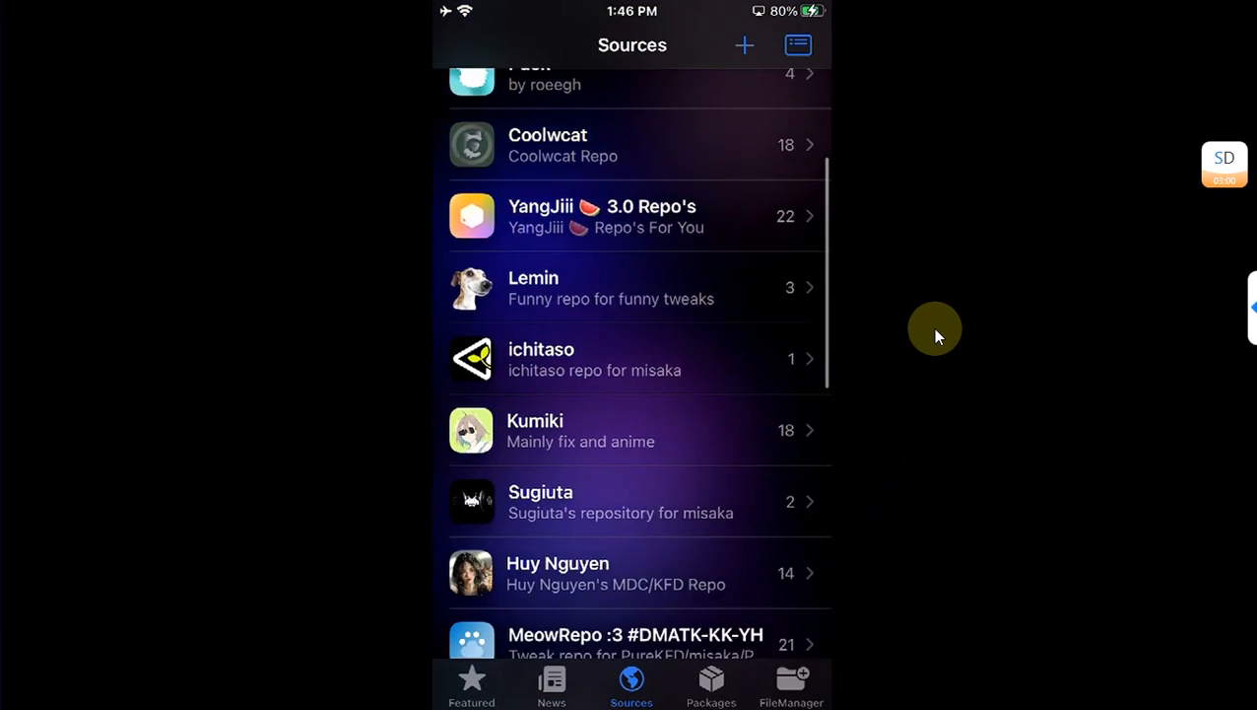
pyautogui.scroll(-3)
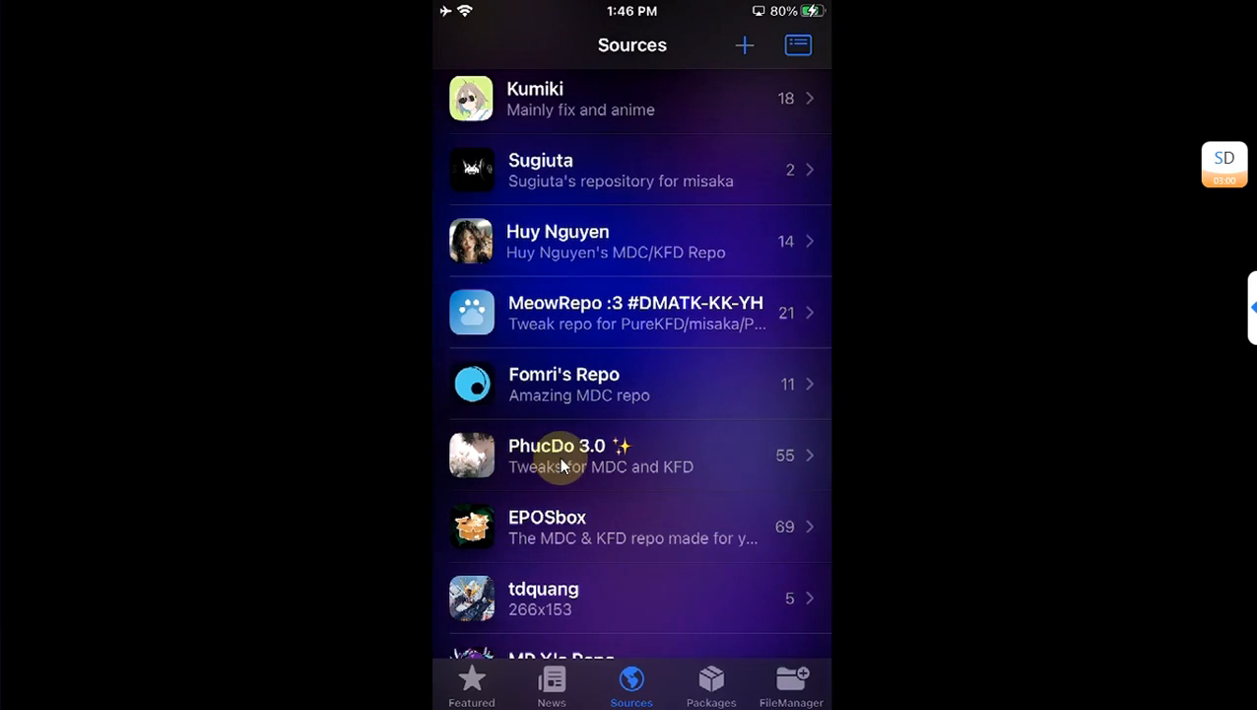
pyautogui.click(571, 455)
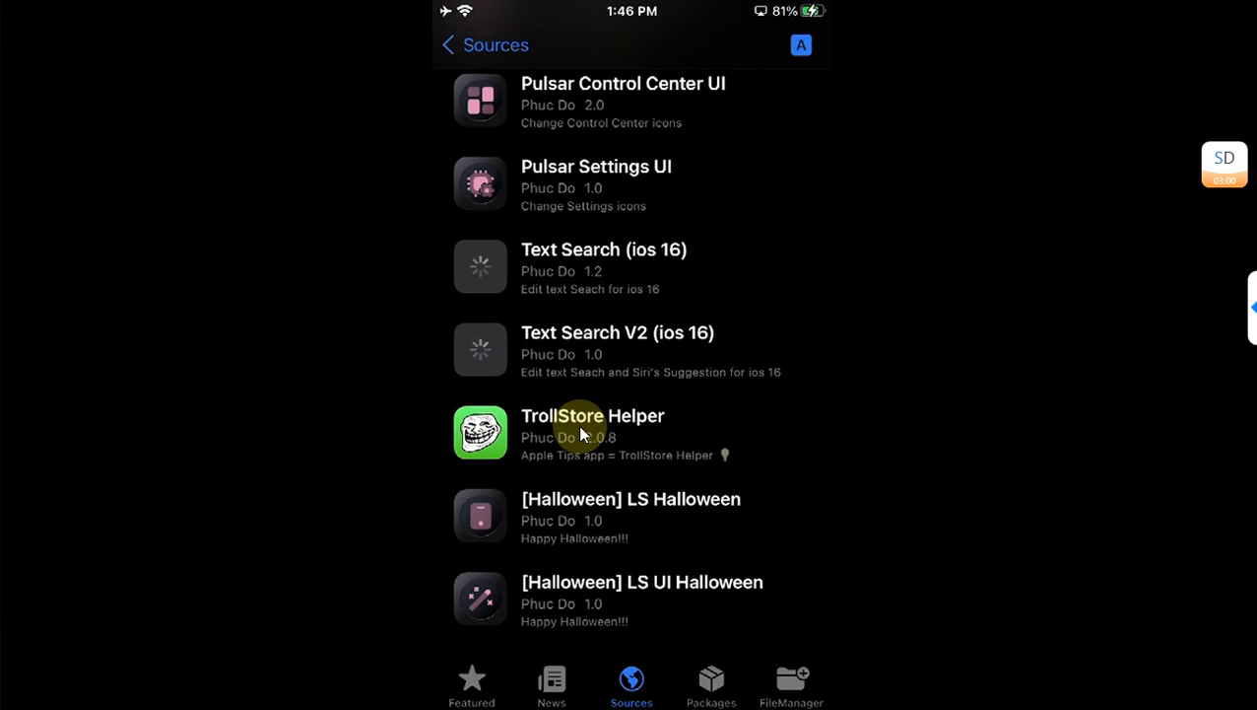
pyautogui.click(592, 434)
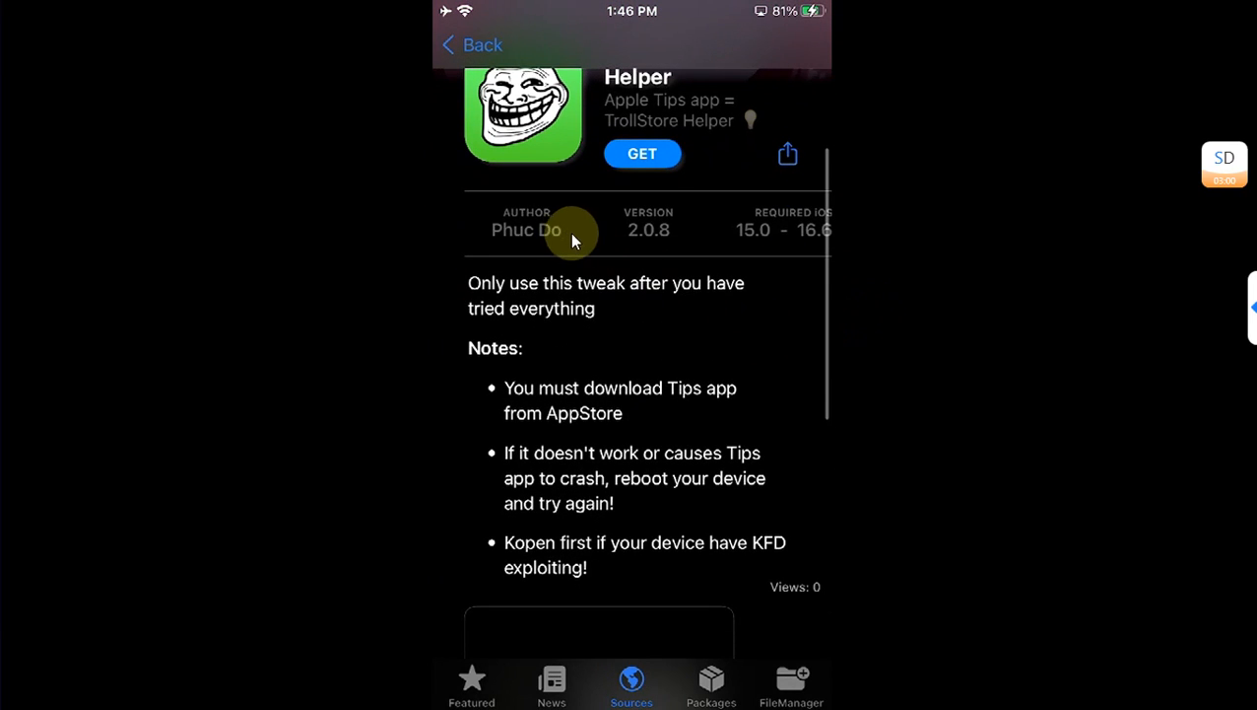
pyautogui.scroll(3)
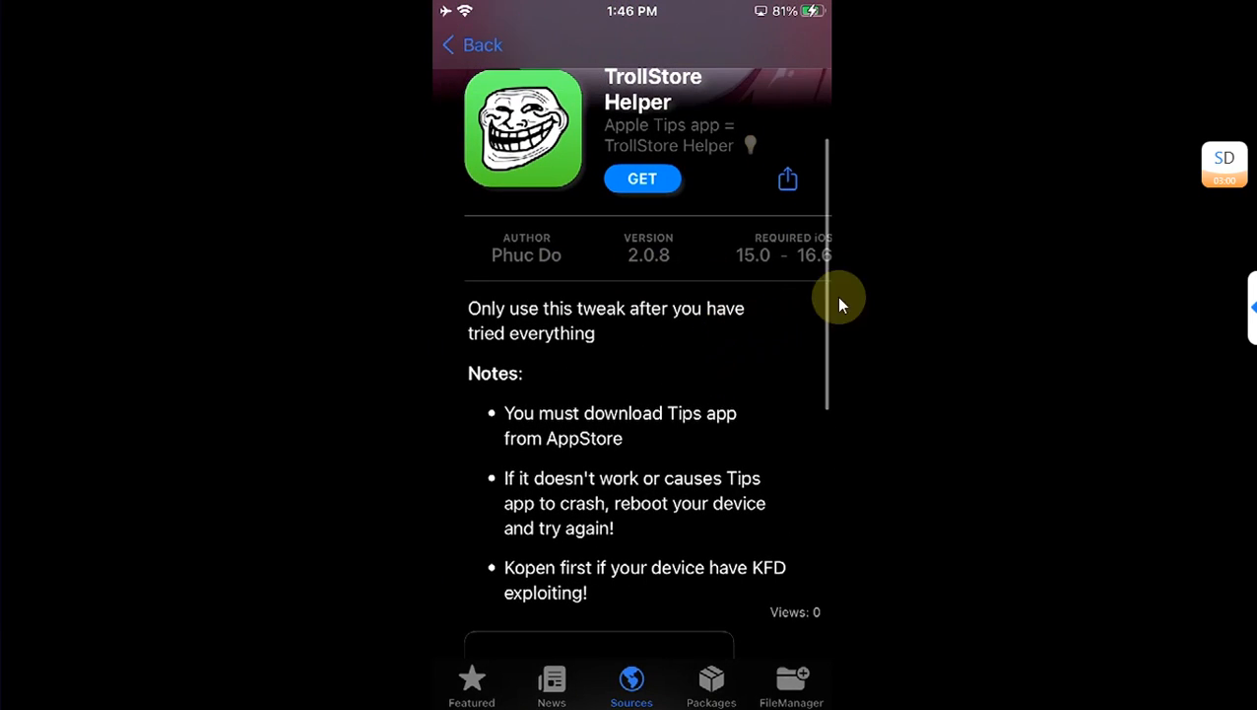
pyautogui.moveTo(702, 307)
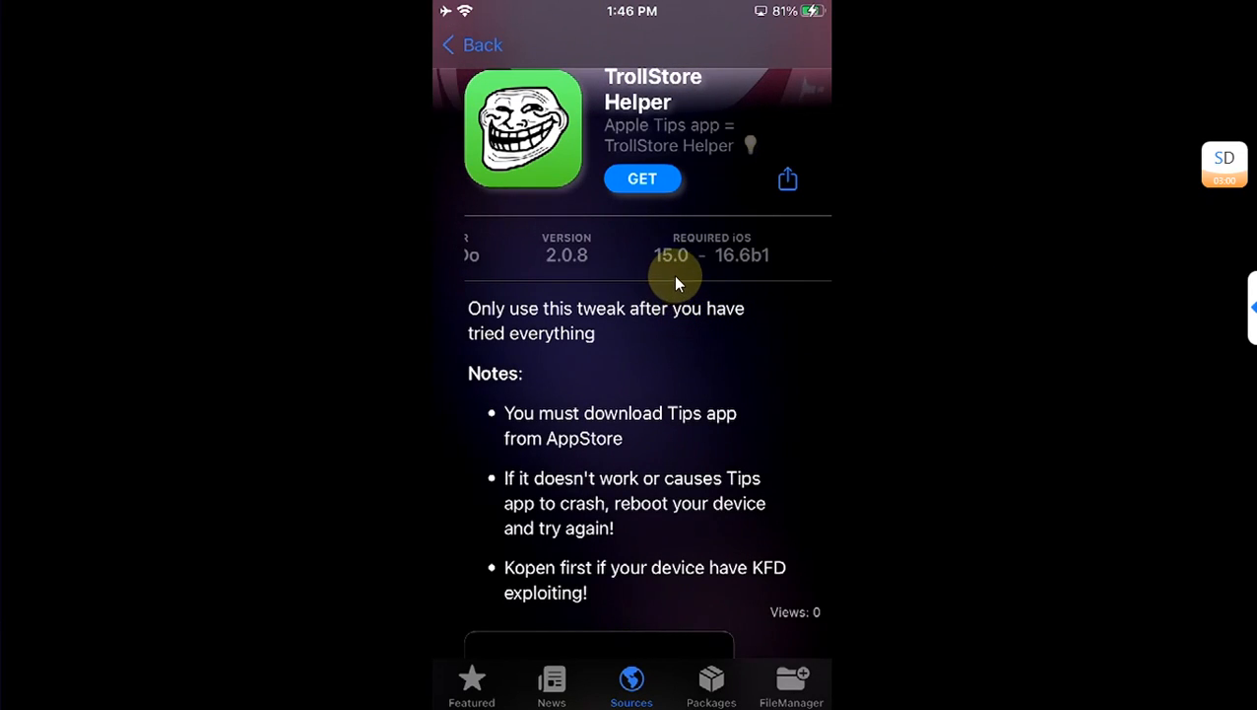
pyautogui.moveTo(717, 281)
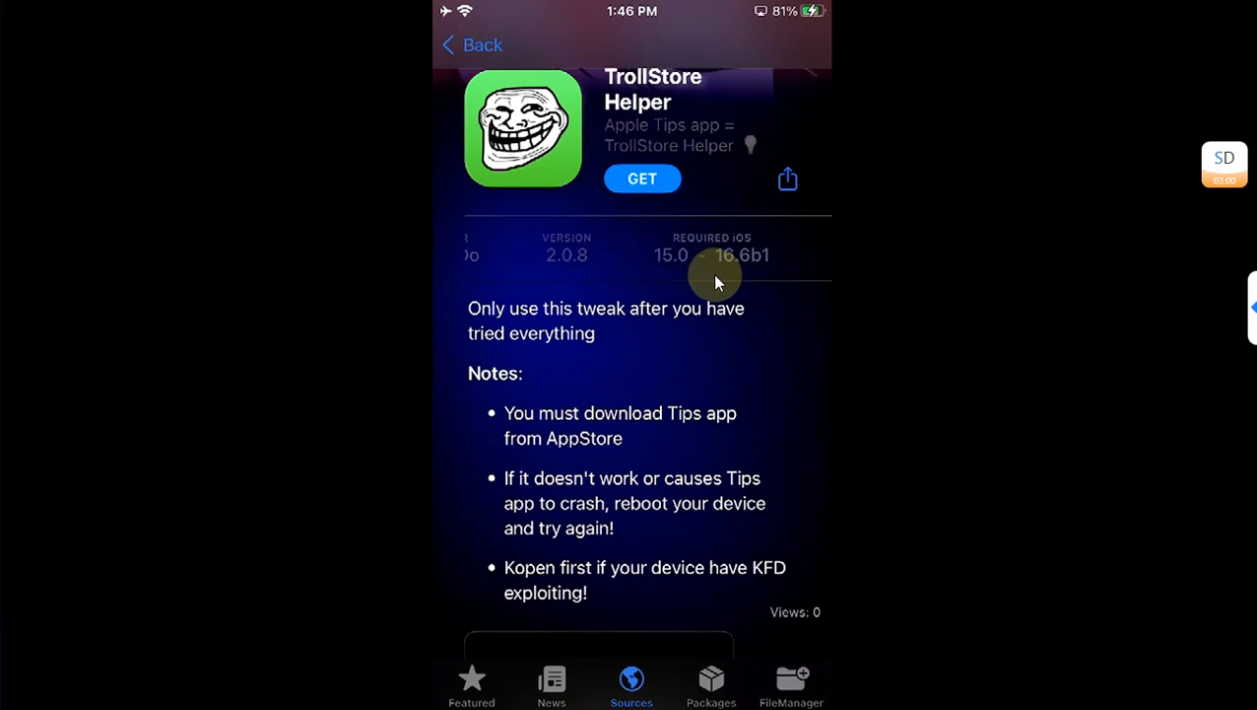
pyautogui.moveTo(759, 272)
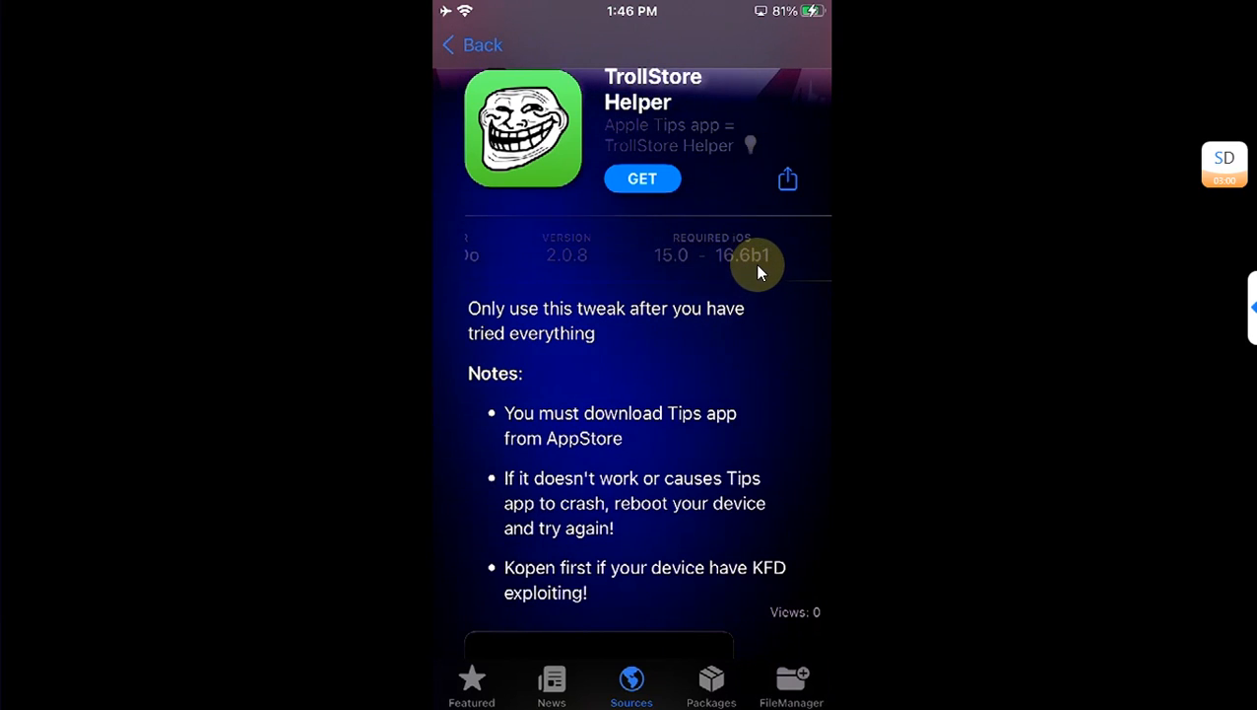
pyautogui.click(642, 178)
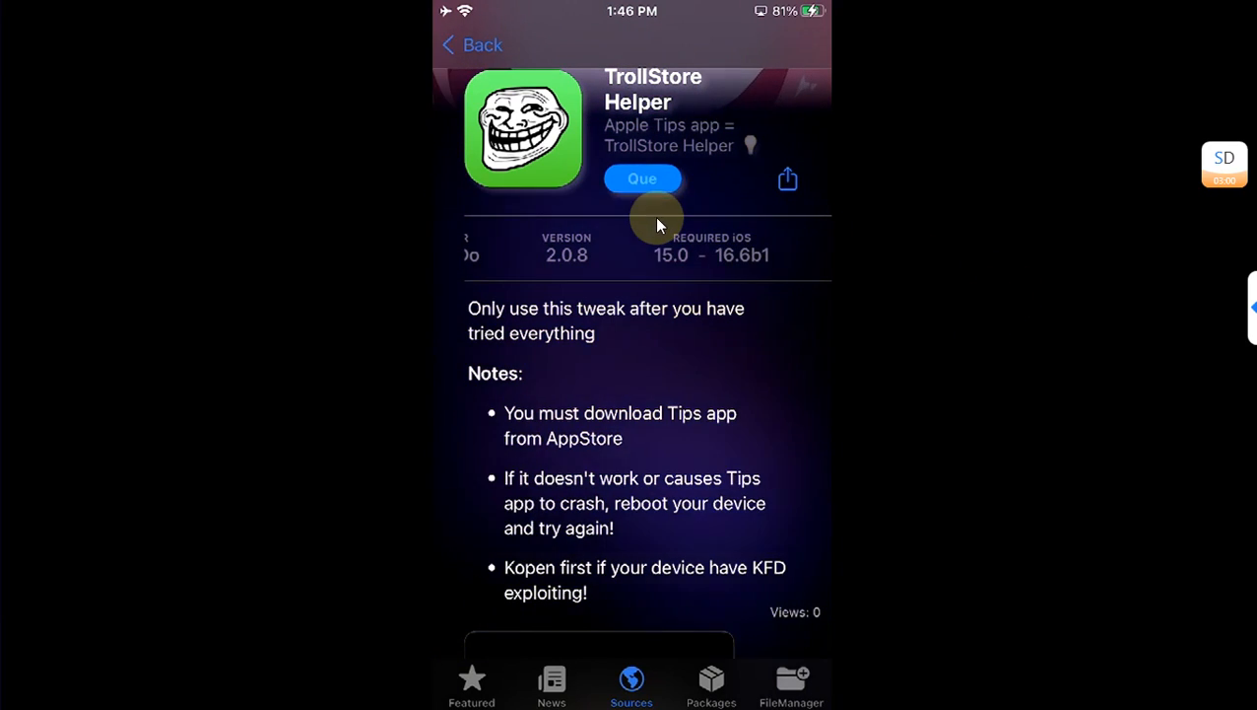
# Step: Confirm the queued TrollStore Helper install and view it in the installed Packages list
pyautogui.click(641, 178)
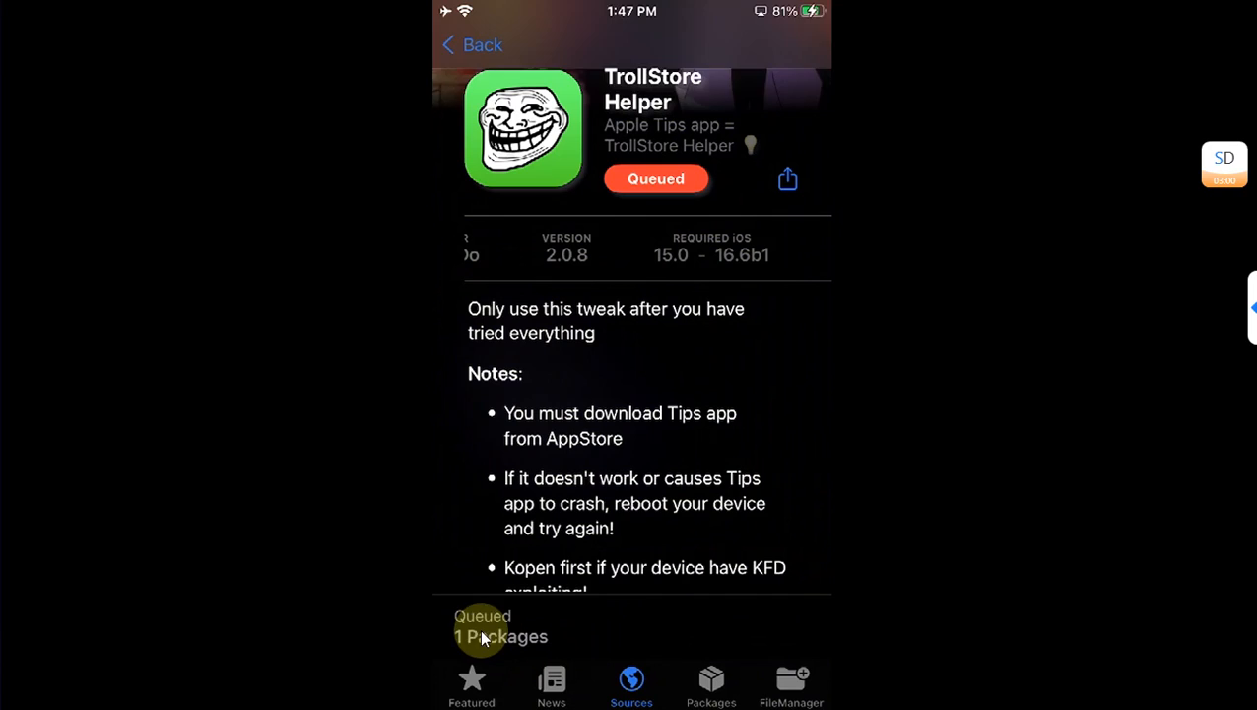
pyautogui.click(482, 626)
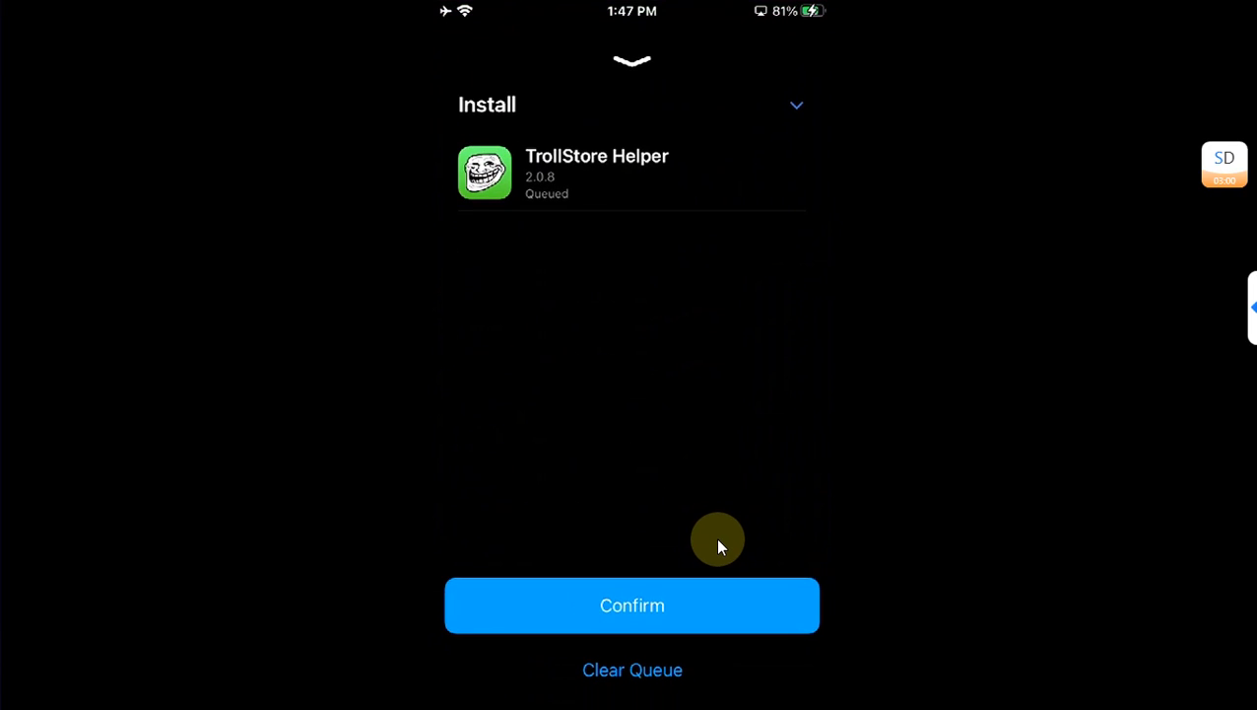
pyautogui.click(632, 605)
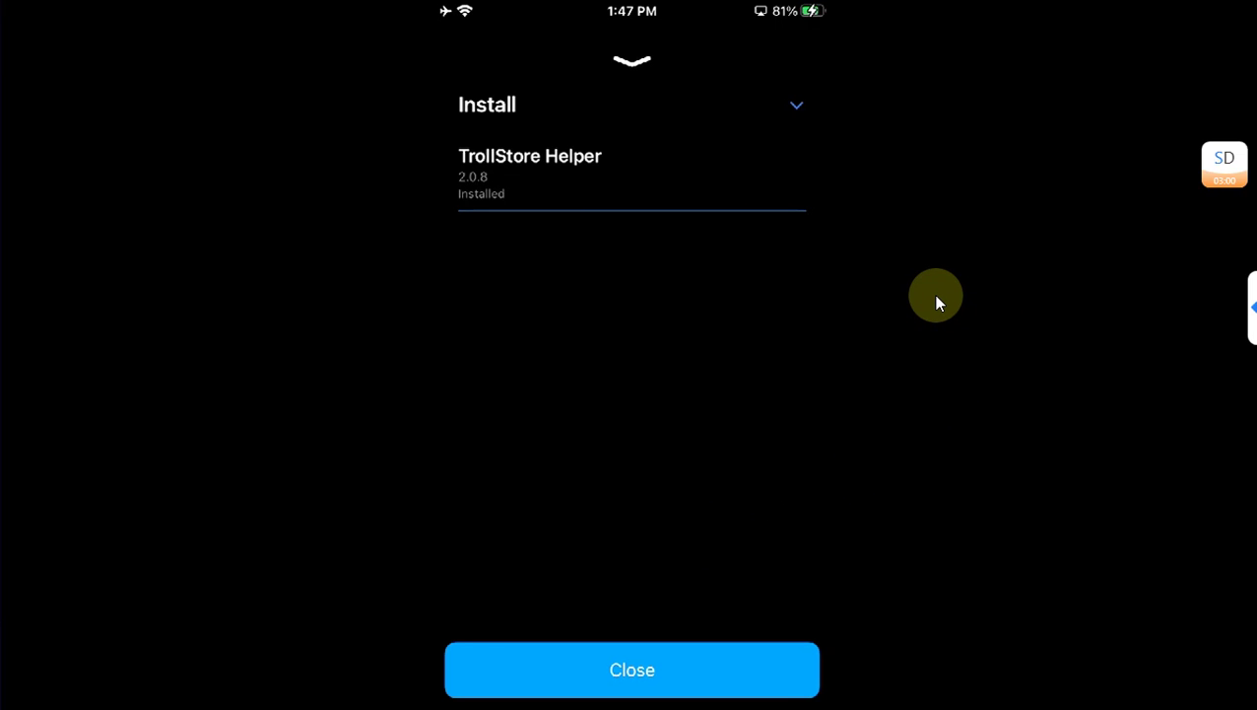
pyautogui.moveTo(833, 294)
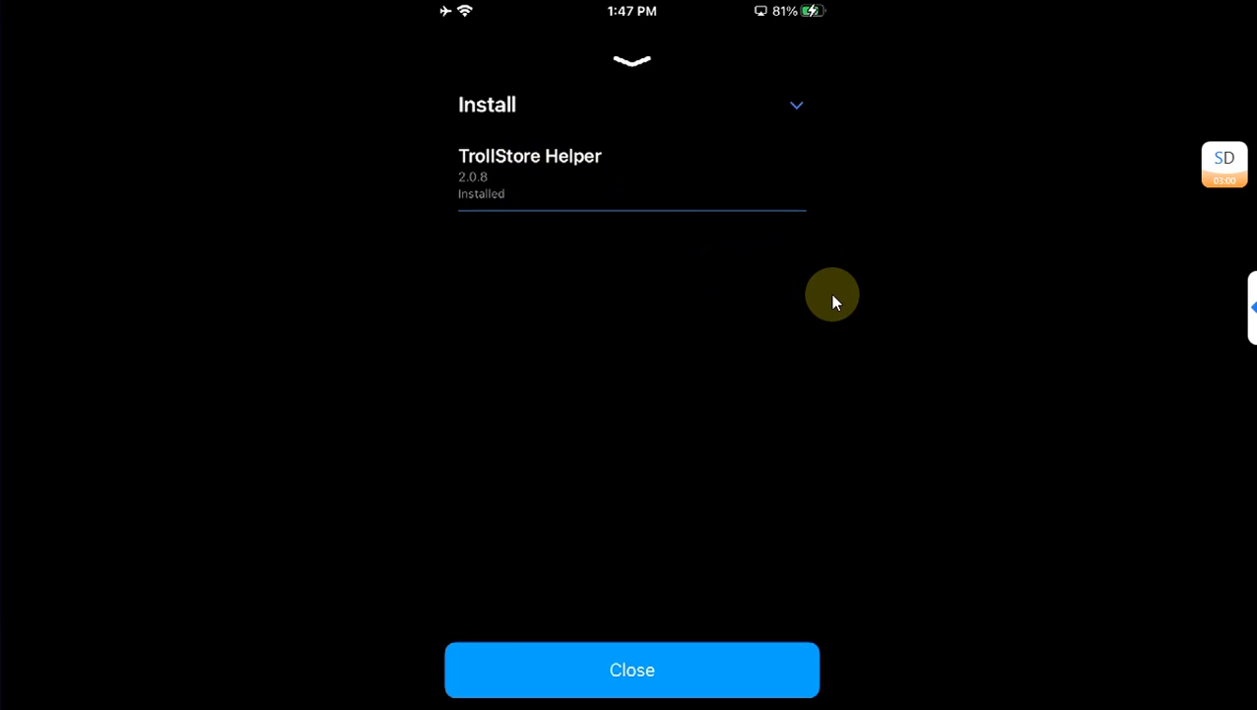
pyautogui.click(631, 669)
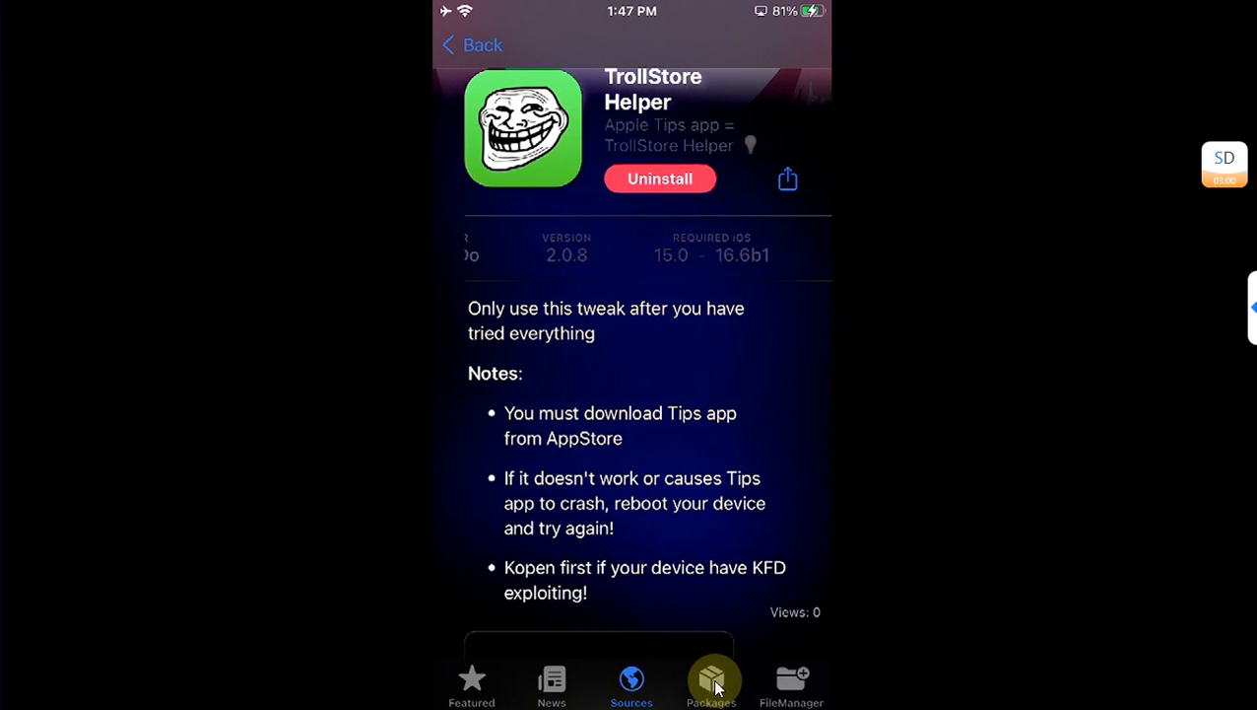
pyautogui.click(712, 685)
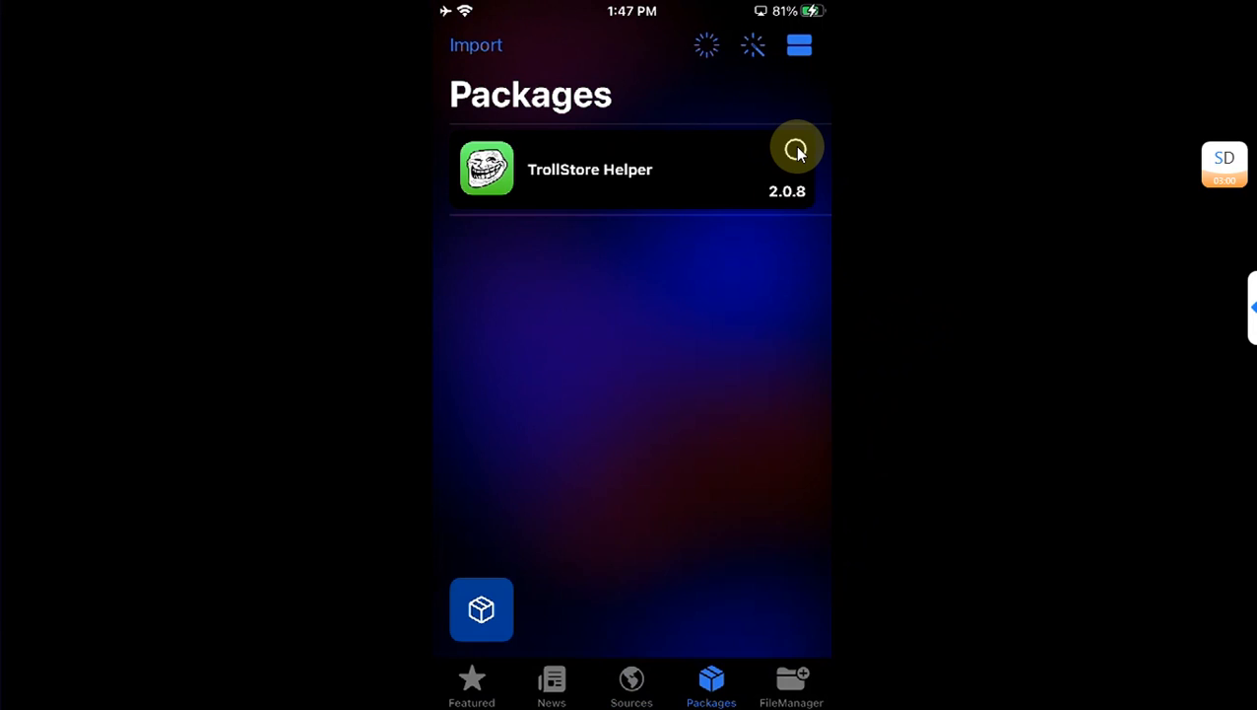
# Step: Enable TrollStore Helper and restart SpringBoard to apply it
pyautogui.click(796, 149)
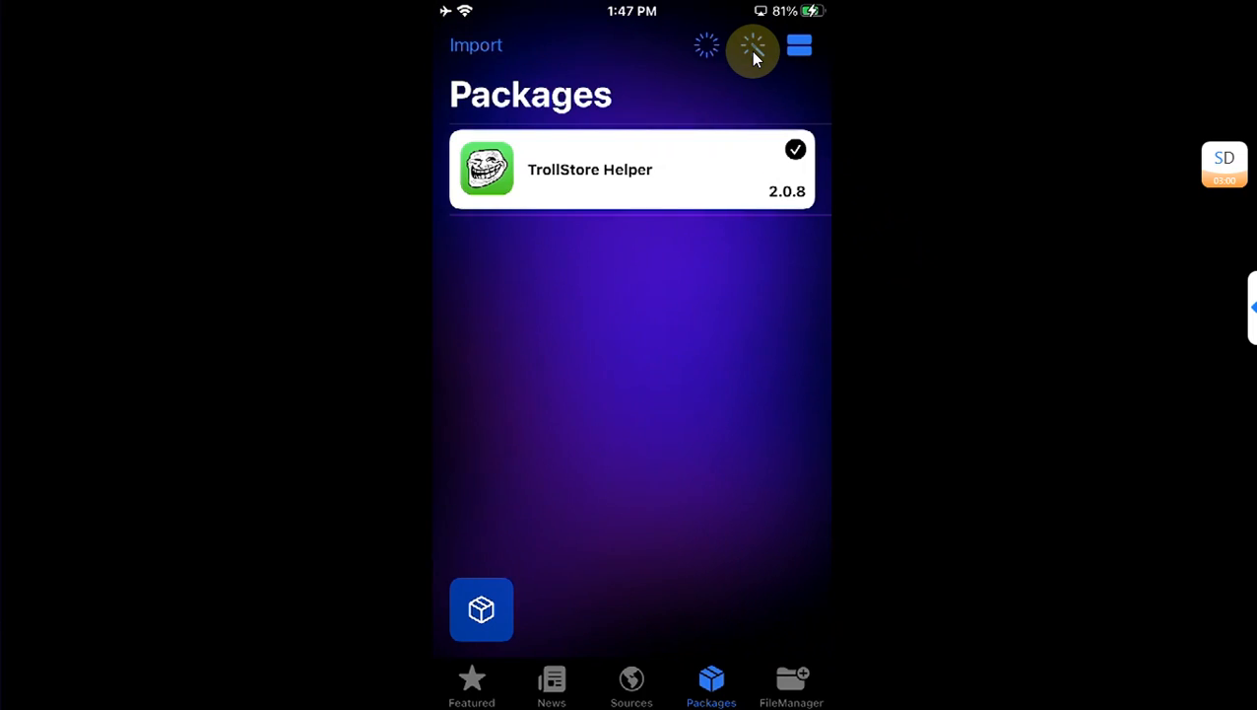
pyautogui.click(752, 47)
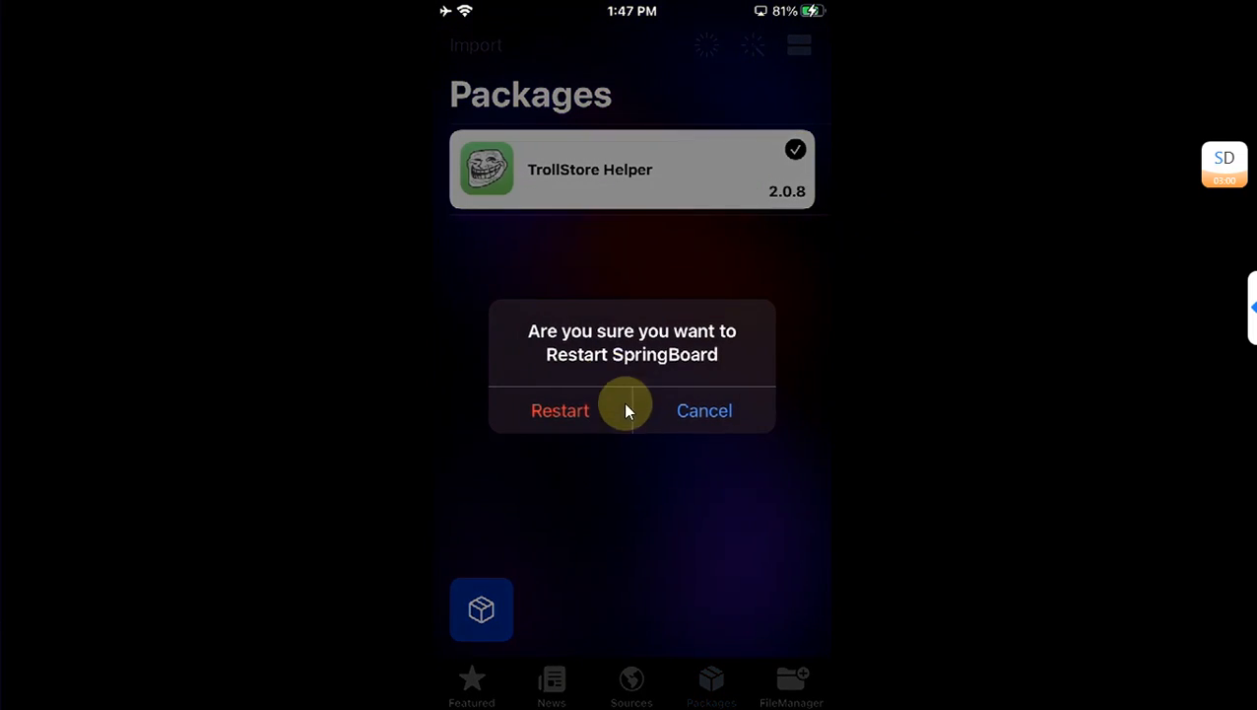
pyautogui.moveTo(700, 370)
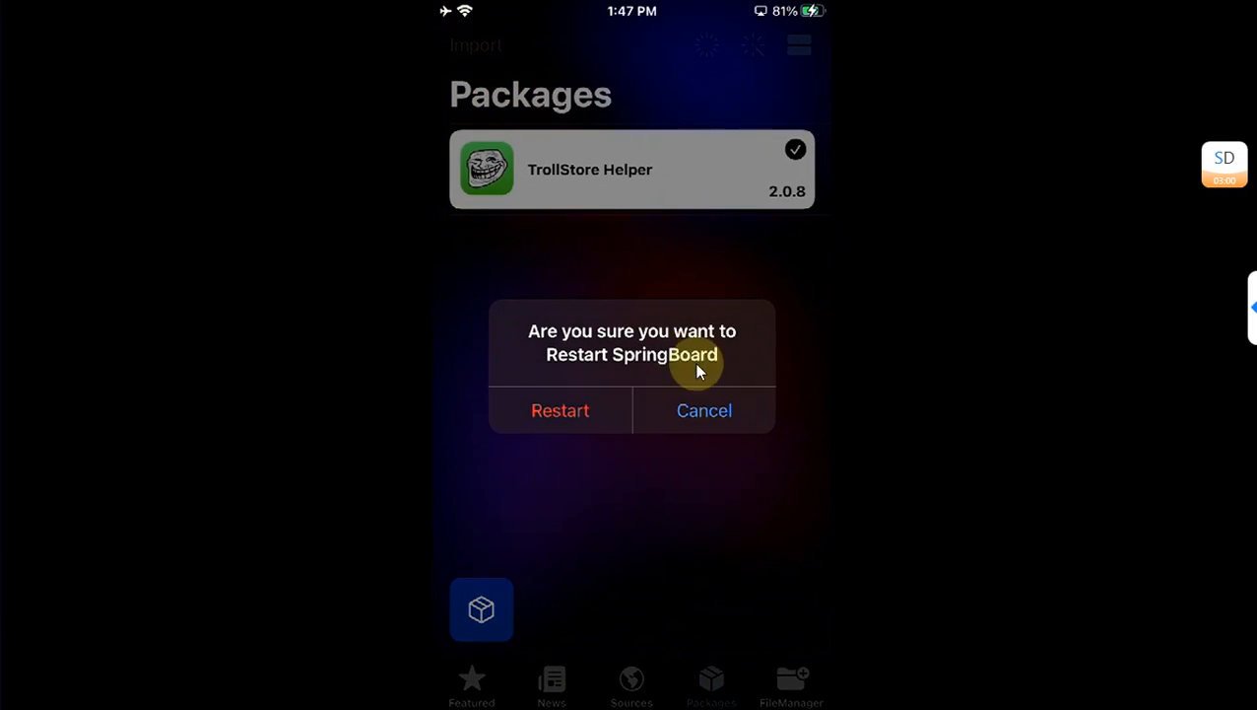
pyautogui.click(560, 410)
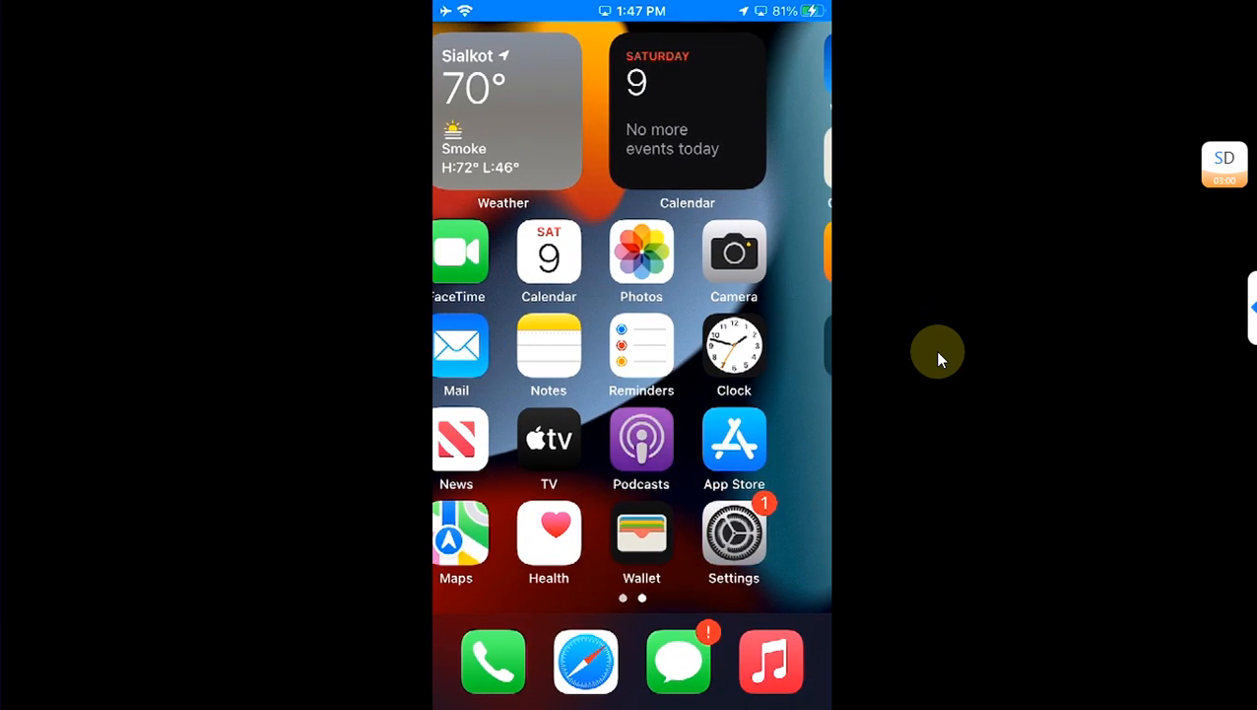
pyautogui.hscroll(-3)
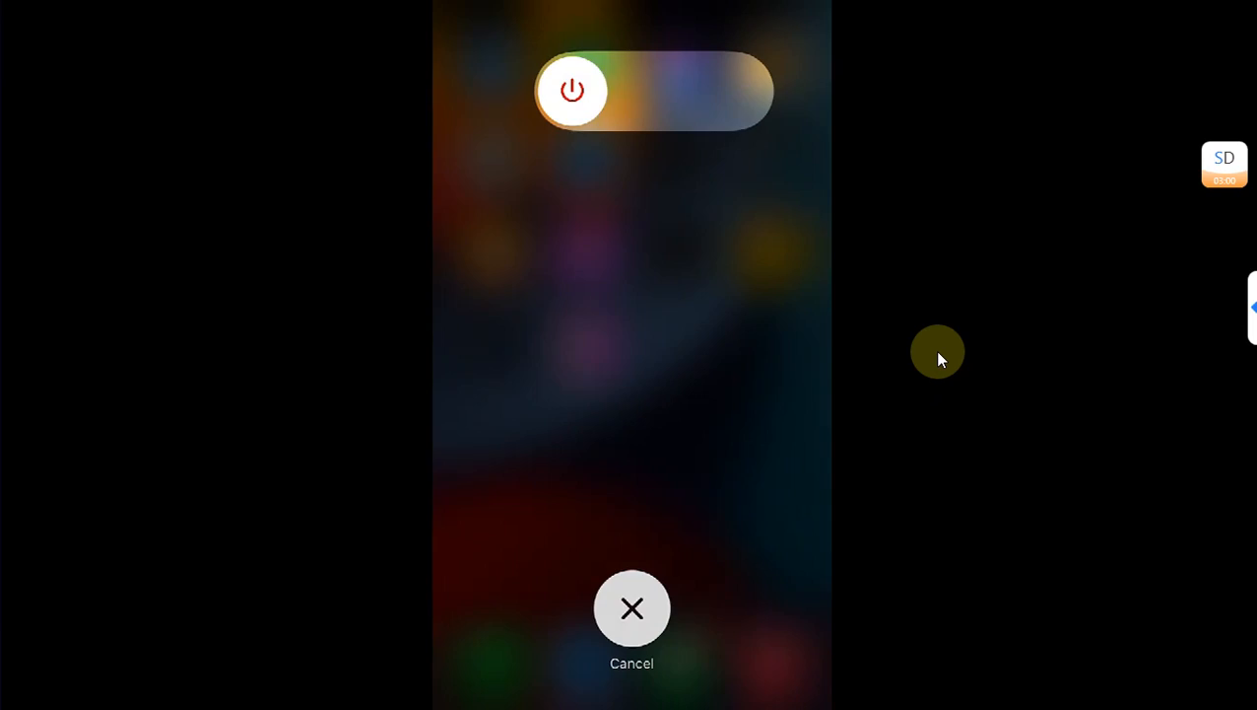
# Step: Return from the power-off screen to the Home Screen page showing TrollStore and misaka
pyautogui.click(631, 608)
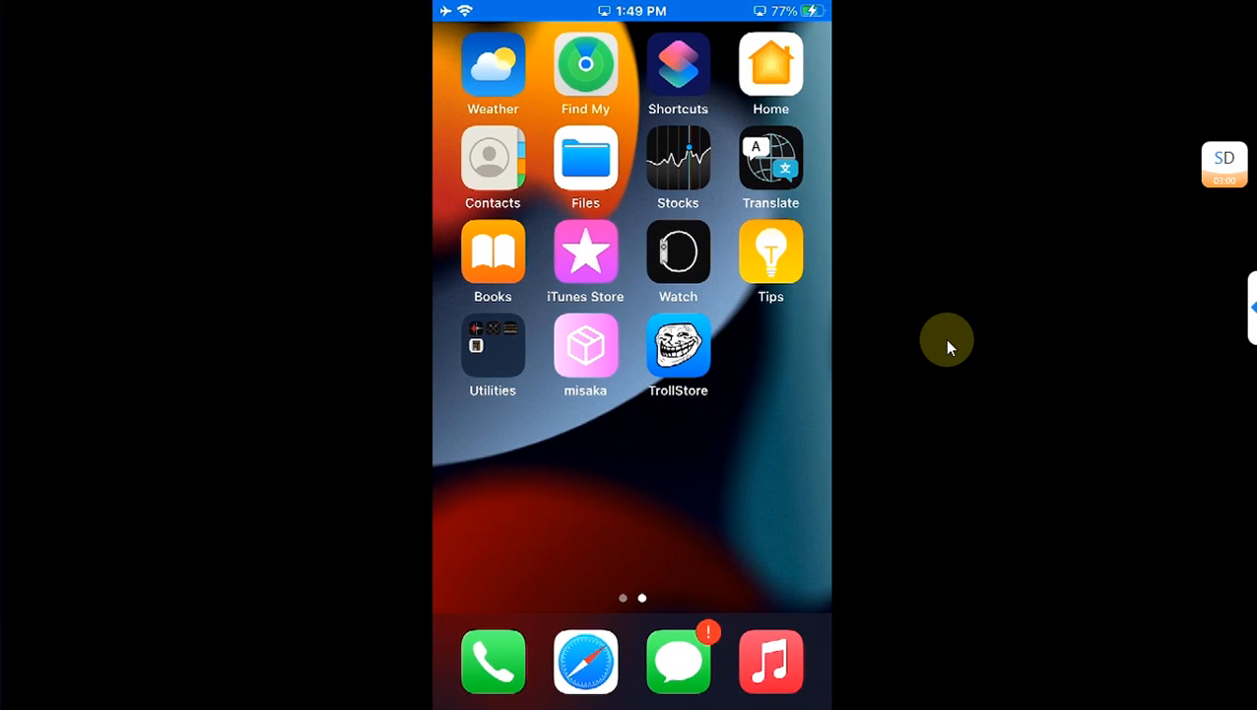
pyautogui.moveTo(870, 330)
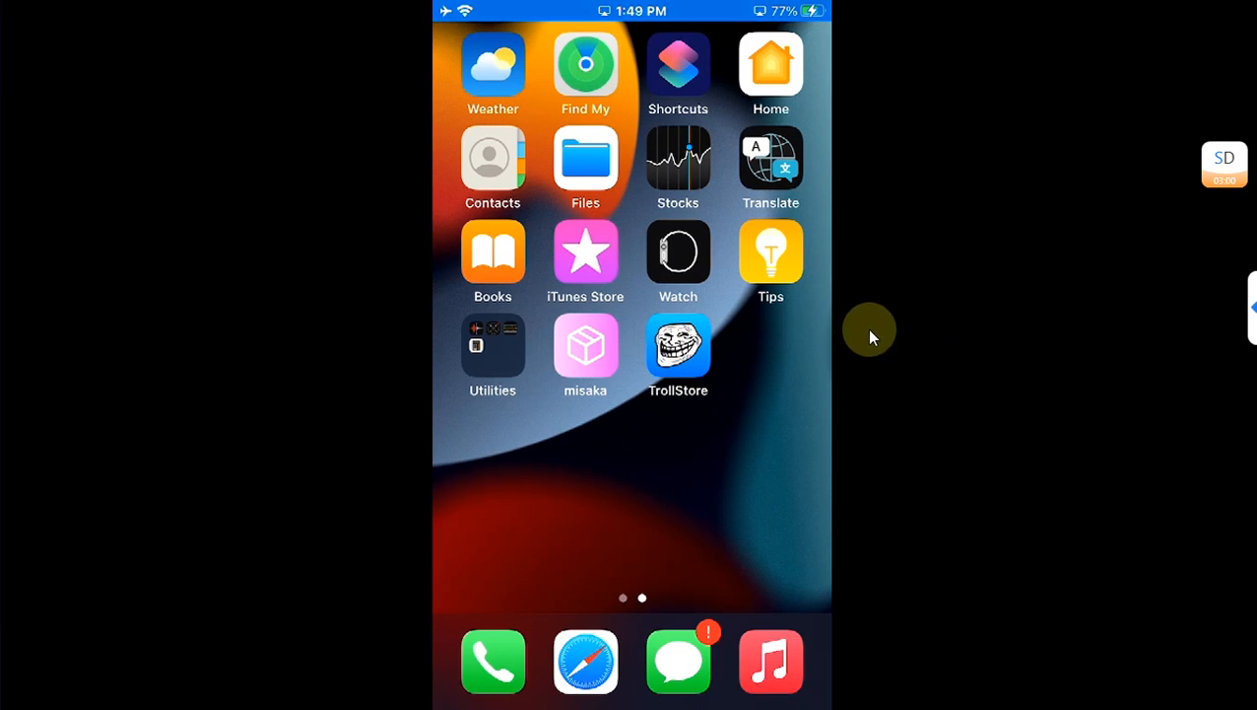
pyautogui.moveTo(926, 353)
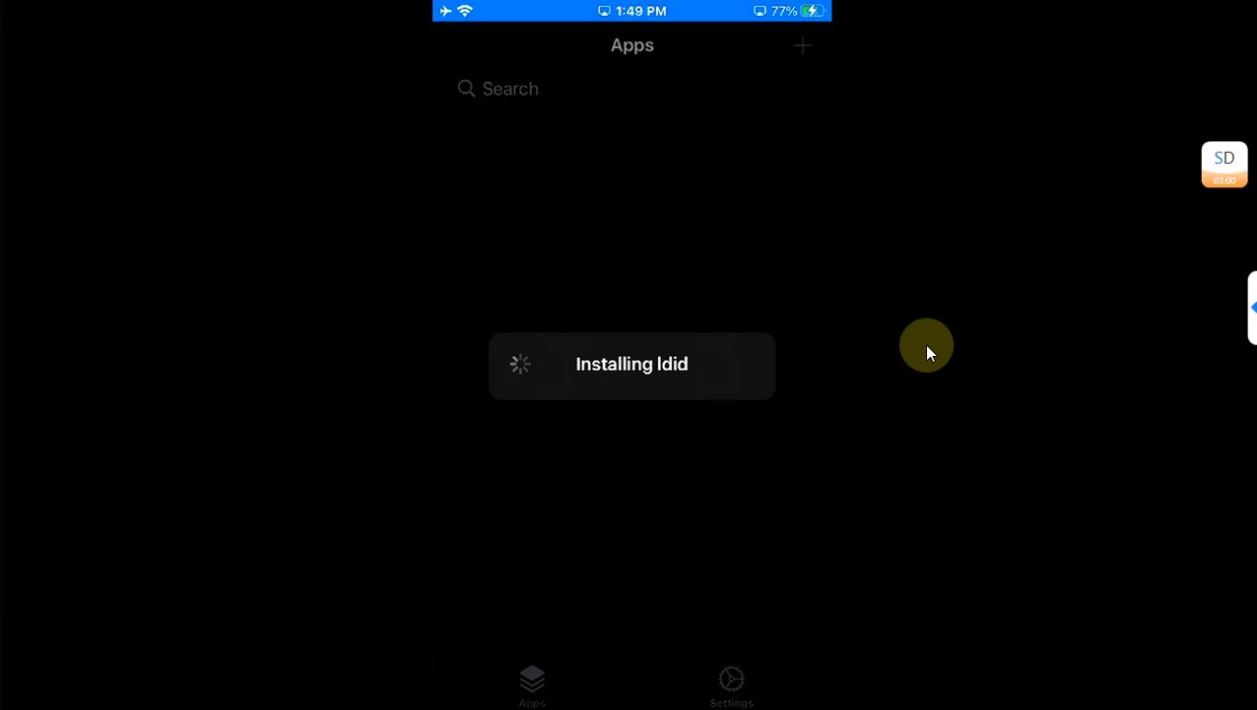
# Step: Confirm ldid v2.1.5 is installed in TrollStore's Settings, then go back home
pyautogui.click(732, 685)
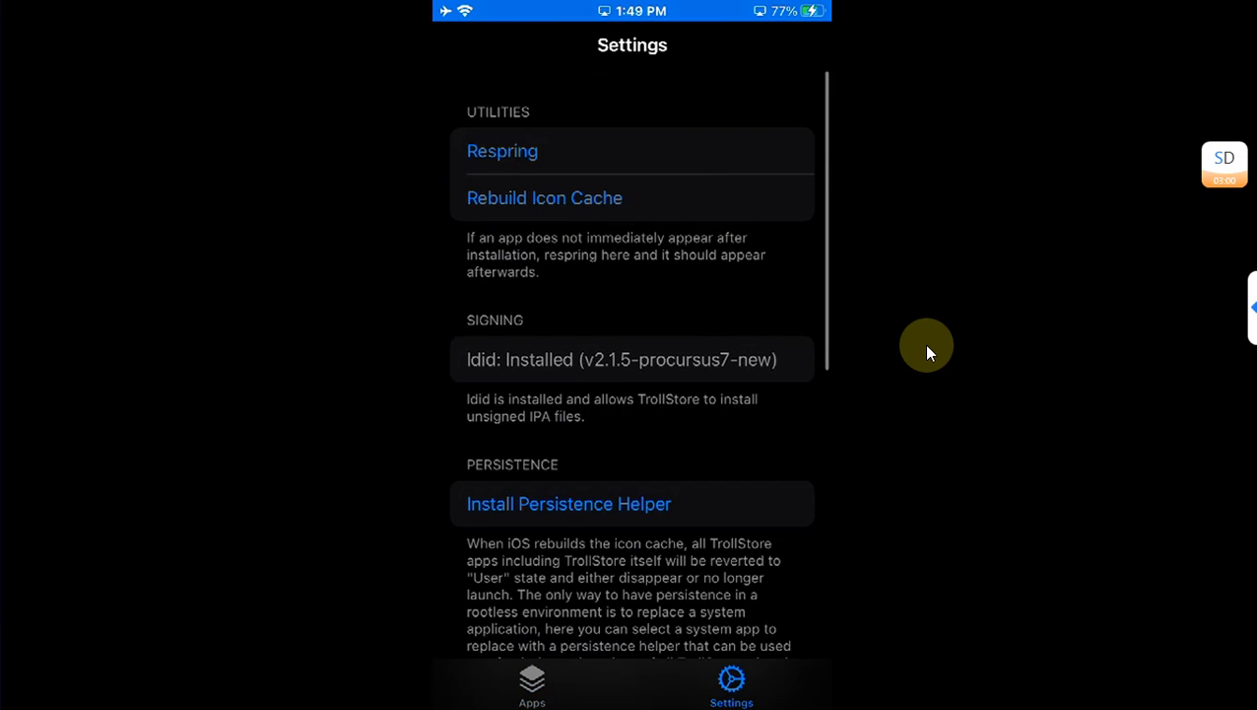
pyautogui.click(531, 684)
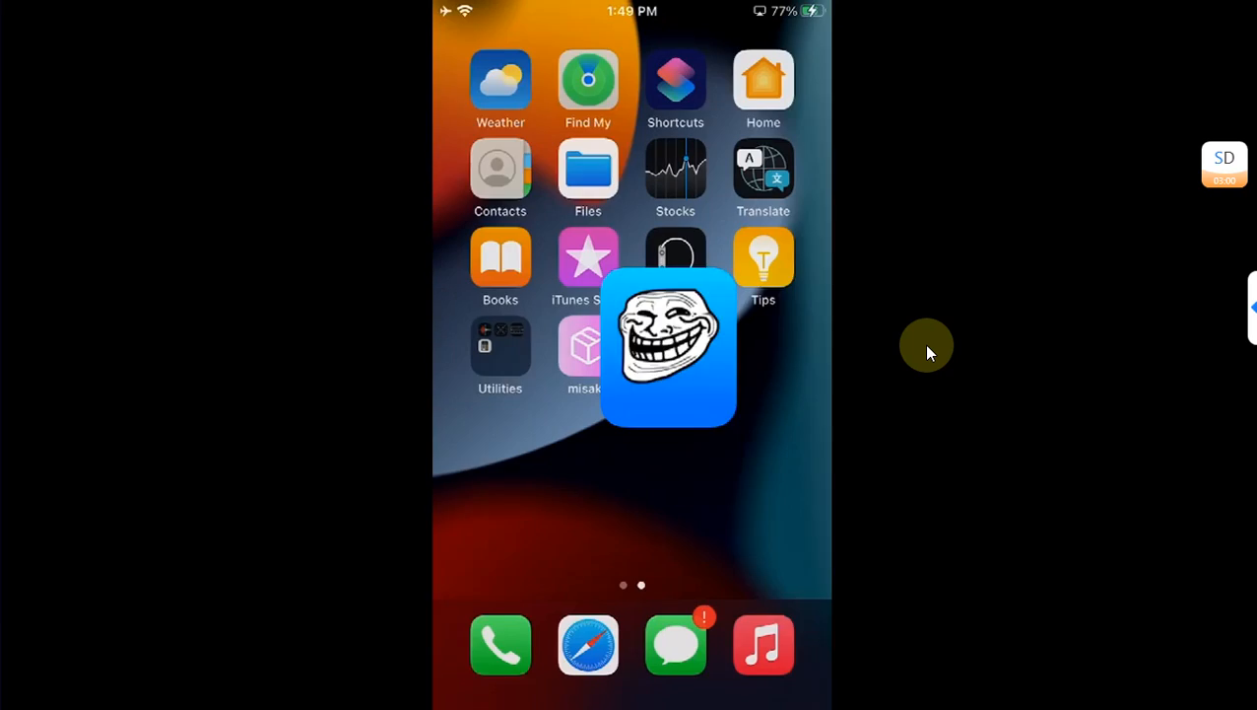
# Step: Open TrollStore Helper in Tips and confirm TrollStore 2.0.8 is installed
pyautogui.click(668, 348)
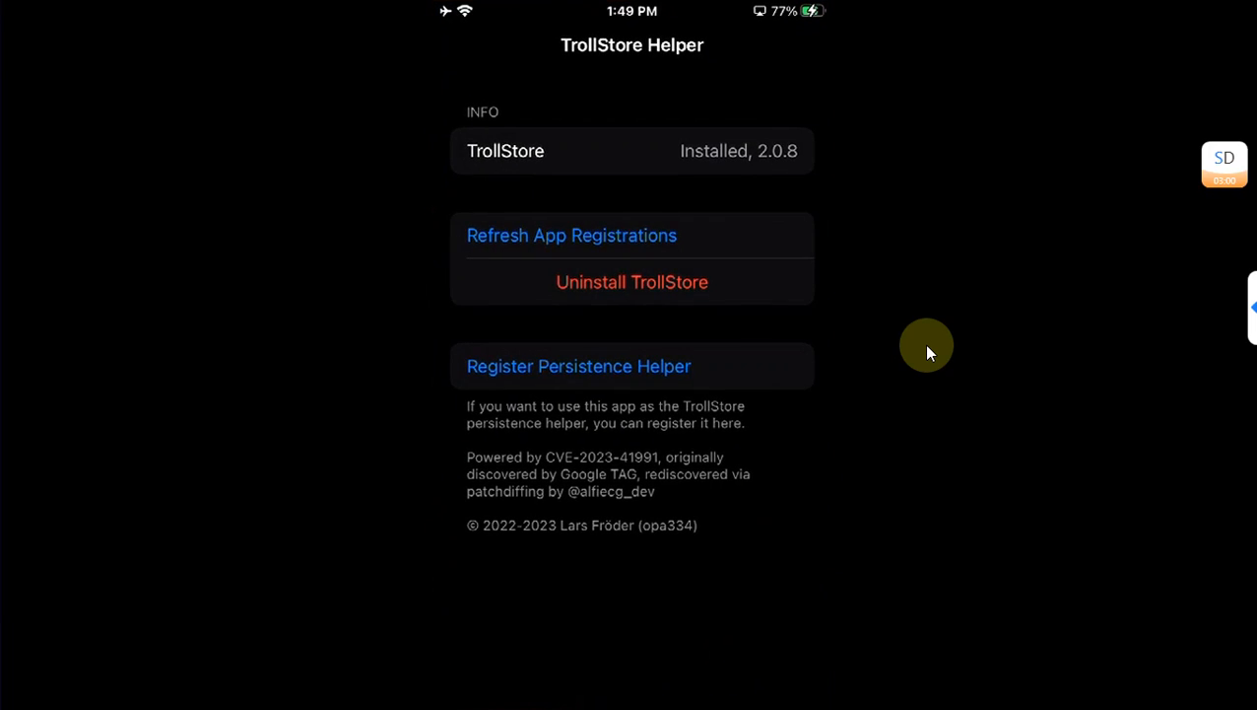
pyautogui.moveTo(749, 162)
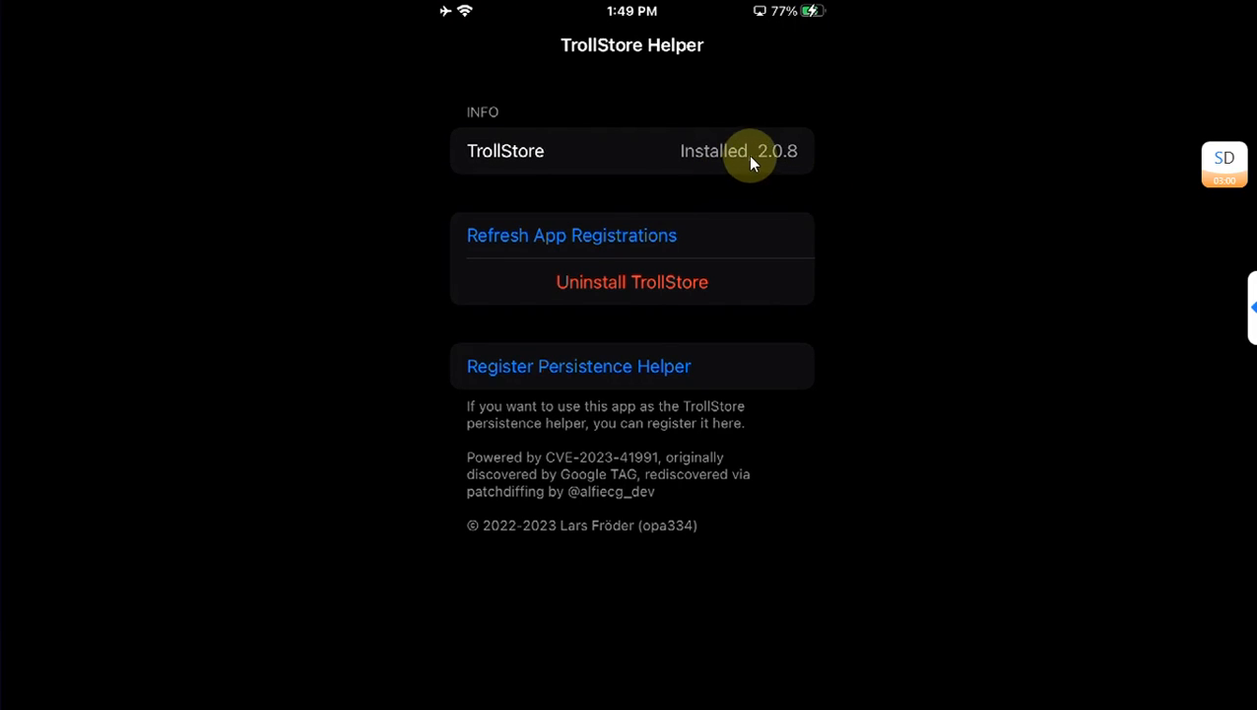
pyautogui.moveTo(741, 166)
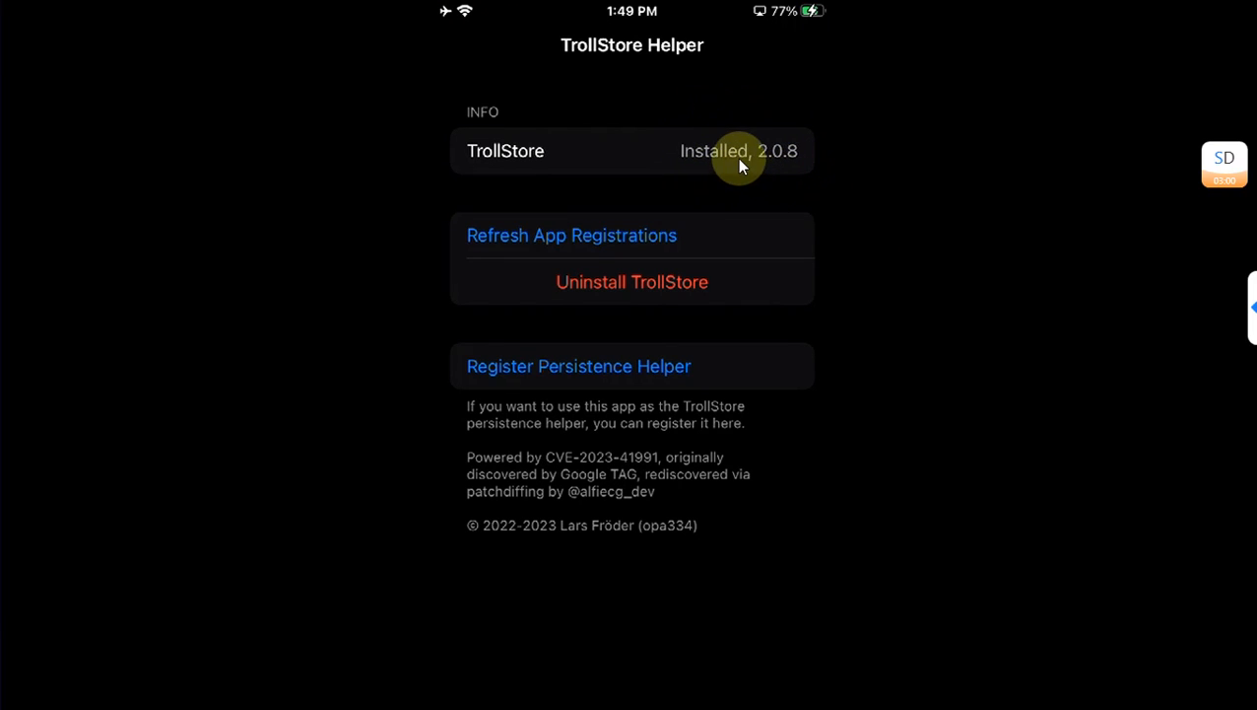
pyautogui.moveTo(798, 169)
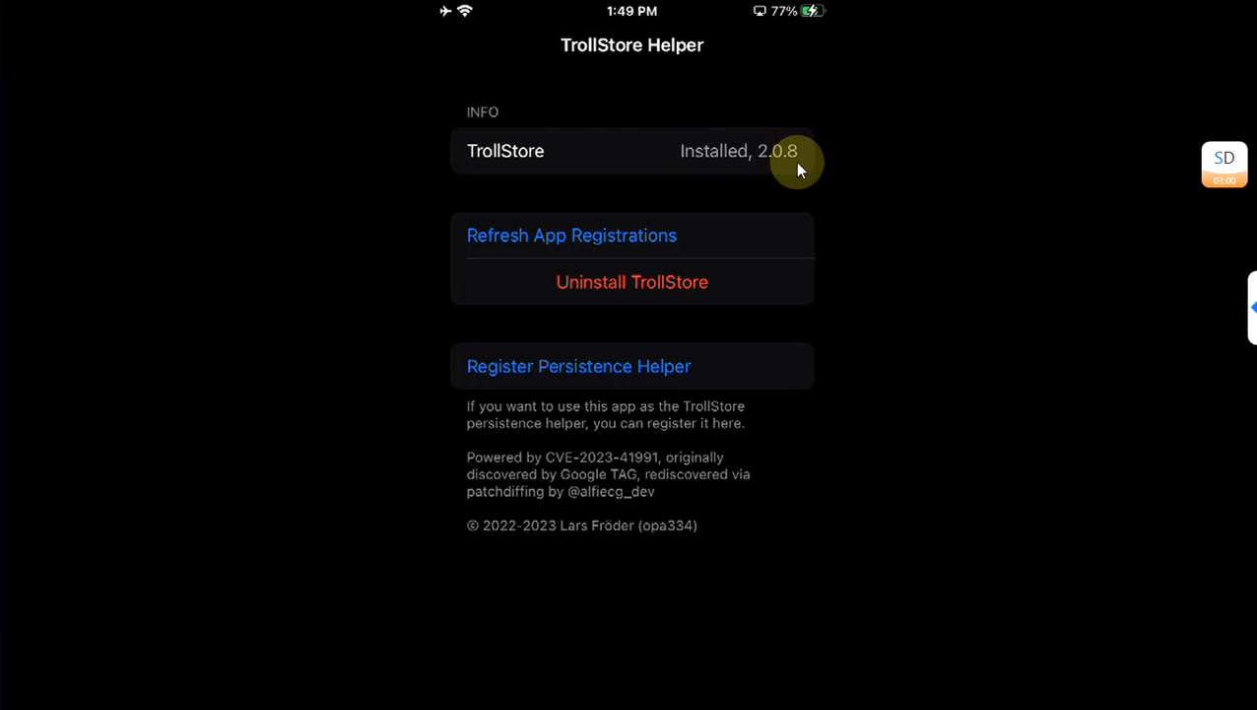
pyautogui.moveTo(925, 292)
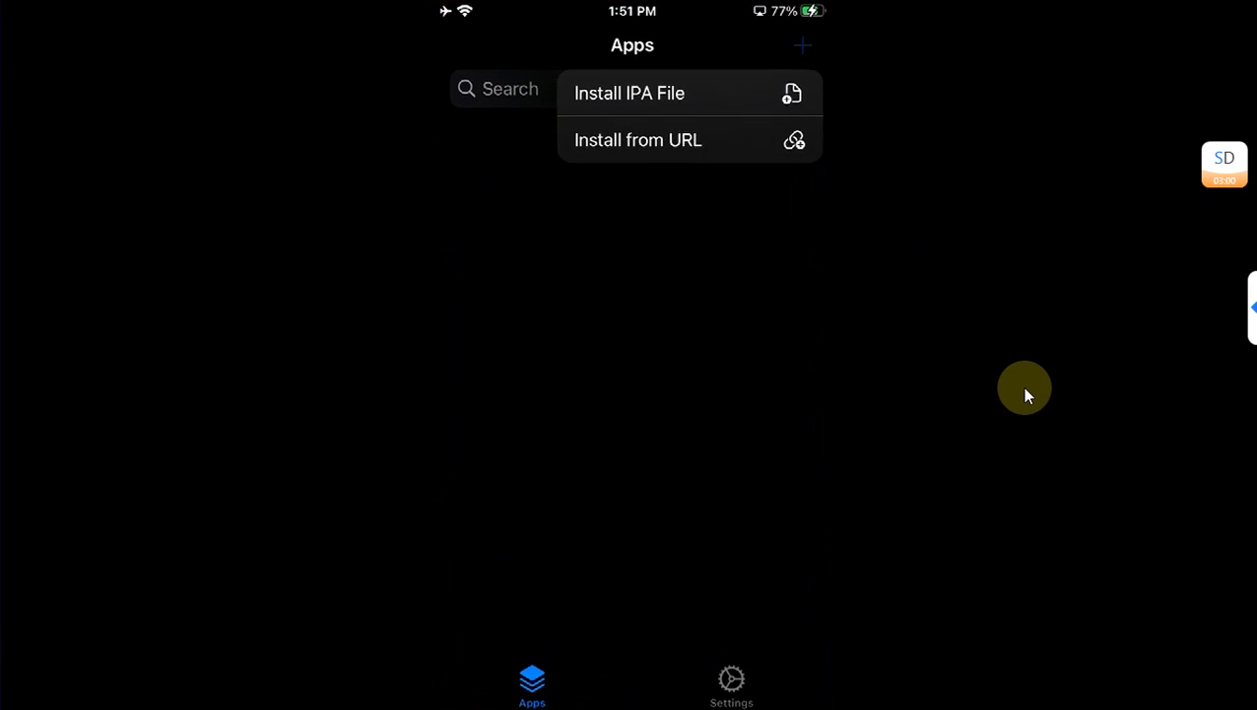
# Step: Install the Dopamine 1.1.11 IPA, then reopen TrollStore on its Settings tab
pyautogui.click(629, 93)
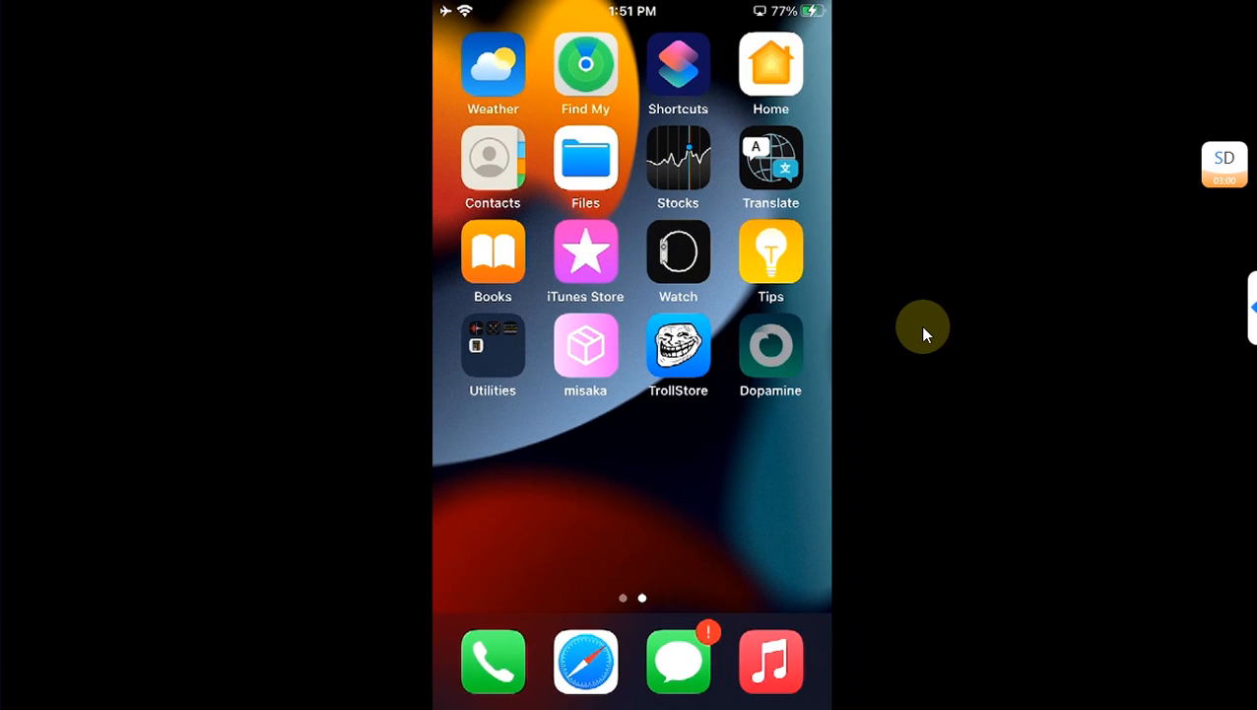
pyautogui.click(771, 350)
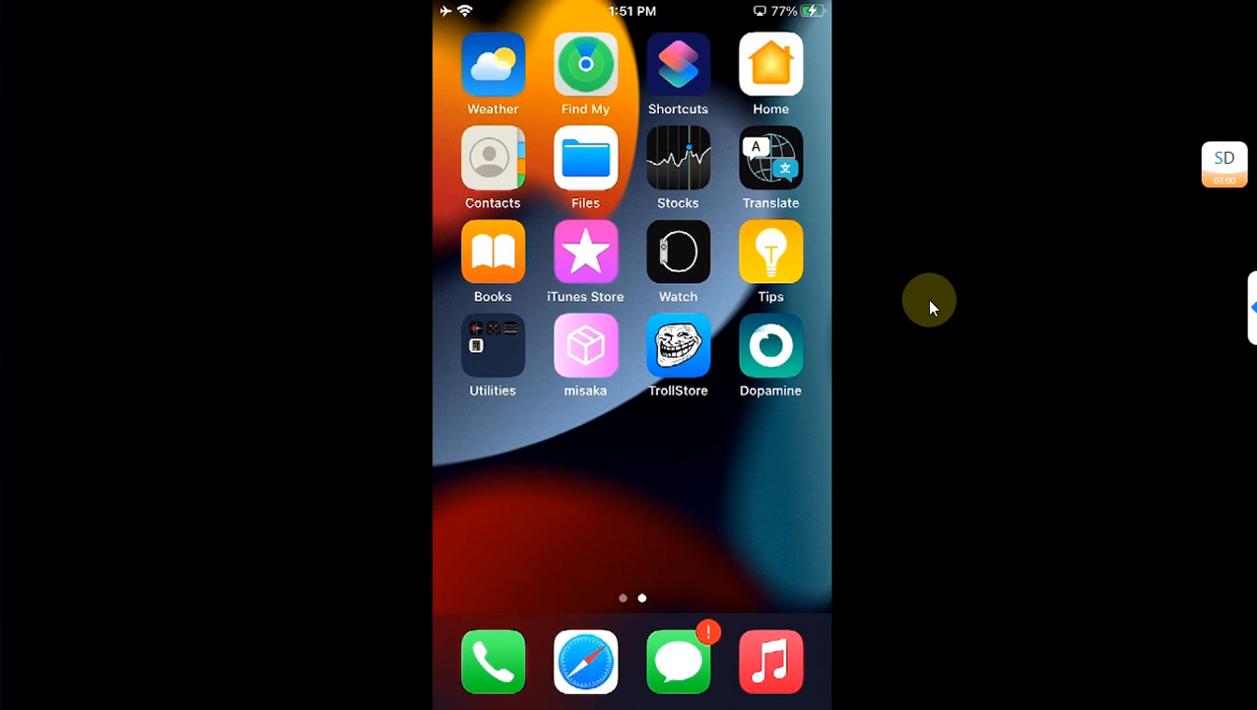
pyautogui.click(770, 349)
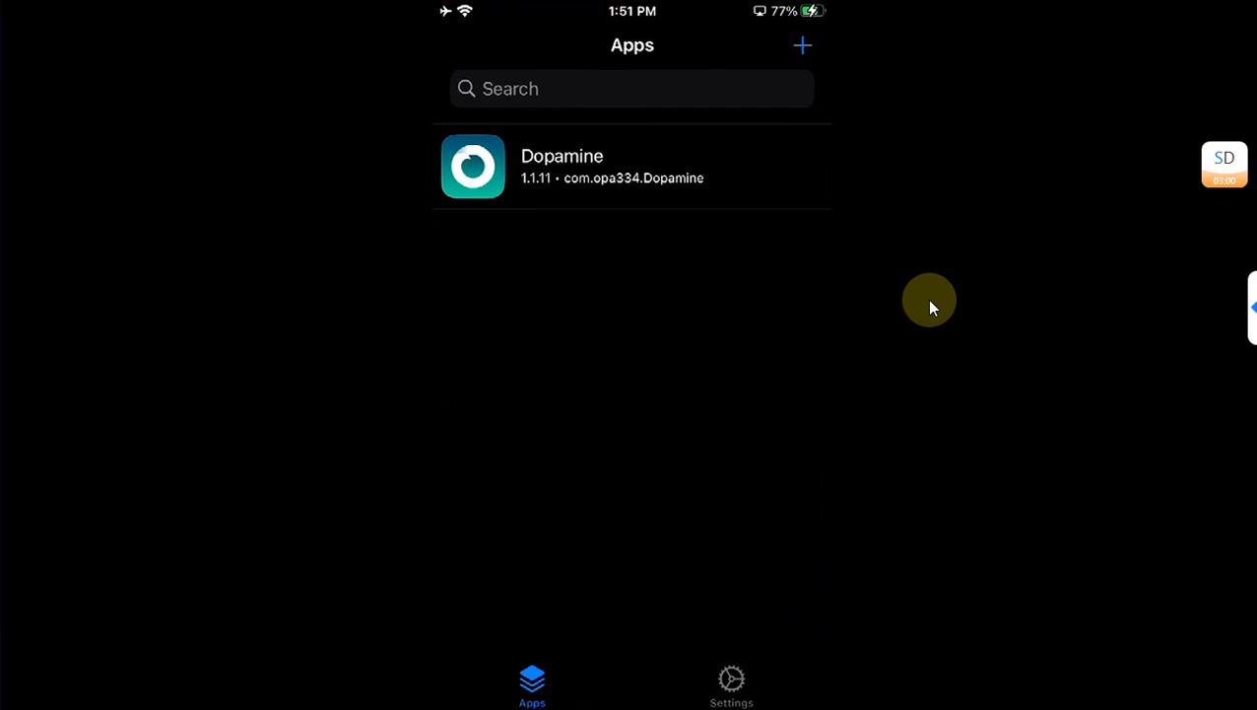
pyautogui.click(731, 685)
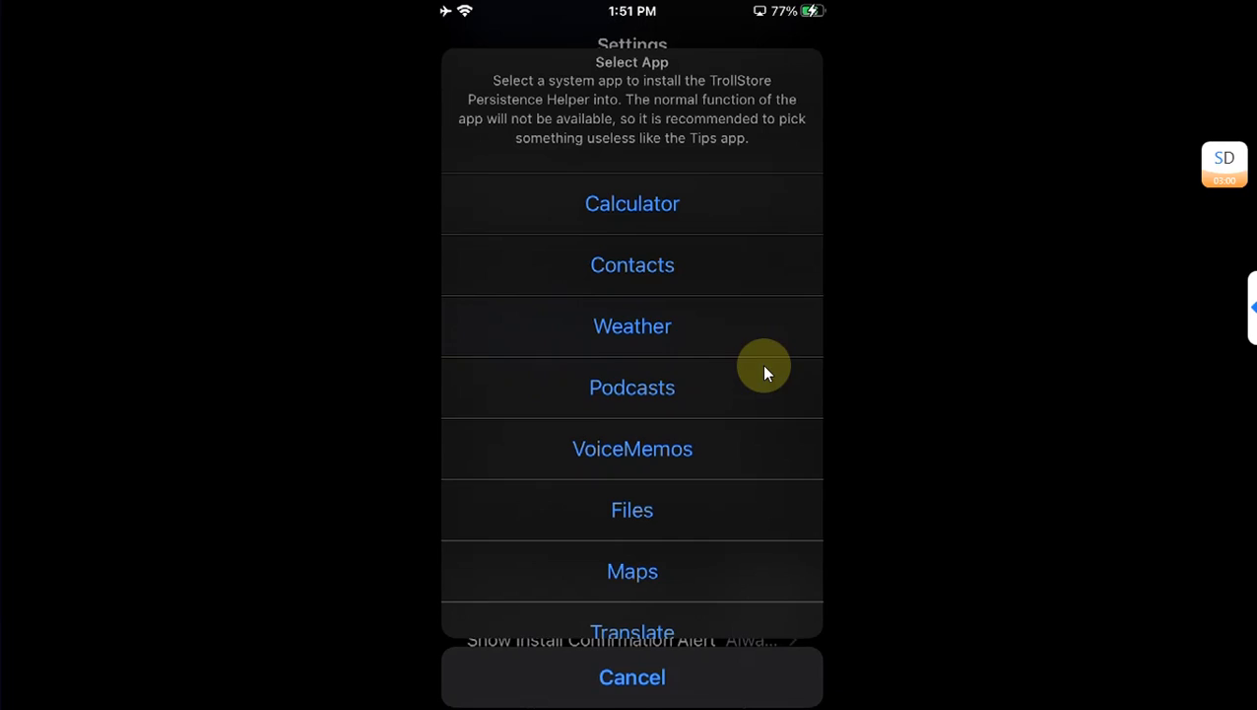
# Step: Install the persistence helper into a chosen system app and return home
pyautogui.scroll(-3)
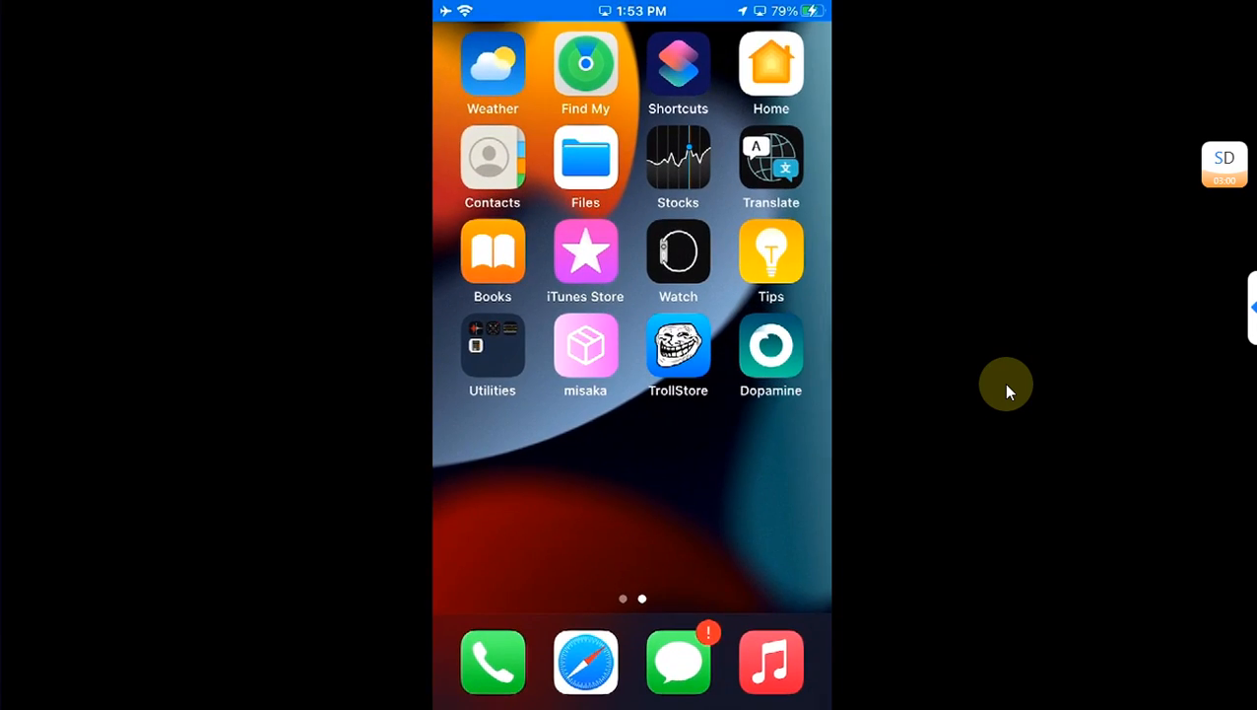
pyautogui.click(771, 345)
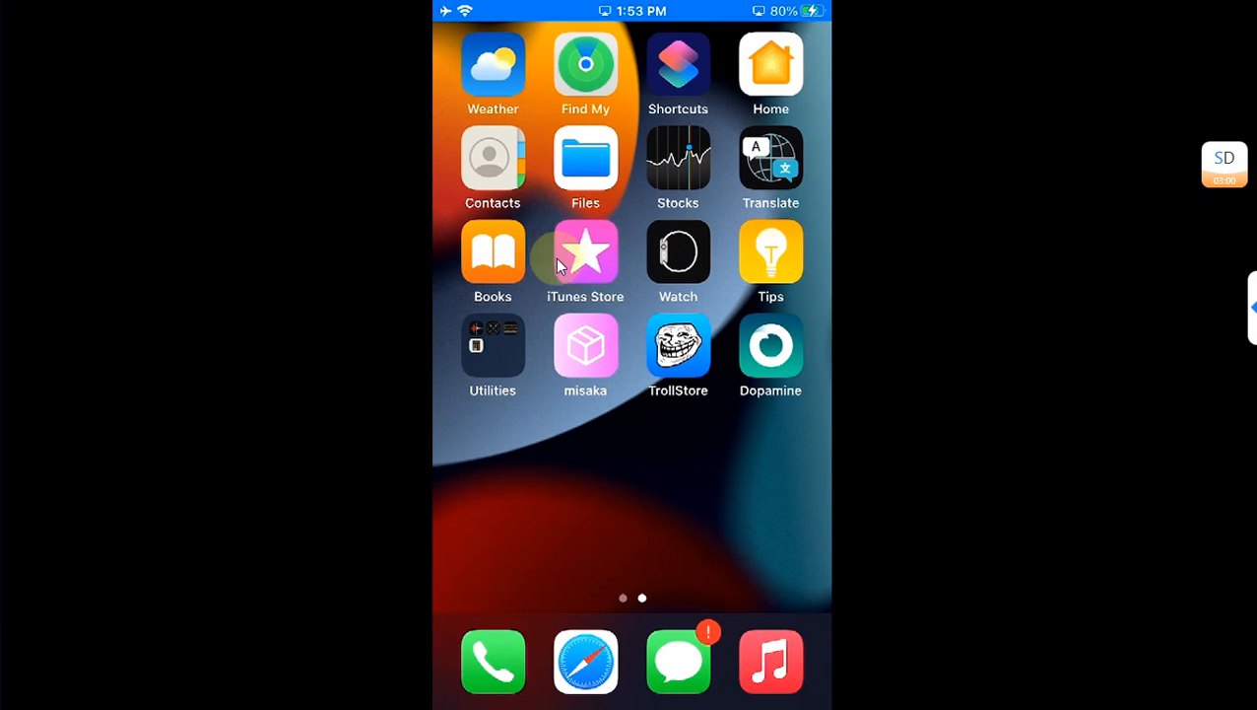
pyautogui.moveTo(923, 285)
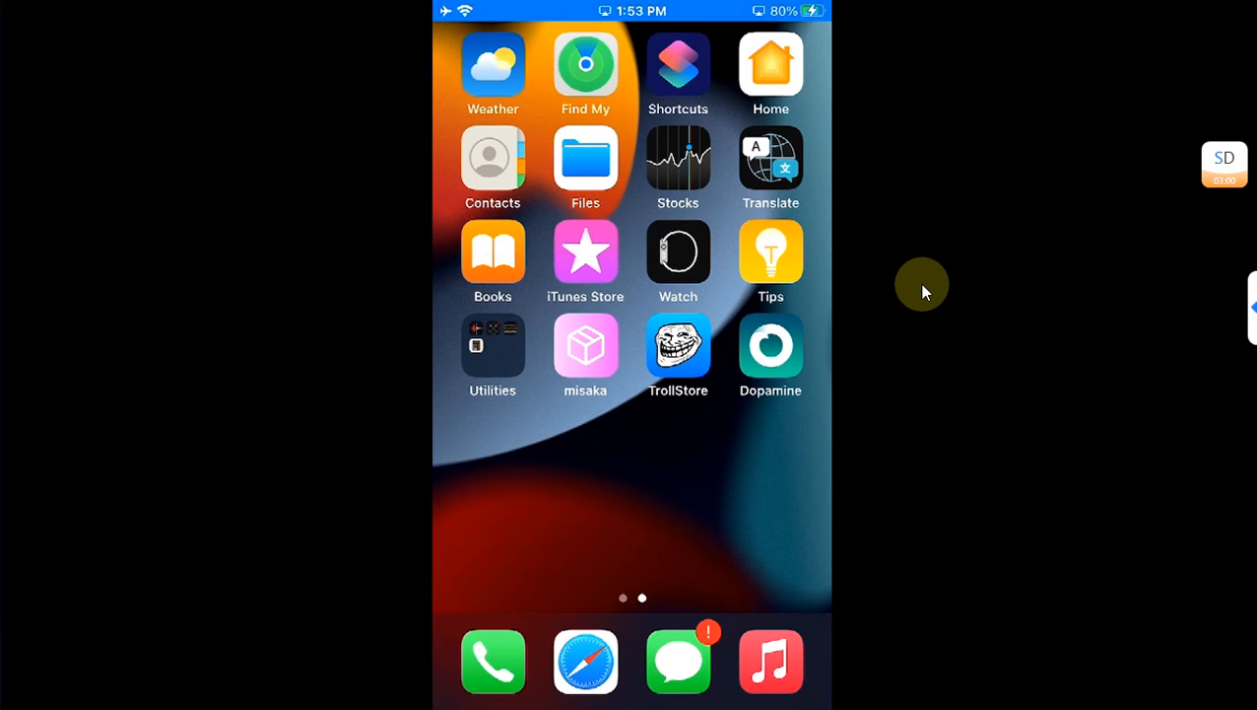
# Step: Reopen TrollStore Helper to confirm it now offers Uninstall Persistence Helper
pyautogui.click(678, 345)
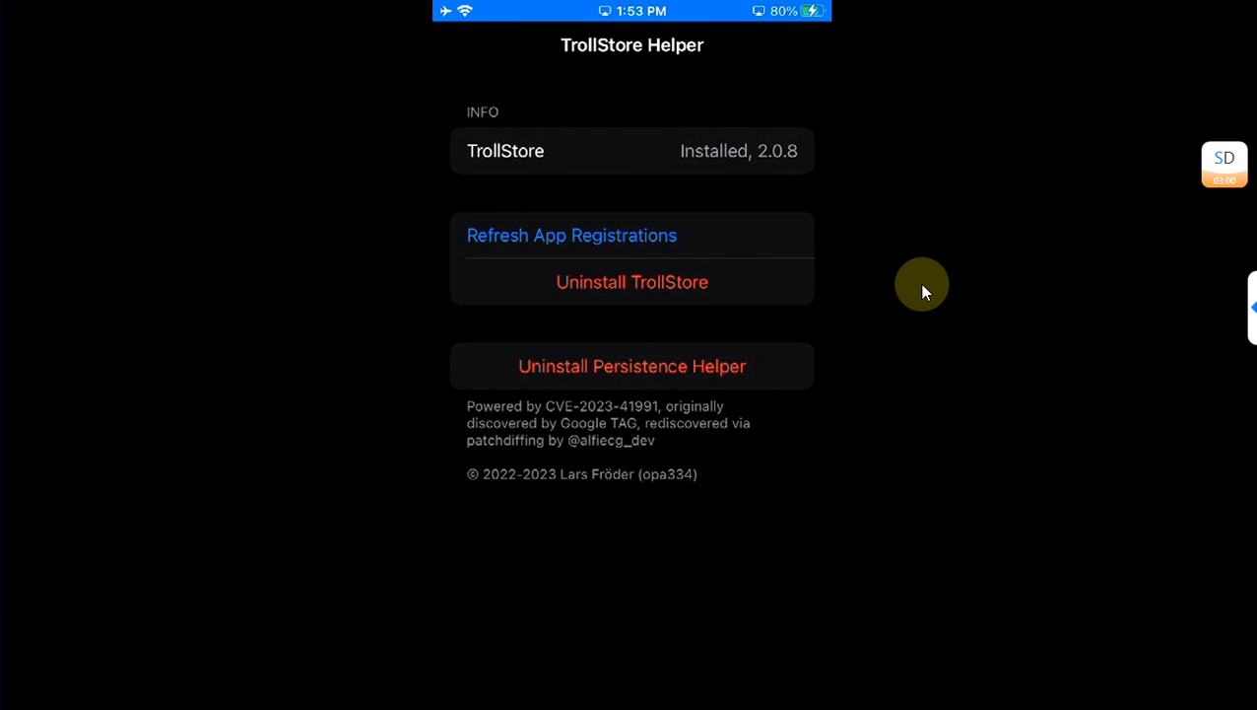
pyautogui.click(632, 365)
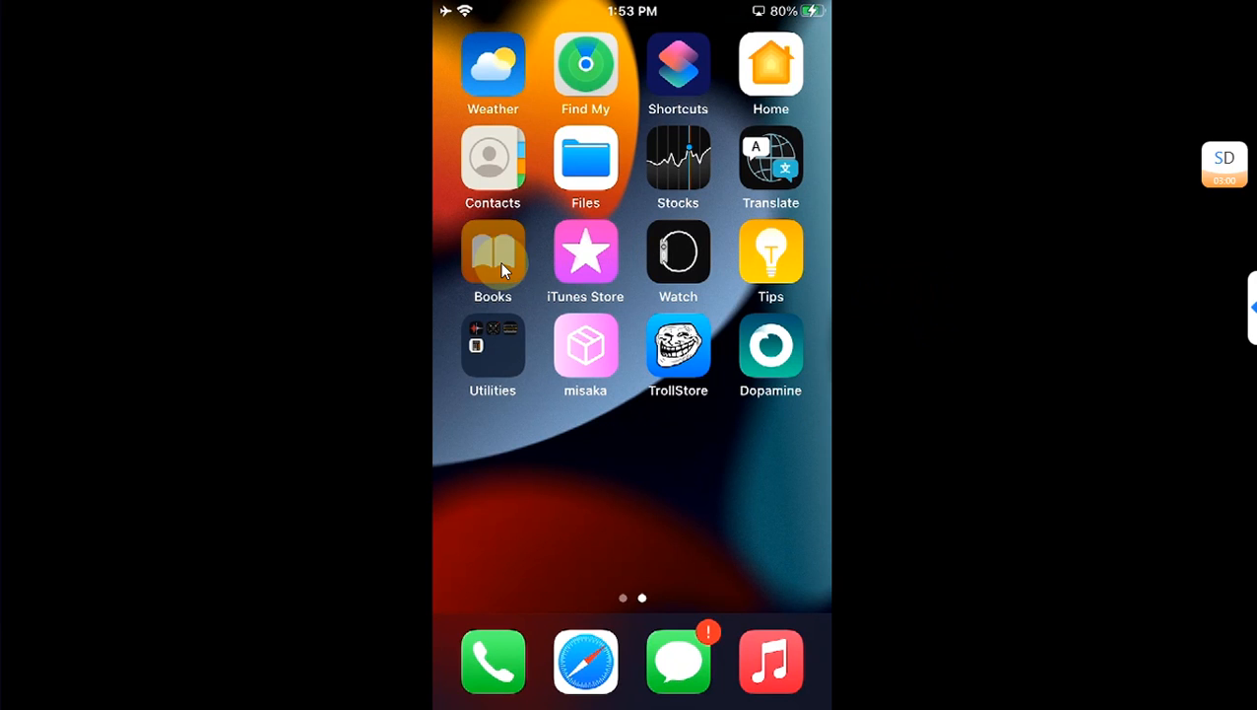
pyautogui.click(678, 345)
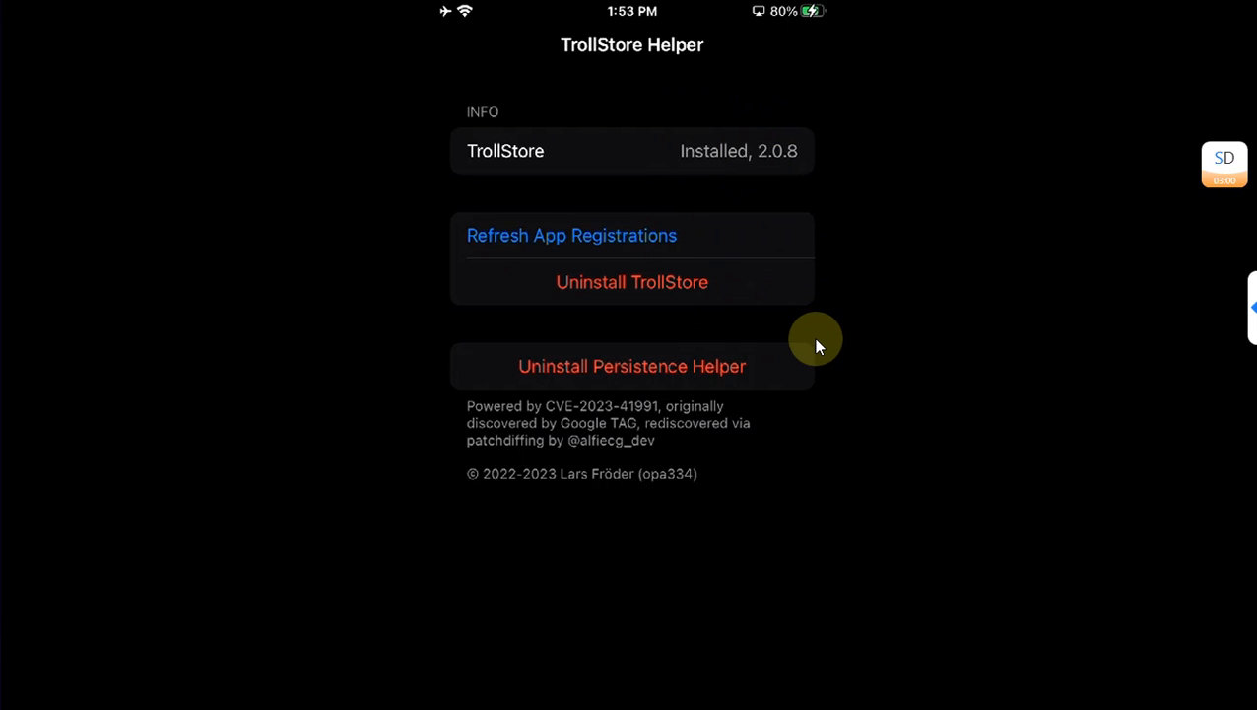
pyautogui.moveTo(964, 271)
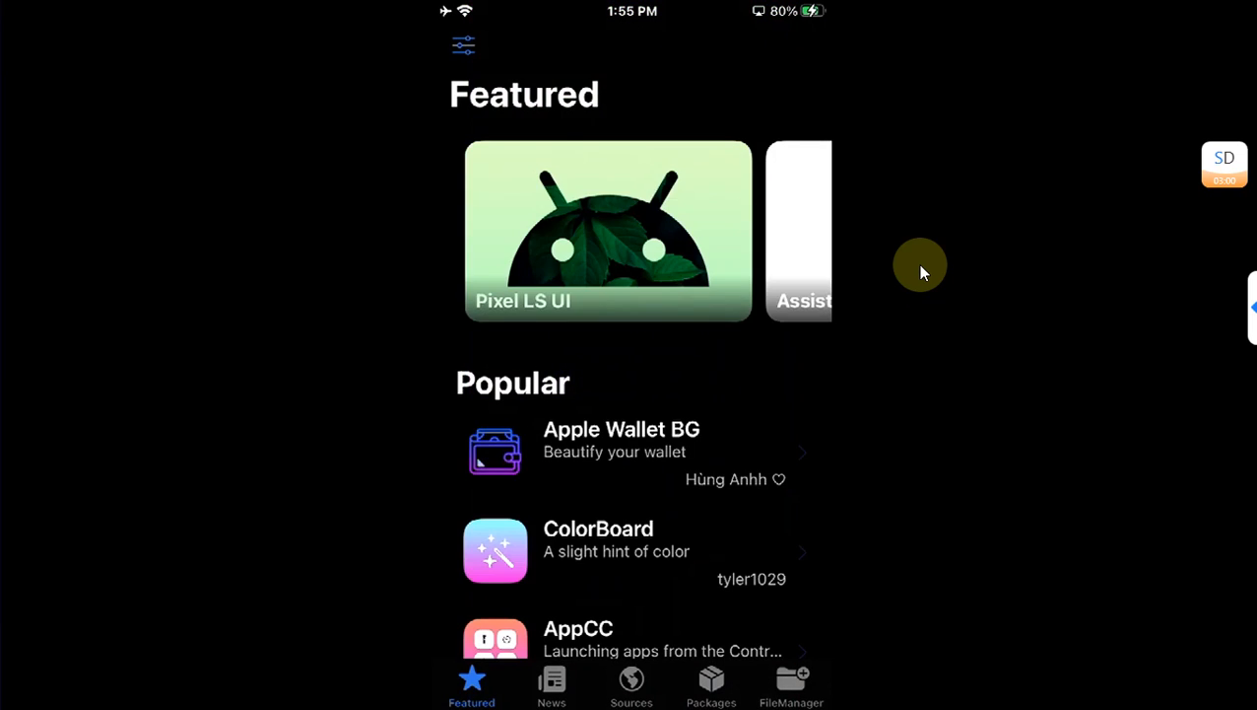
# Step: Check TrollStore Helper 2.0.8 in Misaka's Packages list, then swipe through Home Screen pages
pyautogui.click(710, 685)
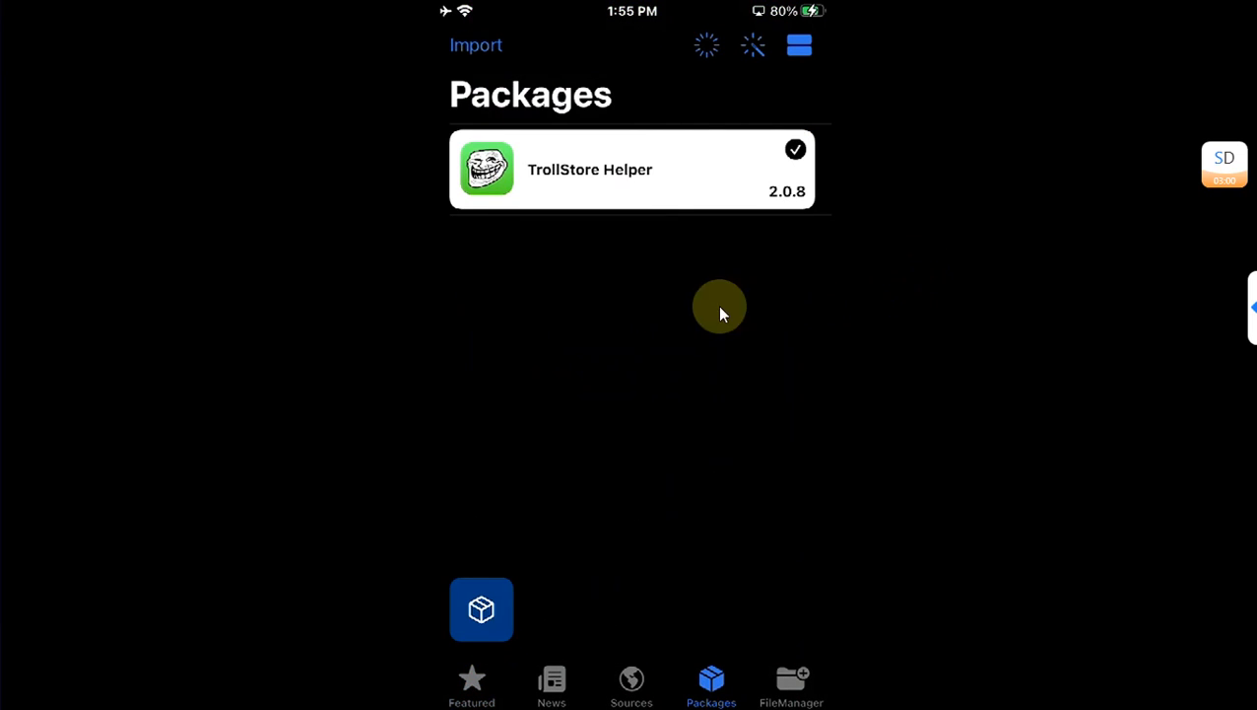
pyautogui.moveTo(636, 192)
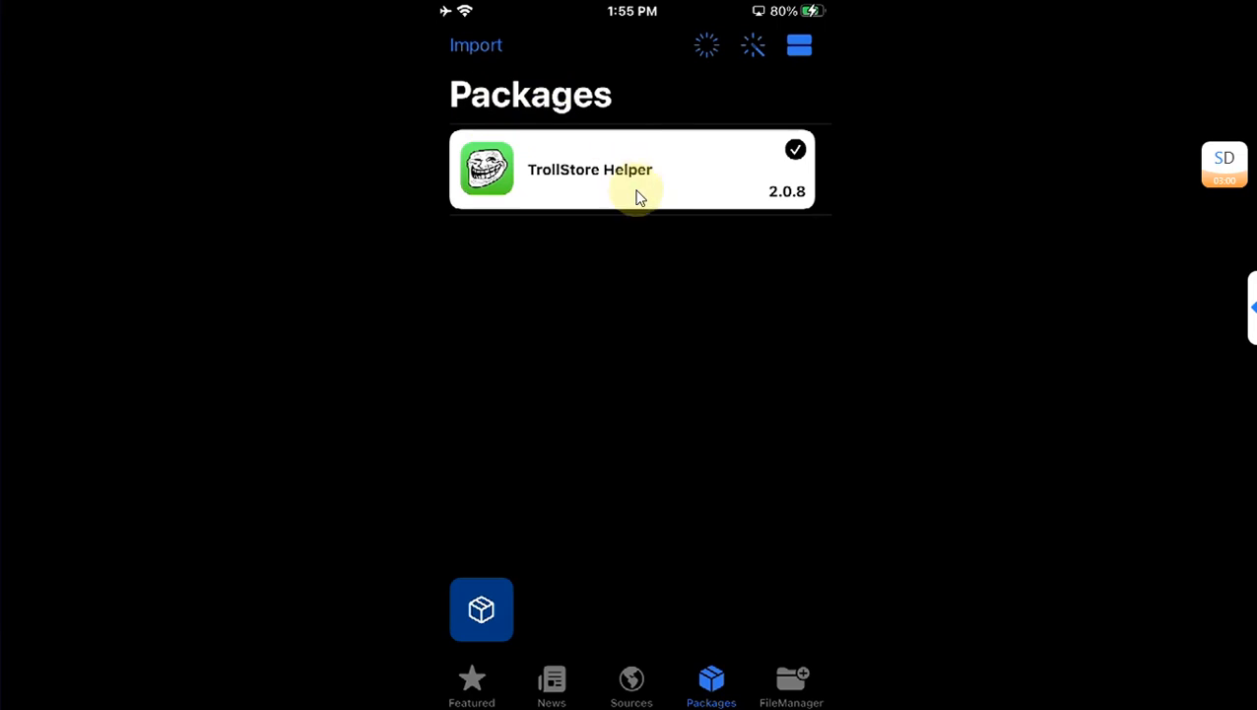
pyautogui.moveTo(953, 246)
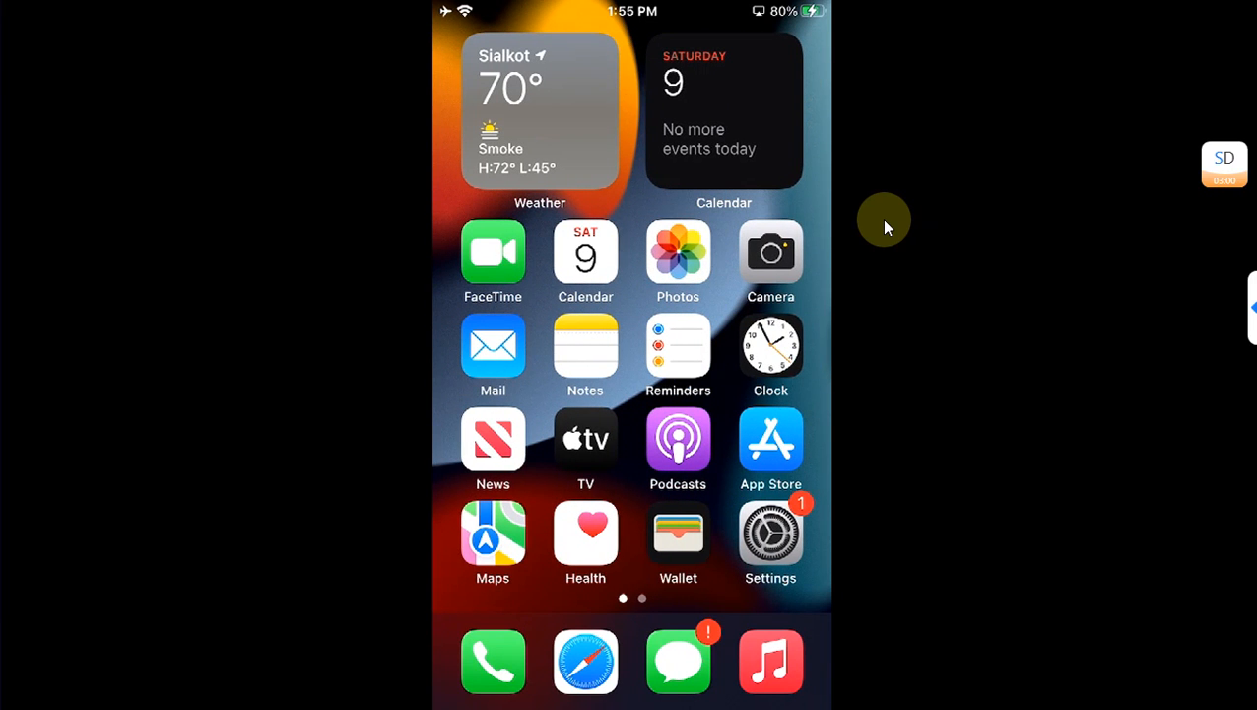
pyautogui.hscroll(-3)
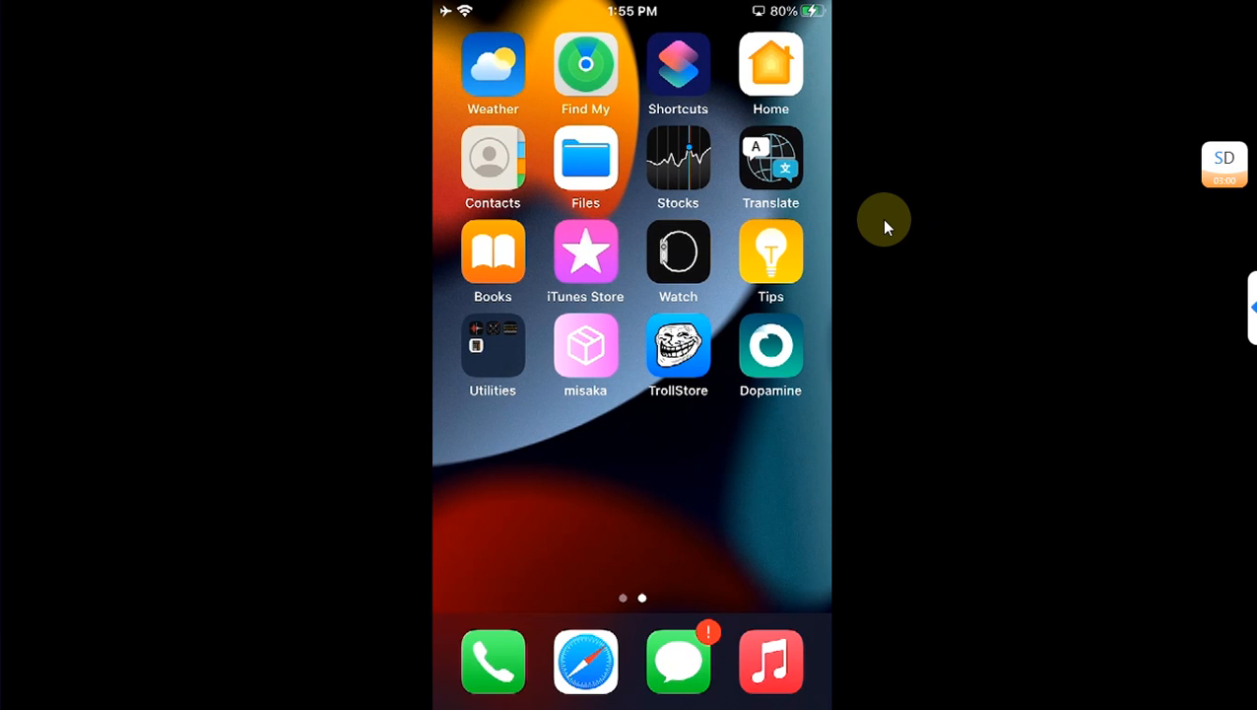
pyautogui.hscroll(-3)
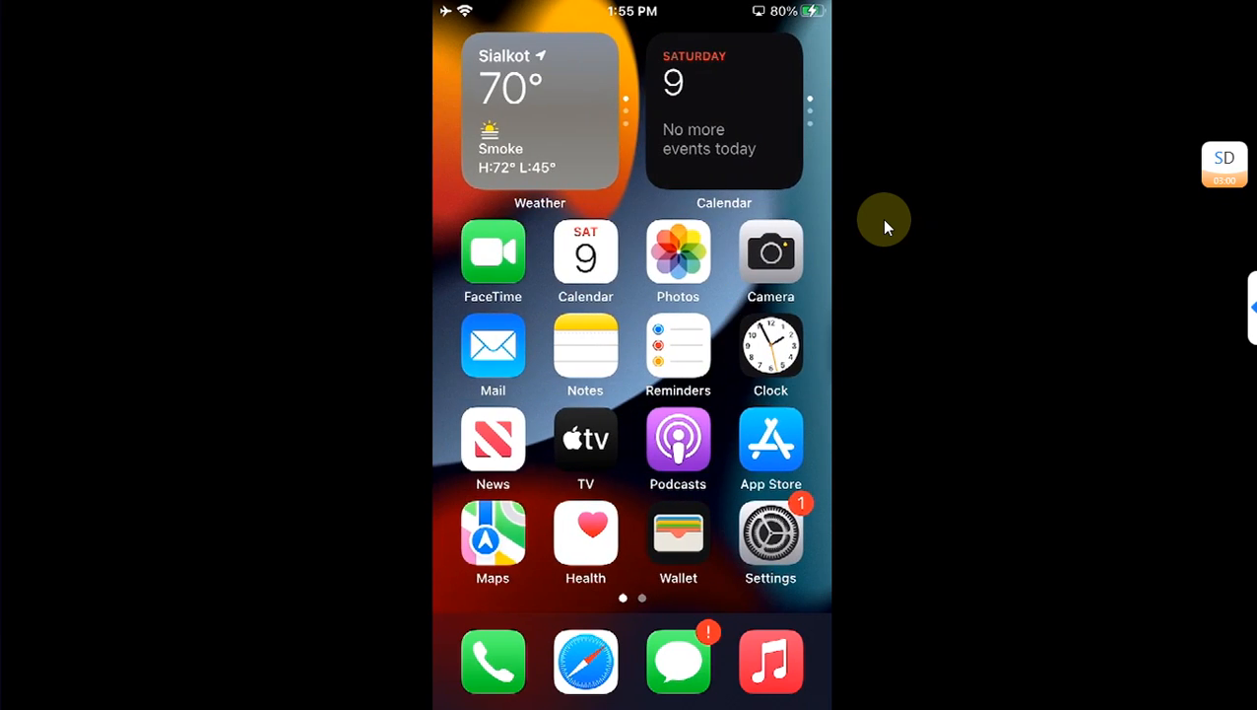